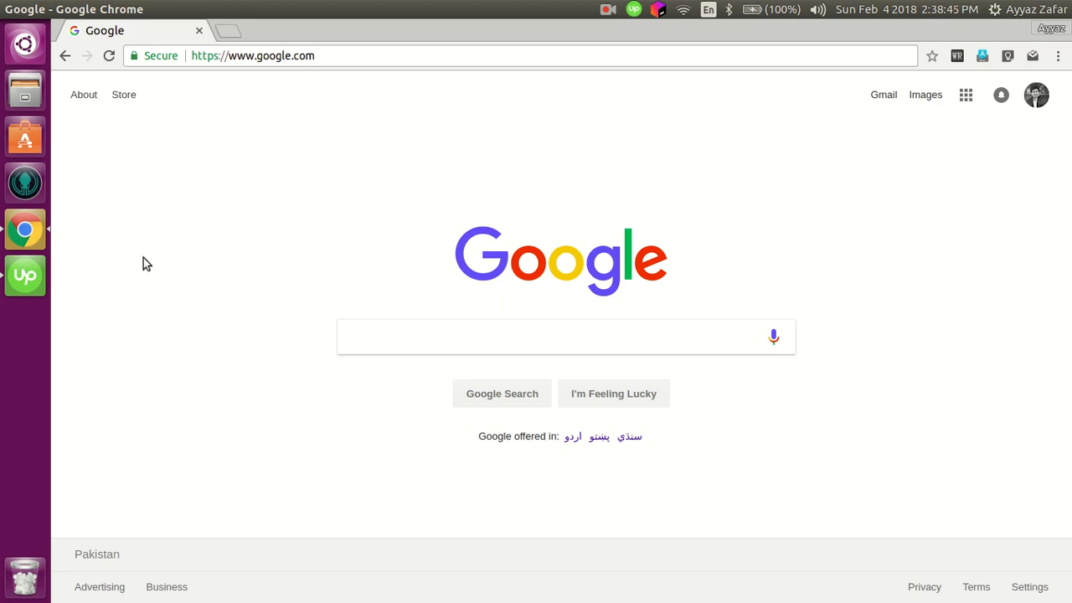
Run sudo apt-get update with the password to refresh the package lists.
click(25, 322)
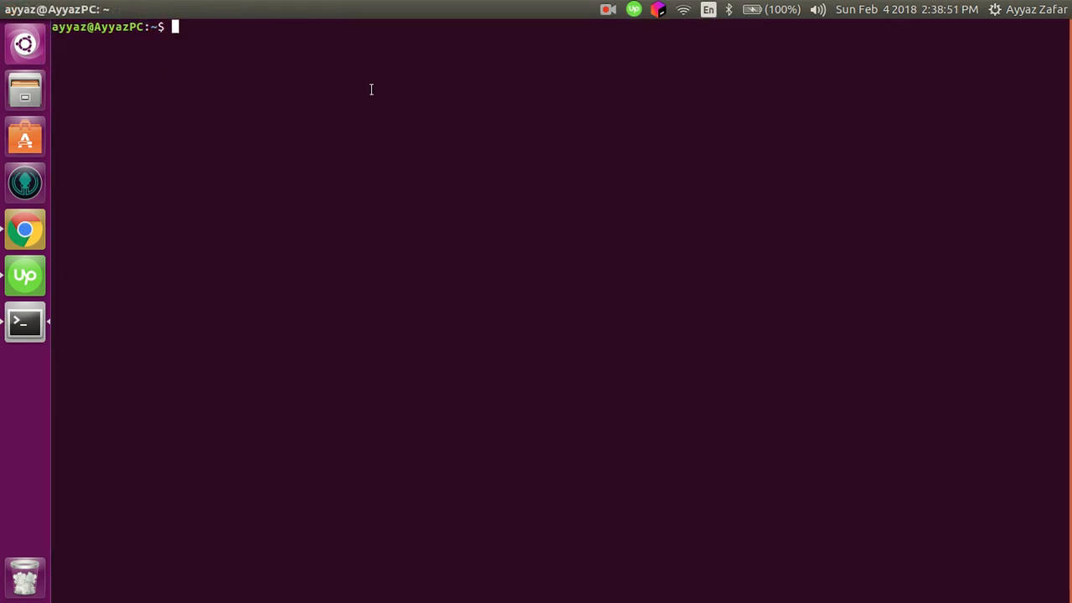
text(su)
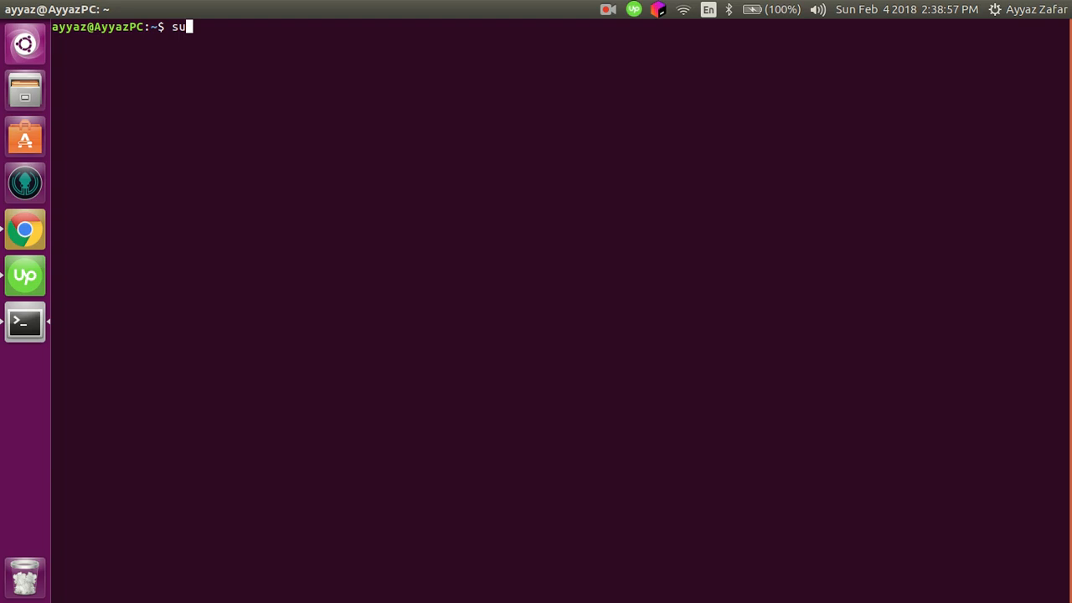
text(do-get)
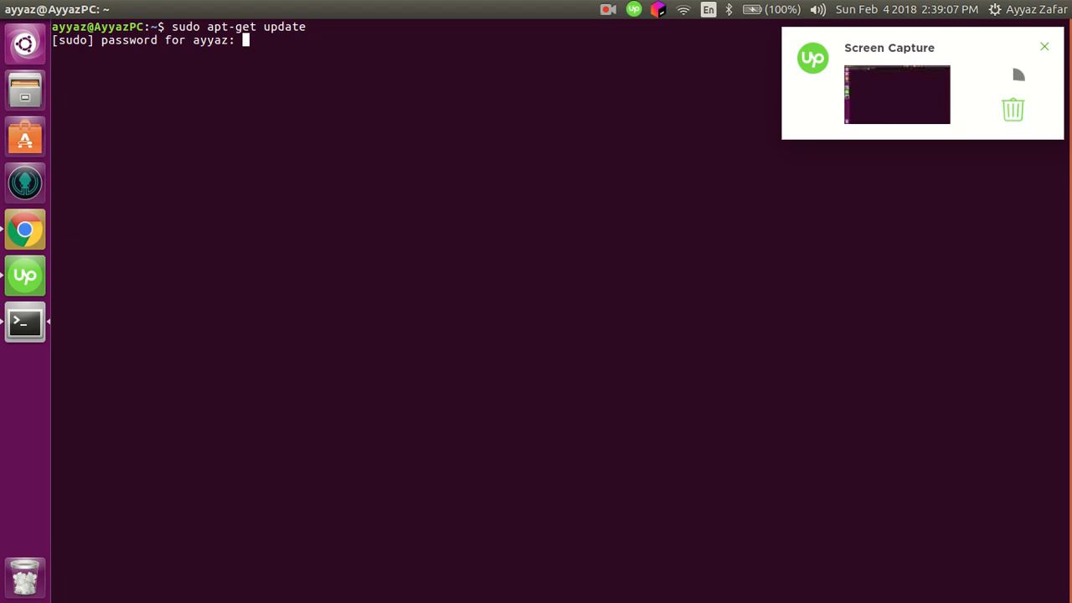
key(Return)
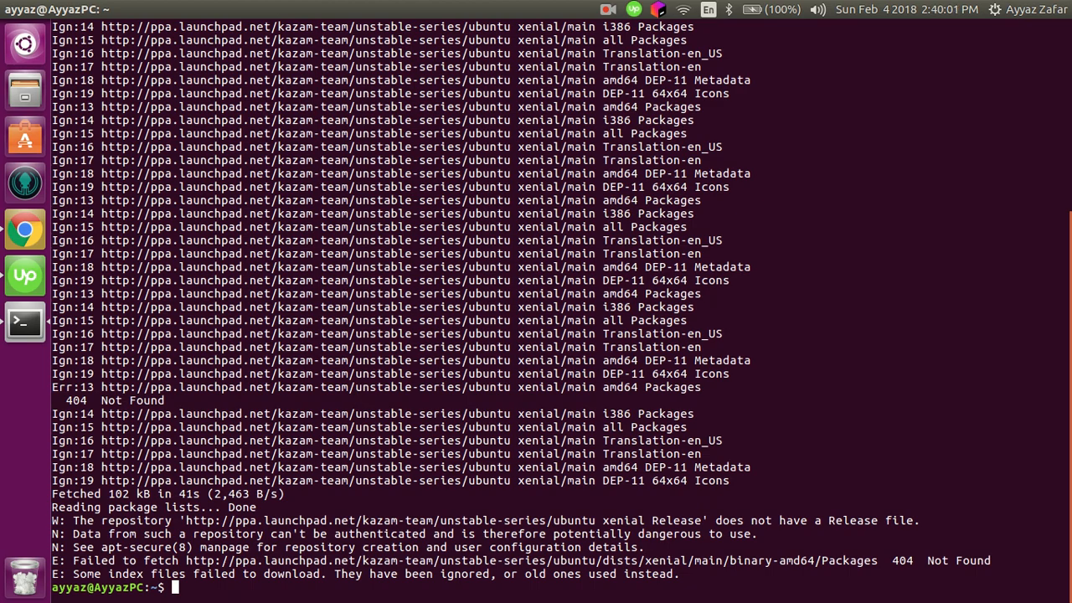
Run sudo apt-get install apache2 and answer Y to install Apache2.
text(sudo apt-get install apache2)
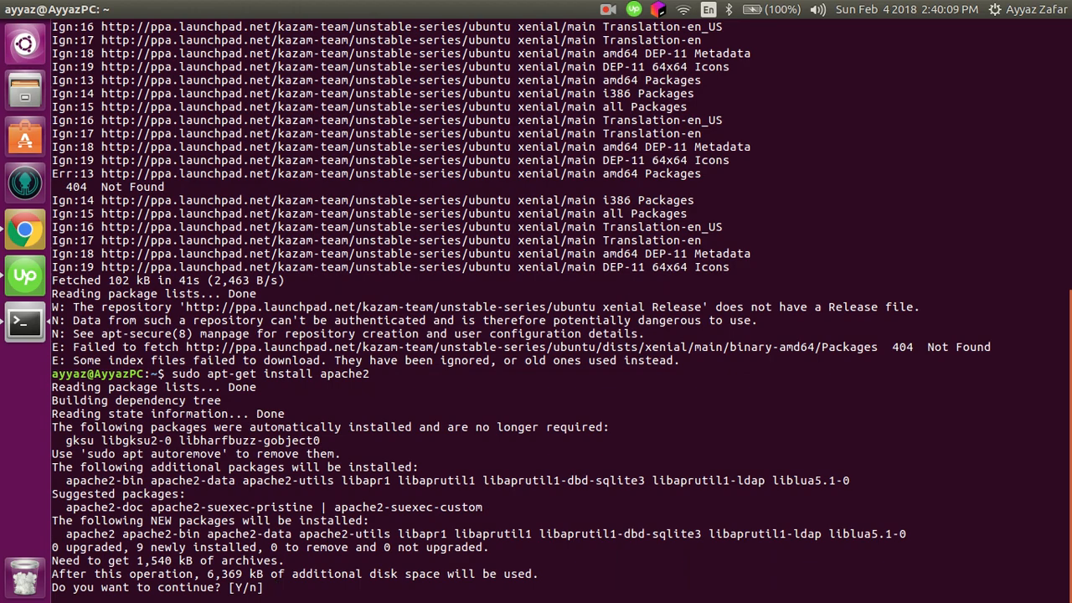
text(Y)
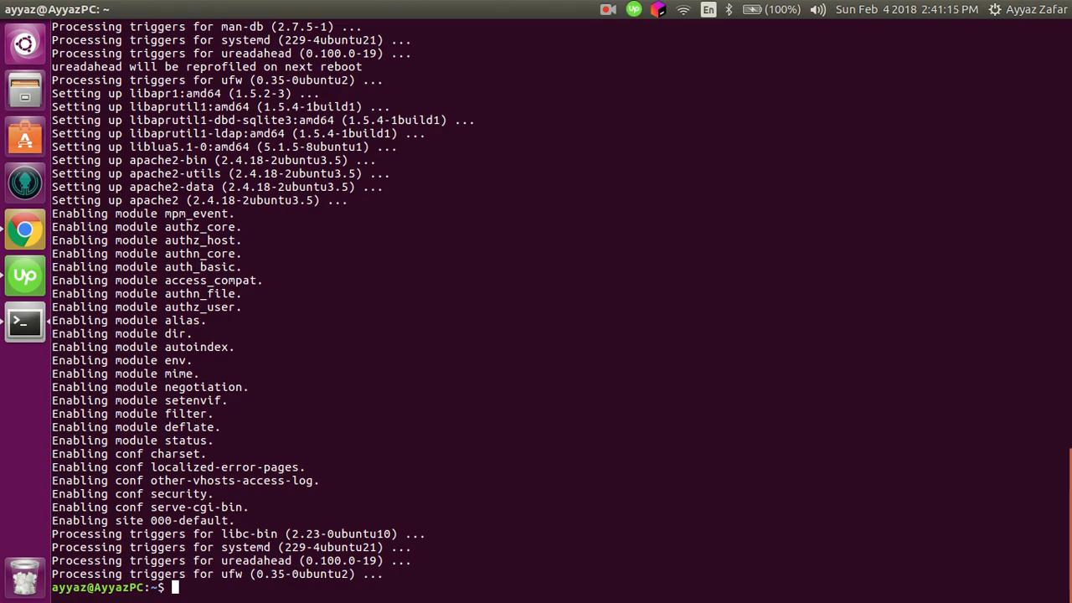
Open /etc/apache2/apache2.conf in nano with sudo and scroll to its end.
text(sudo nano)
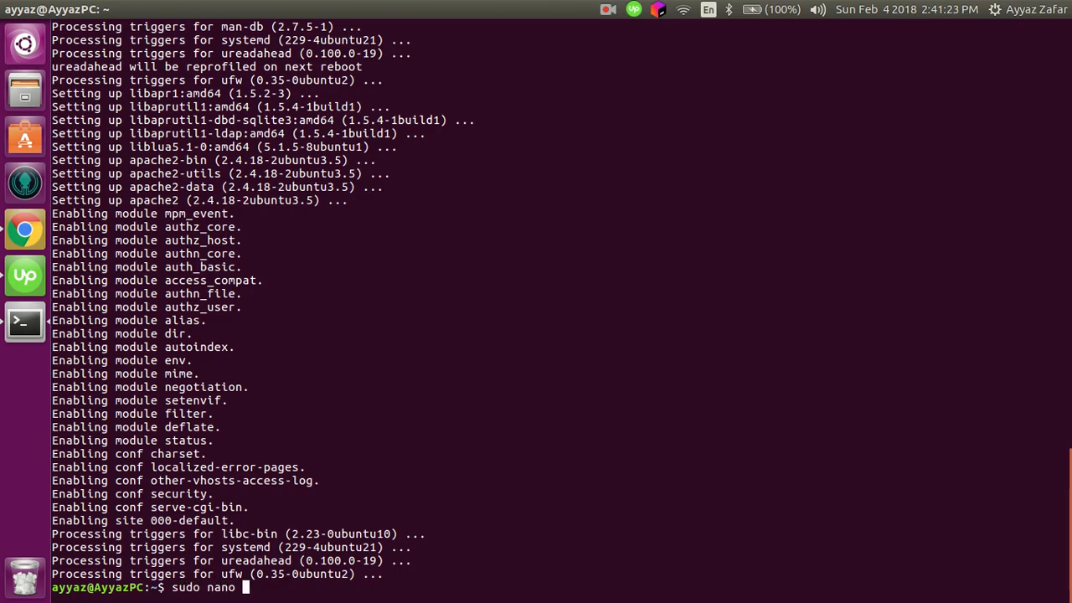
text(/etc/apache)
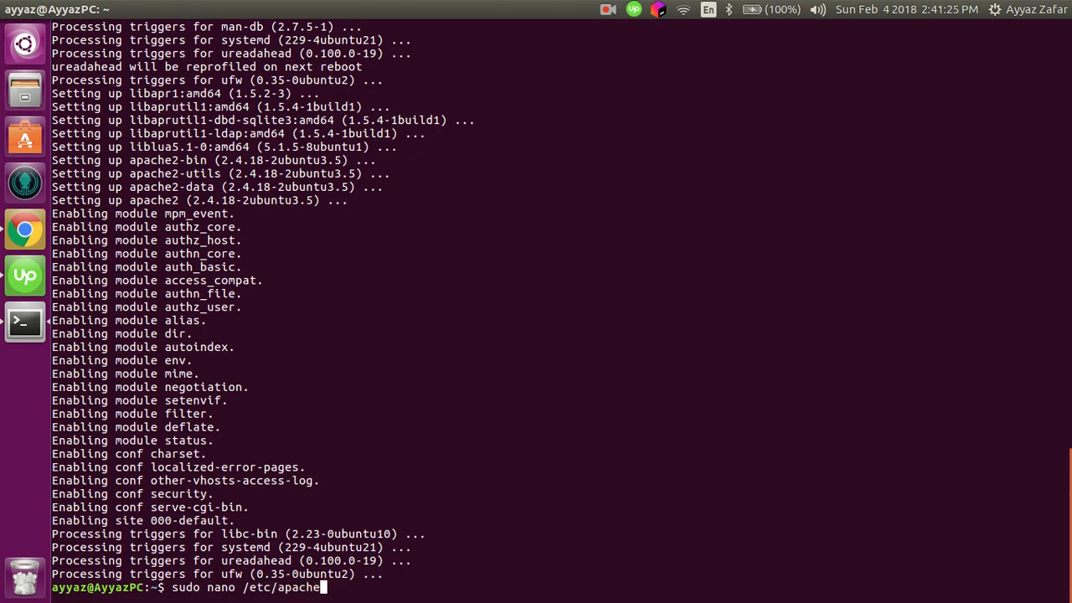
text(2/ap)
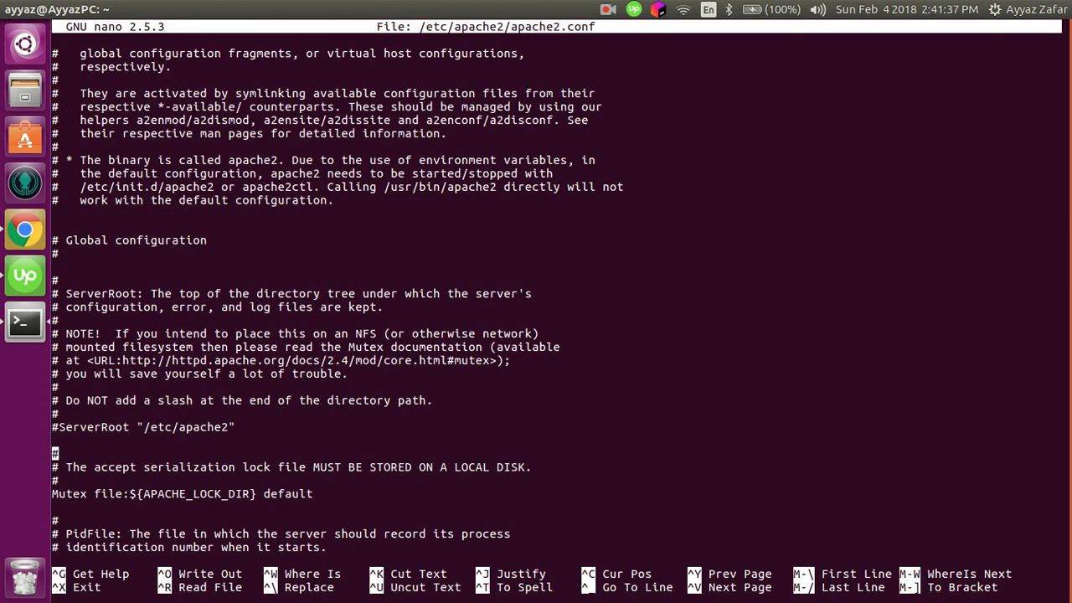
scroll(down, 3)
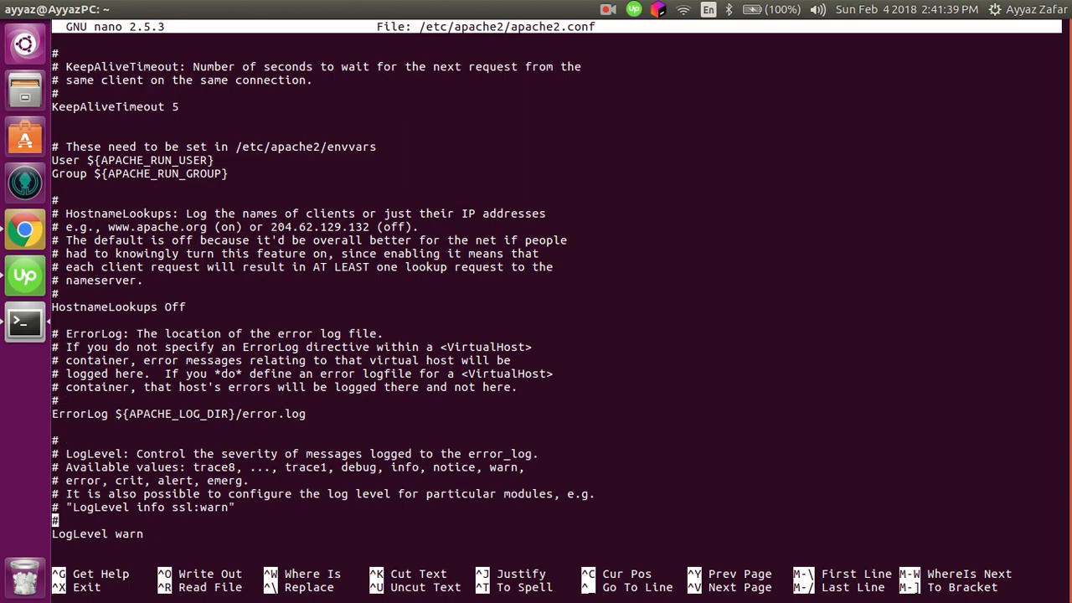
scroll(down, 3)
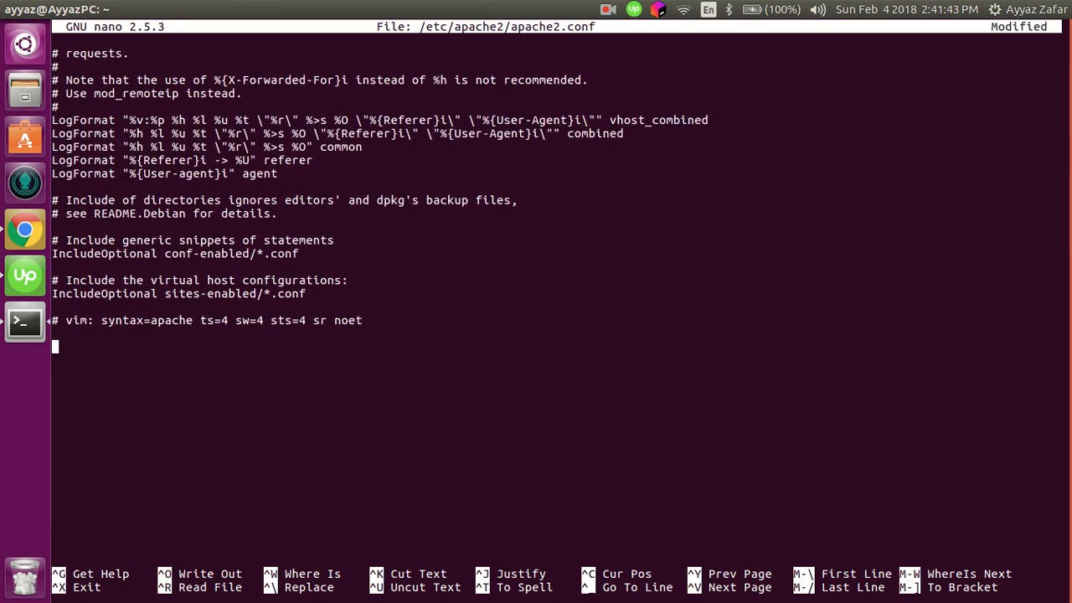
Start a ServerName line, remove it again, and exit nano back to the prompt.
text(Server)
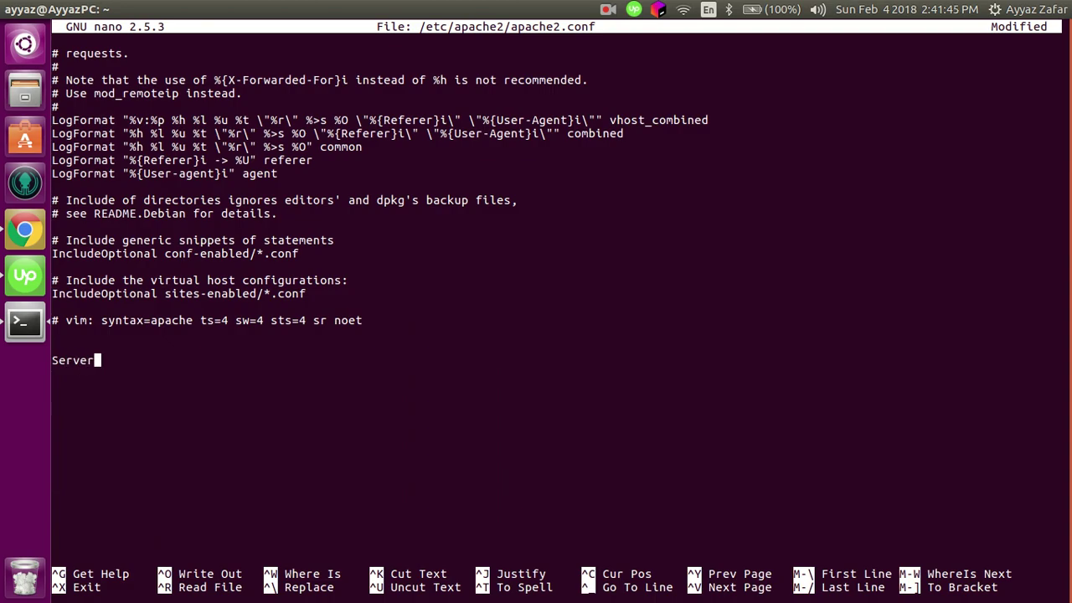
text(Name)
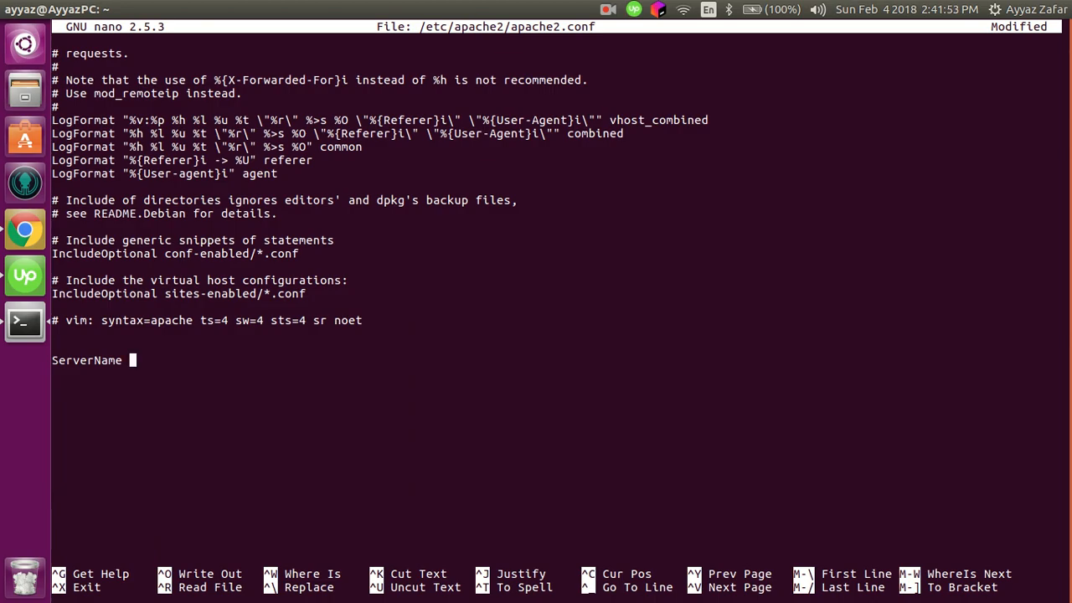
text(wwww)
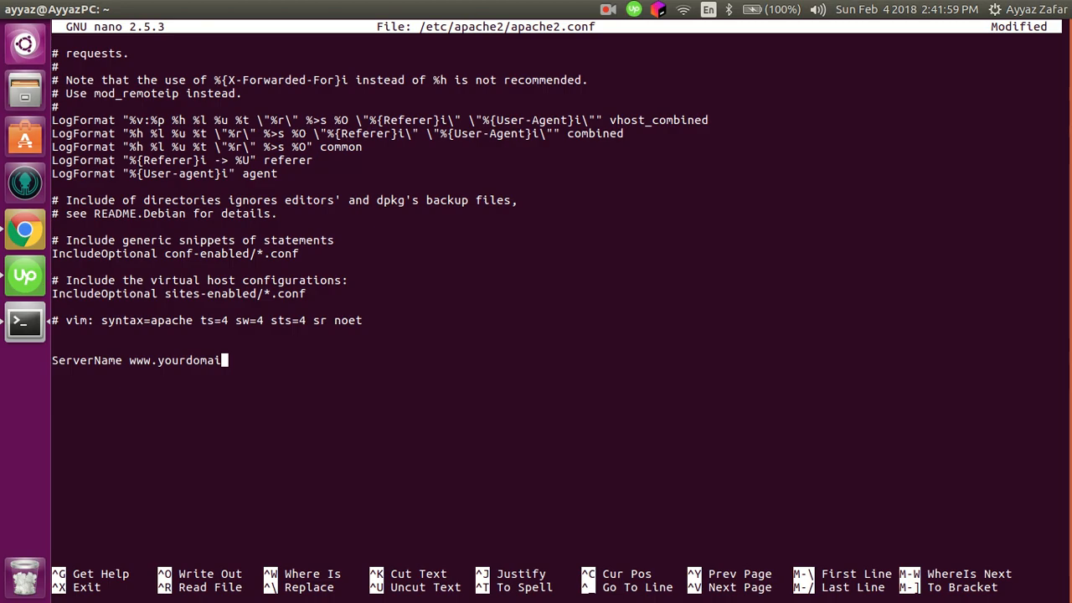
key(BackSpace)
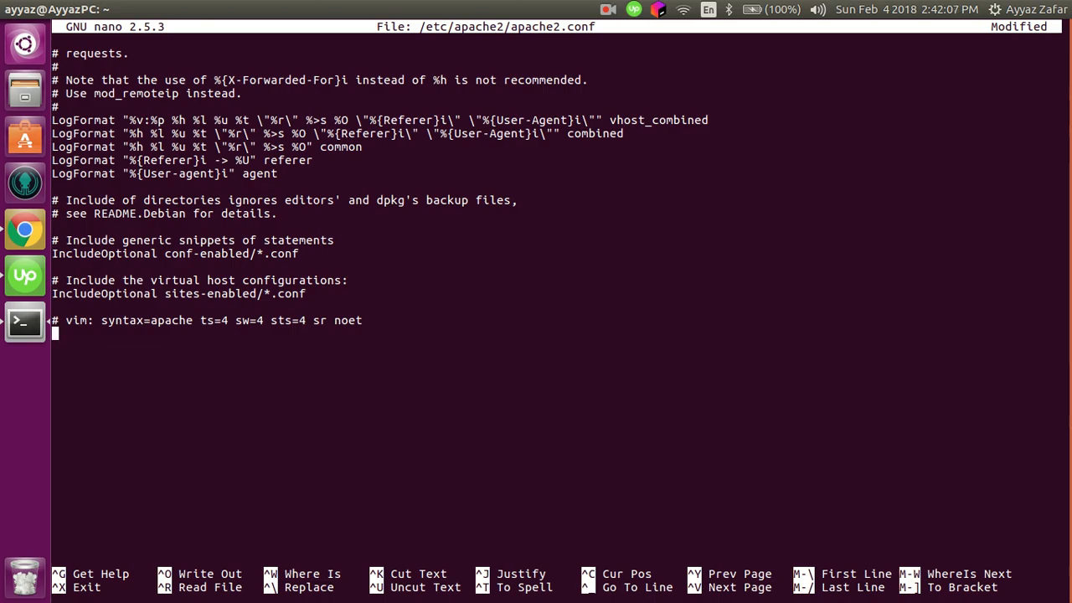
key(ctrl+x)
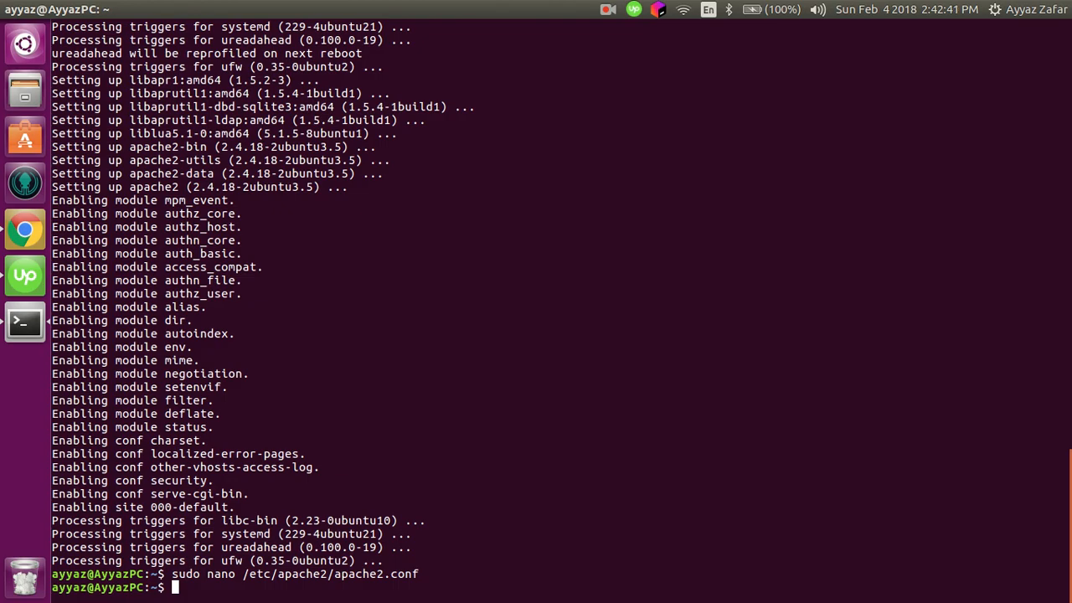
Run sudo ufw app list to show the firewall's application profiles.
text(sudo)
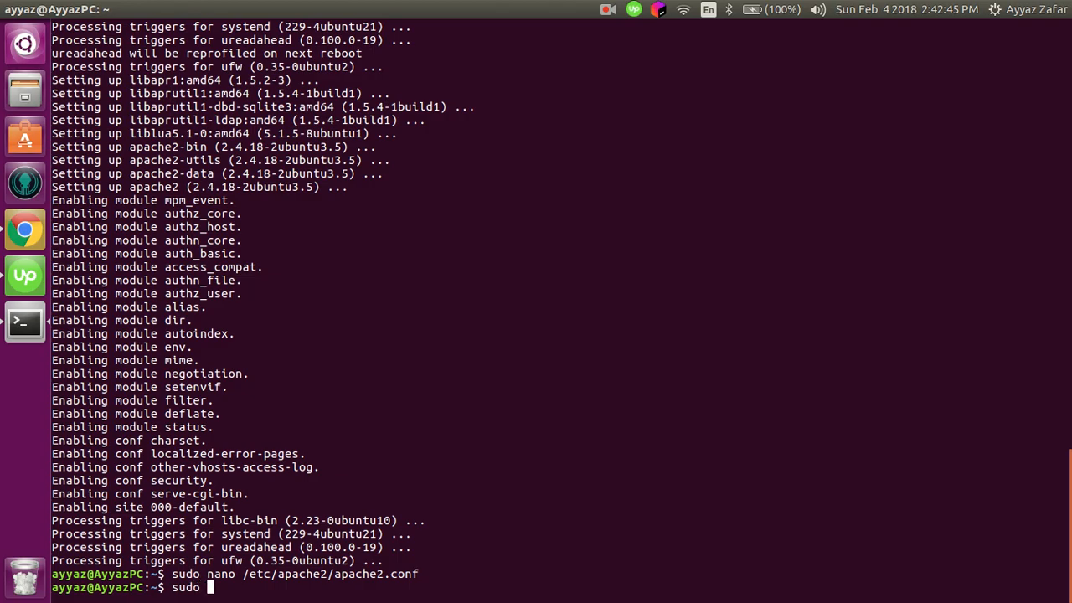
text(ufw app list)
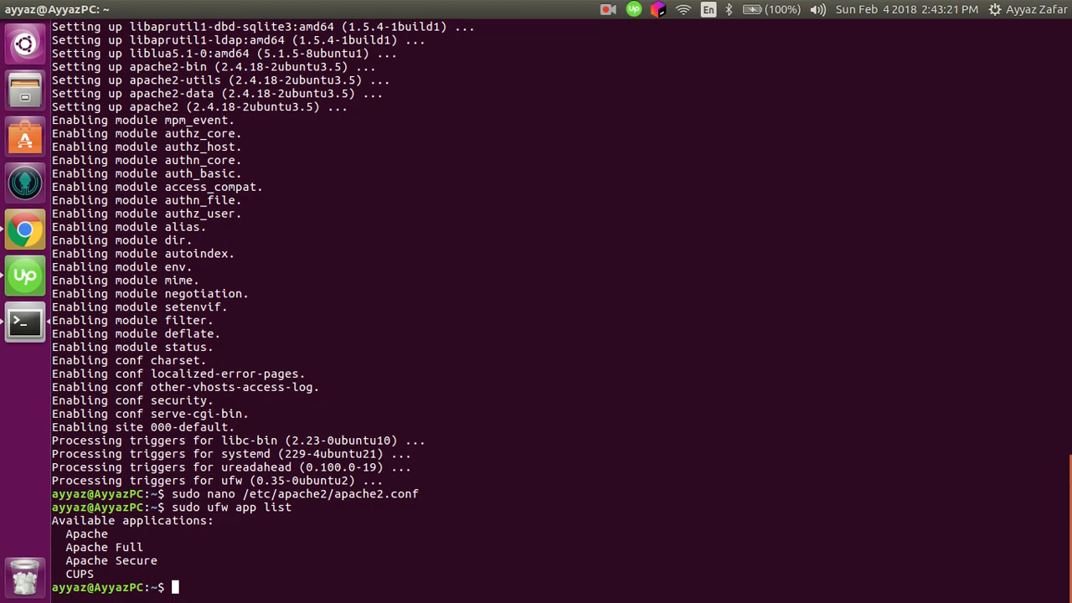
Run sudo ufw app info "Apache Full" to show its ports 80 and 443/tcp.
text(s)
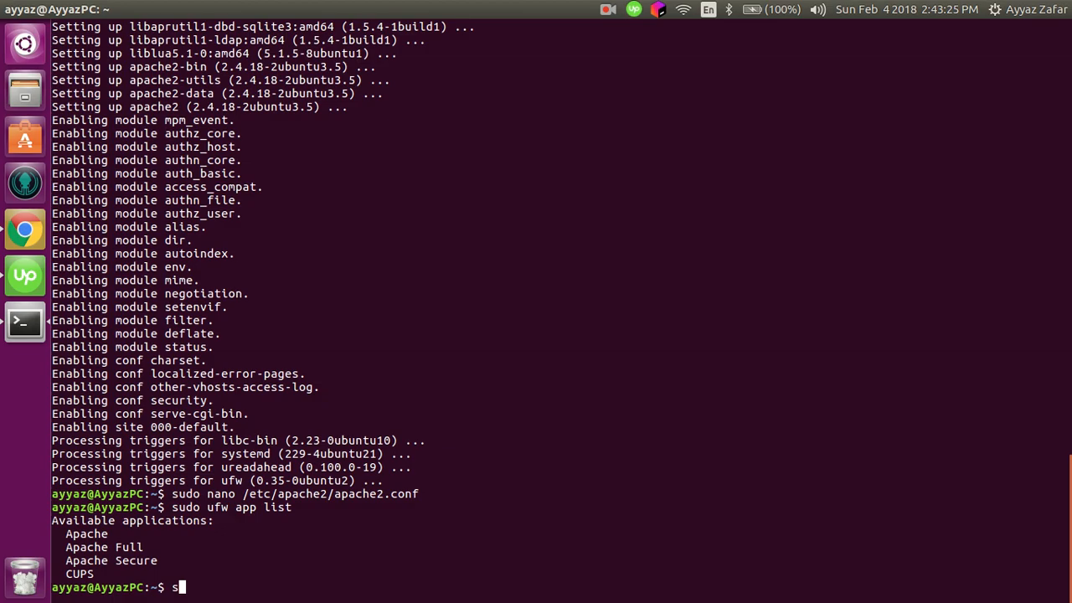
text(udo ufw)
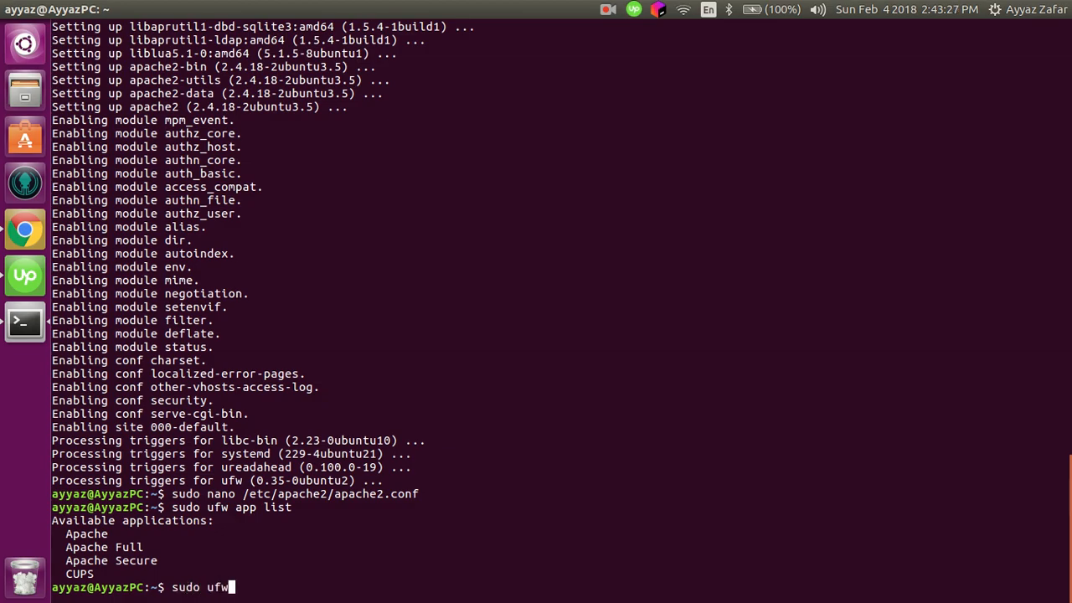
text(app info)
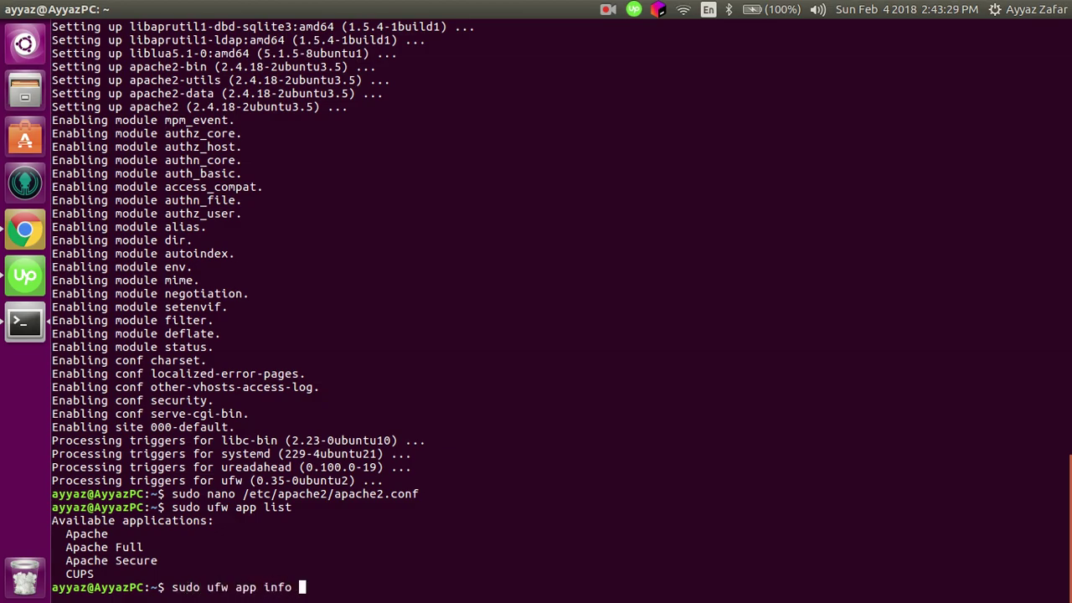
text("Apa)
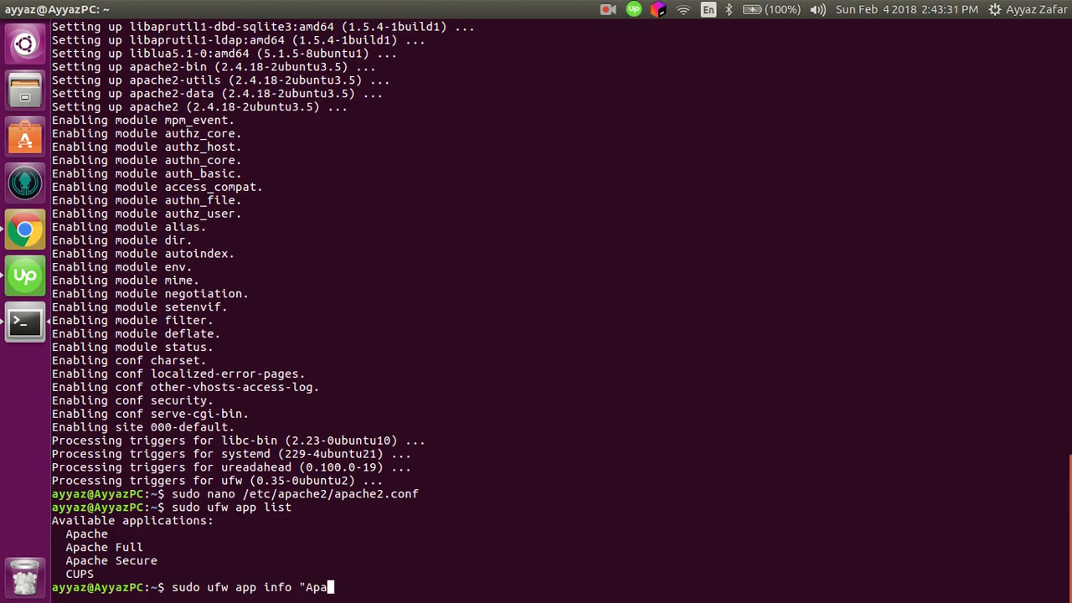
text(che Full")
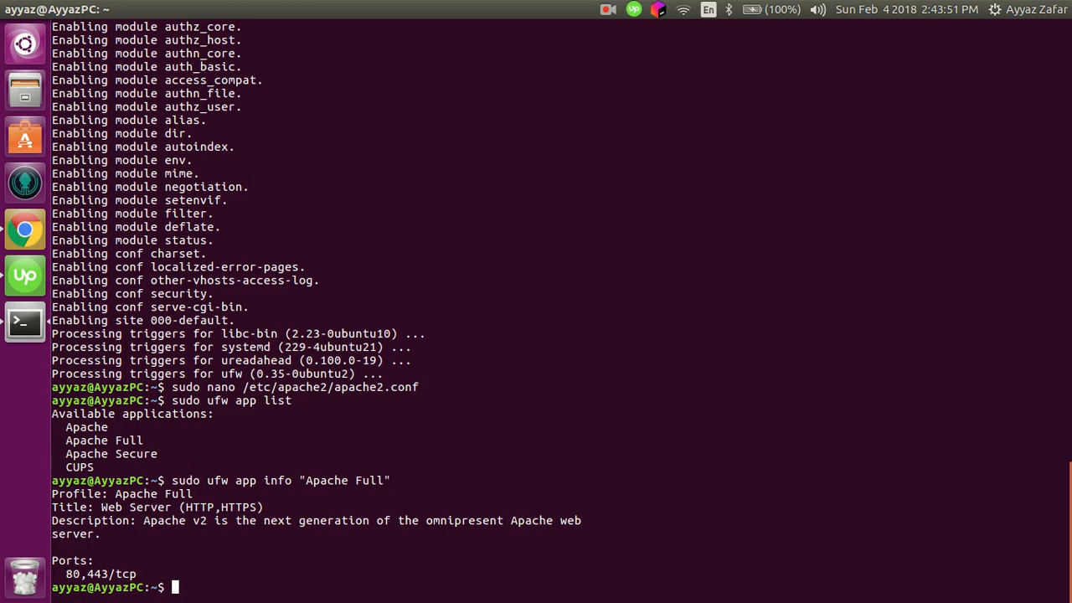
Run sudo ufw allow in "Apache Full" to update IPv4 and IPv6 rules, then switch to Chrome.
text(sudo ufw allow in)
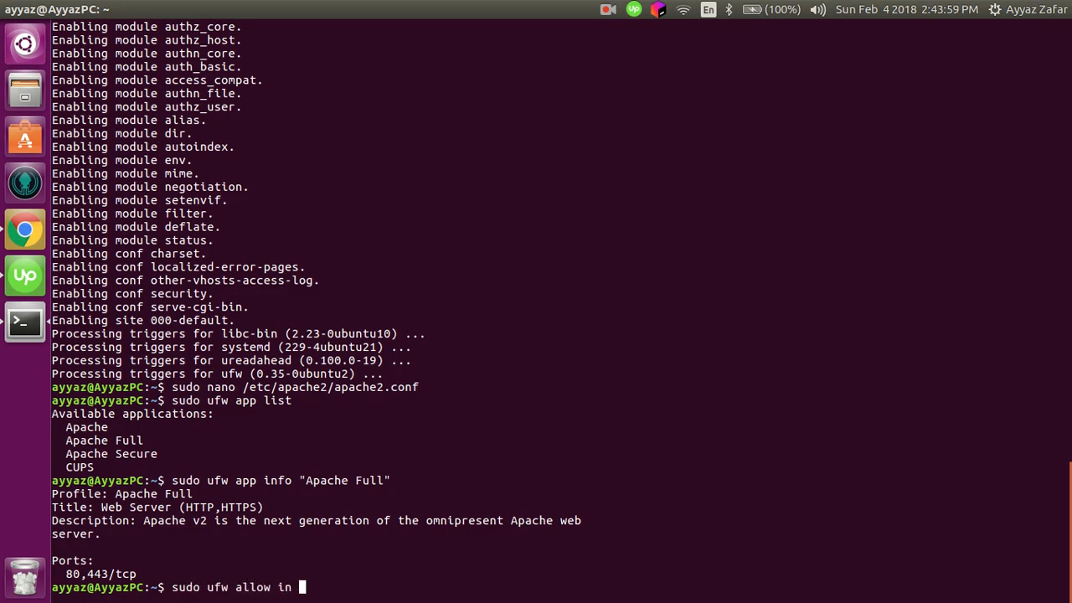
text("Apa)
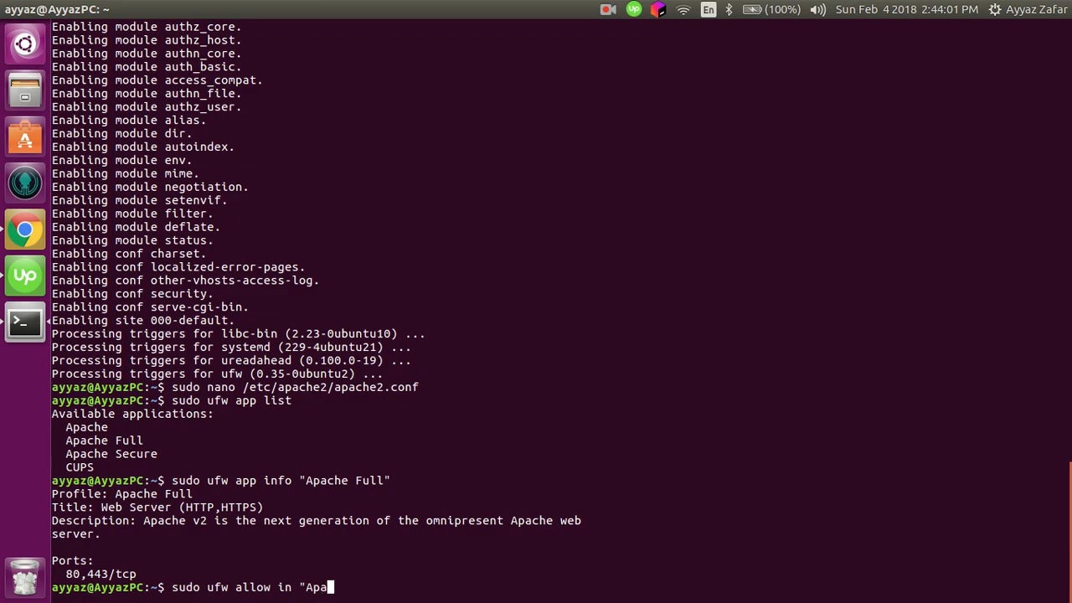
text(che Full")
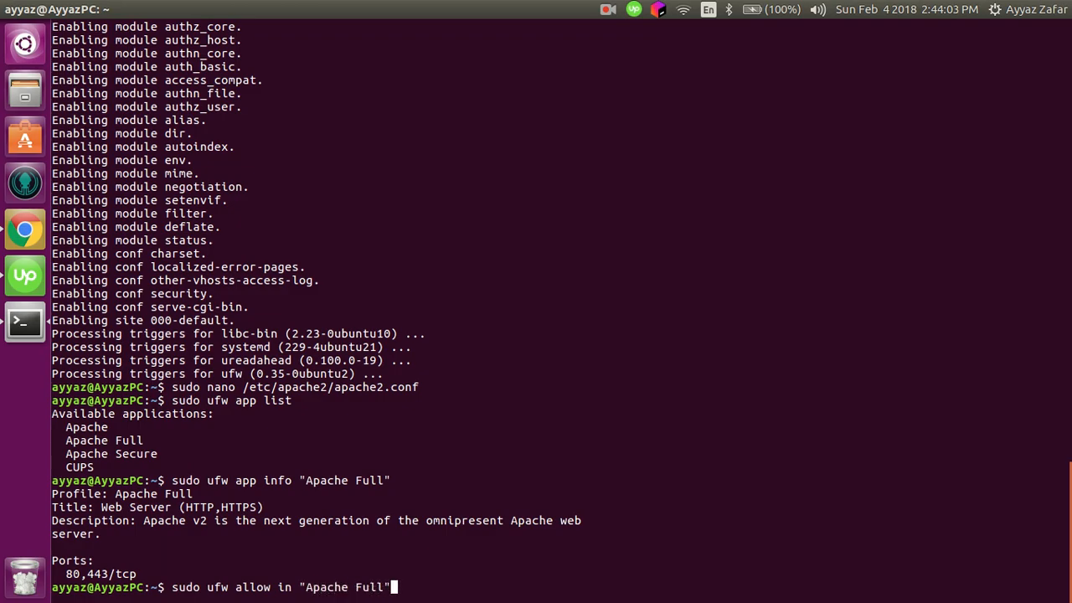
key(Return)
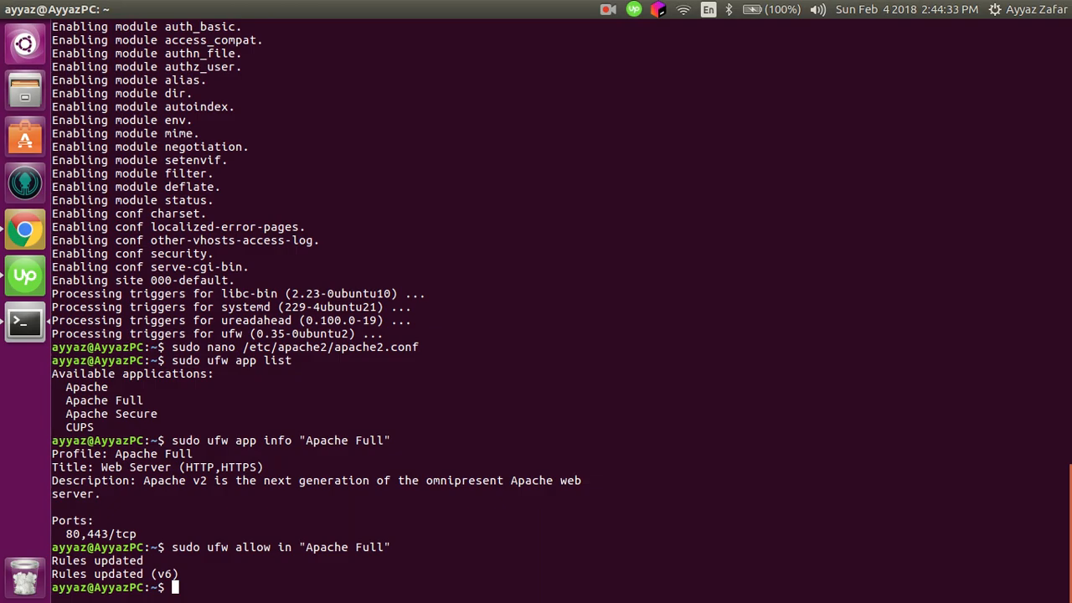
click(23, 228)
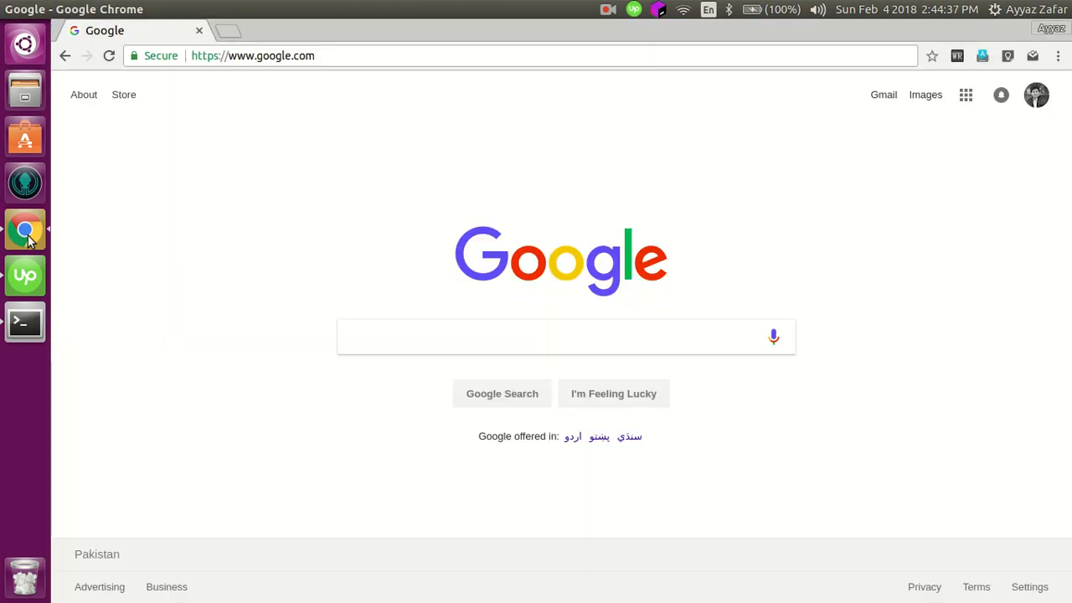
Load localhost in a new Chrome tab to reach the Apache2 default page.
click(225, 30)
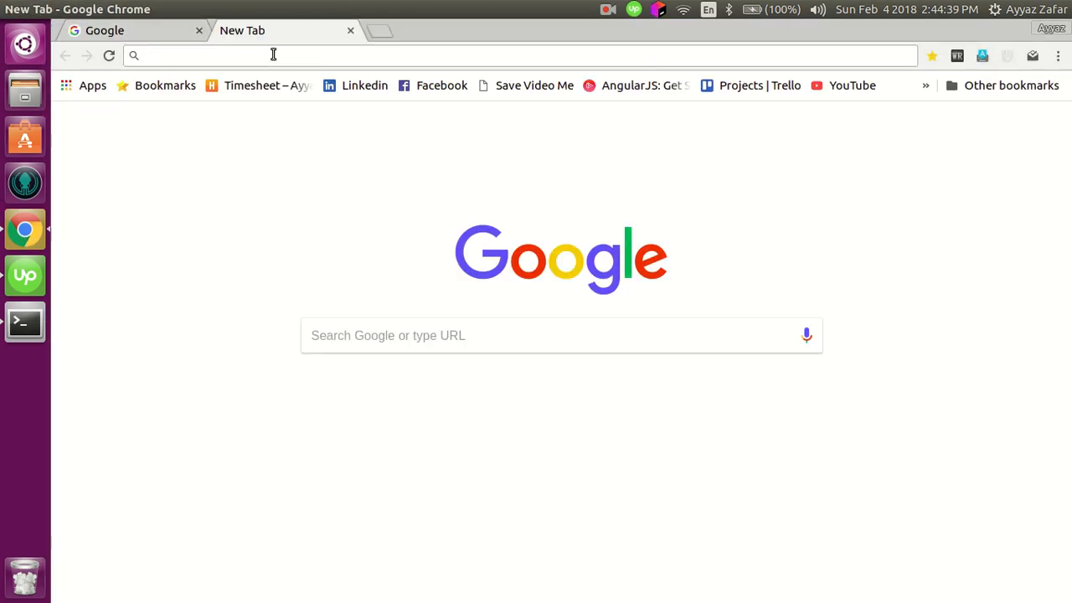
text(localbitcoins.com)
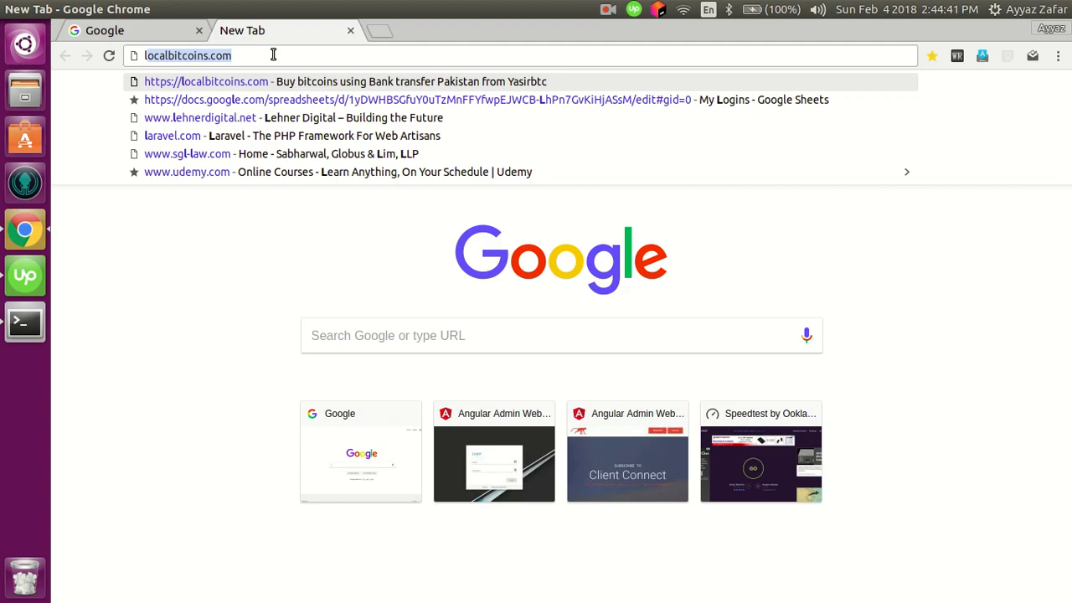
text(localhost)
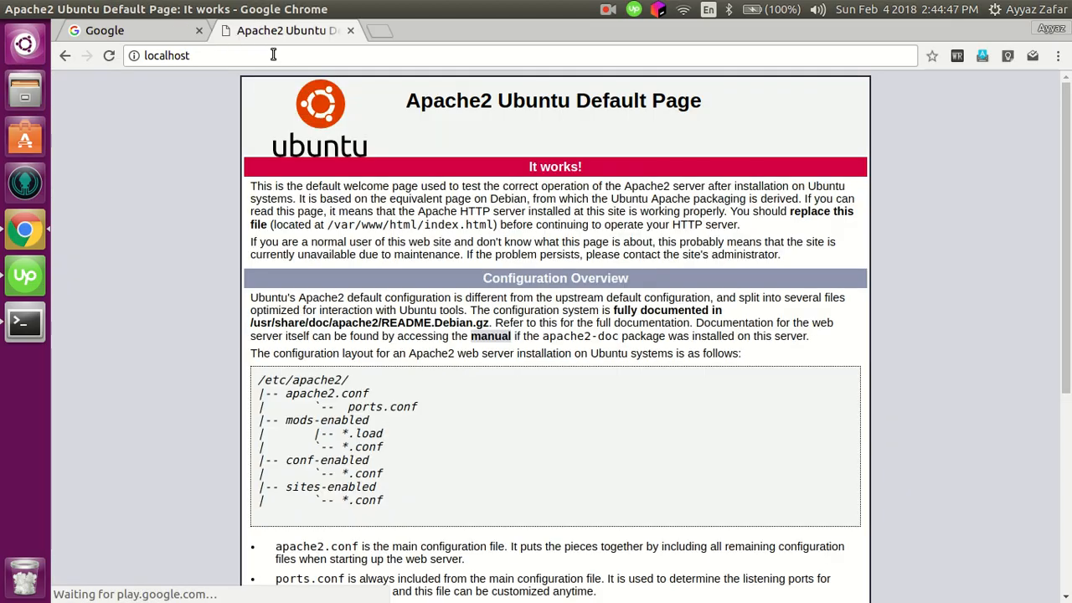
Scroll through the Apache2 "It works!" page and return to the terminal.
scroll(down, 3)
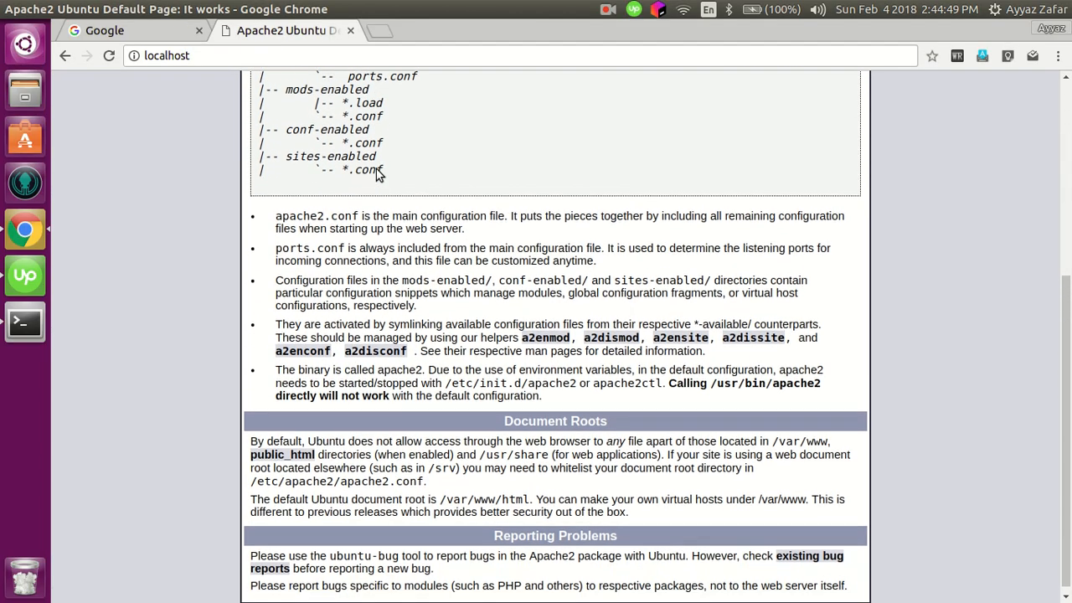
scroll(up, 3)
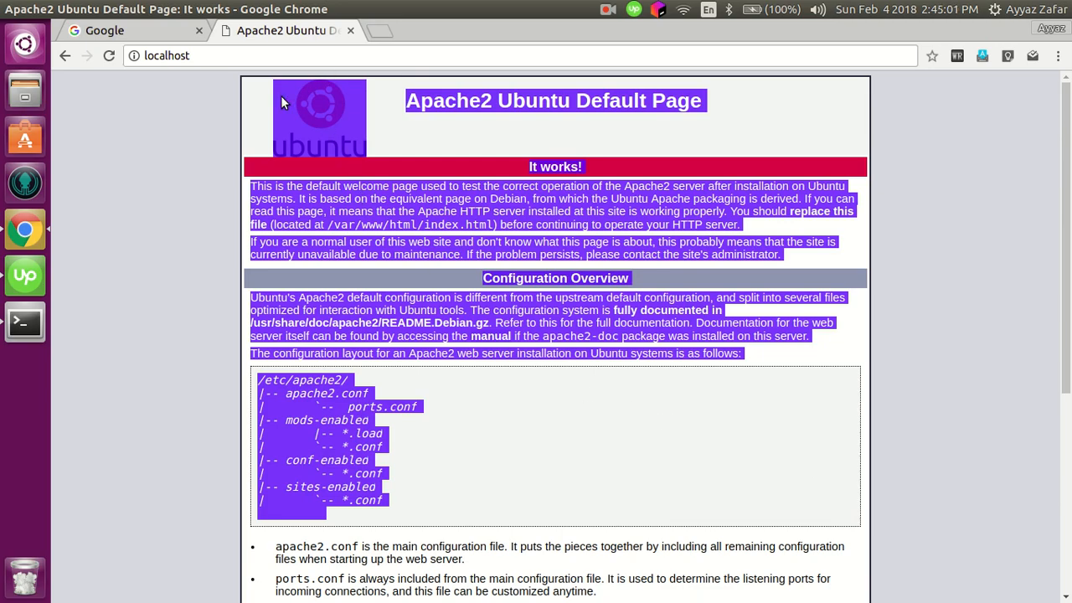
click(24, 321)
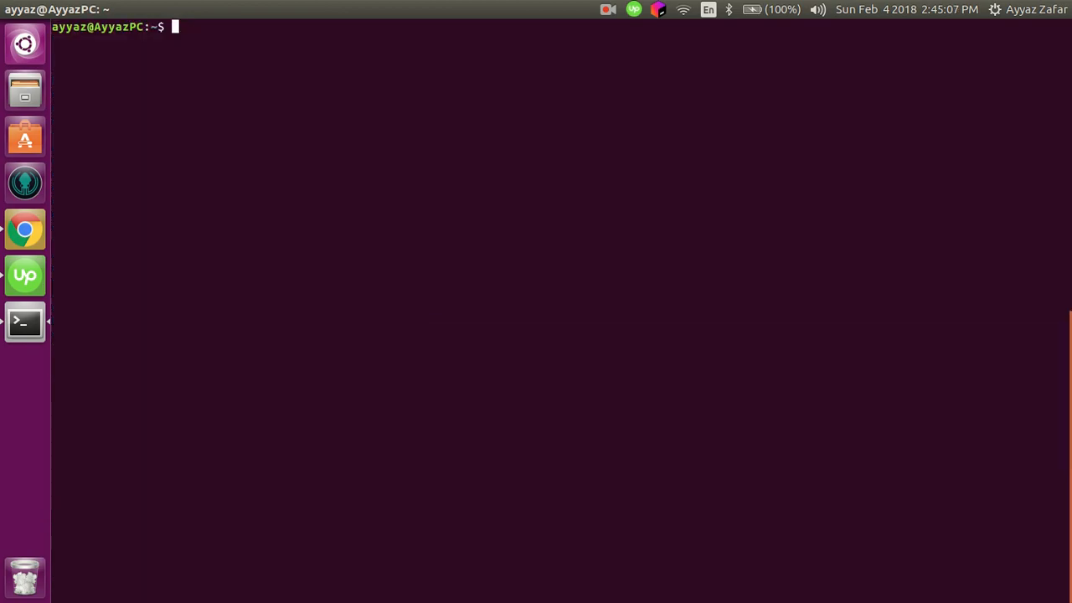
Run sudo apt-get install mysql-server and answer Y to download its packages.
text(sudo a)
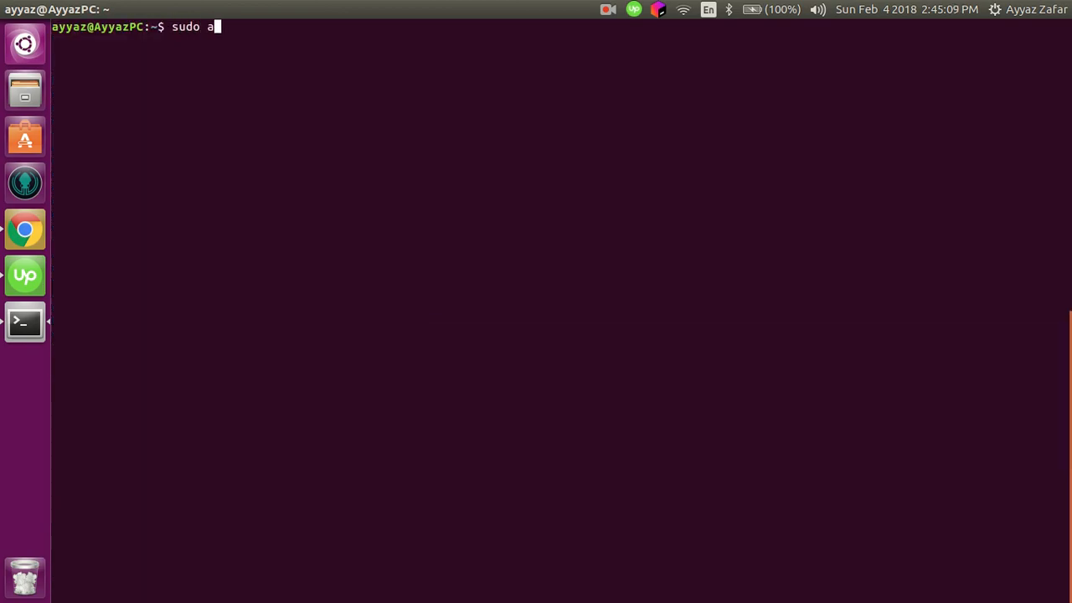
text(pt-get install mys)
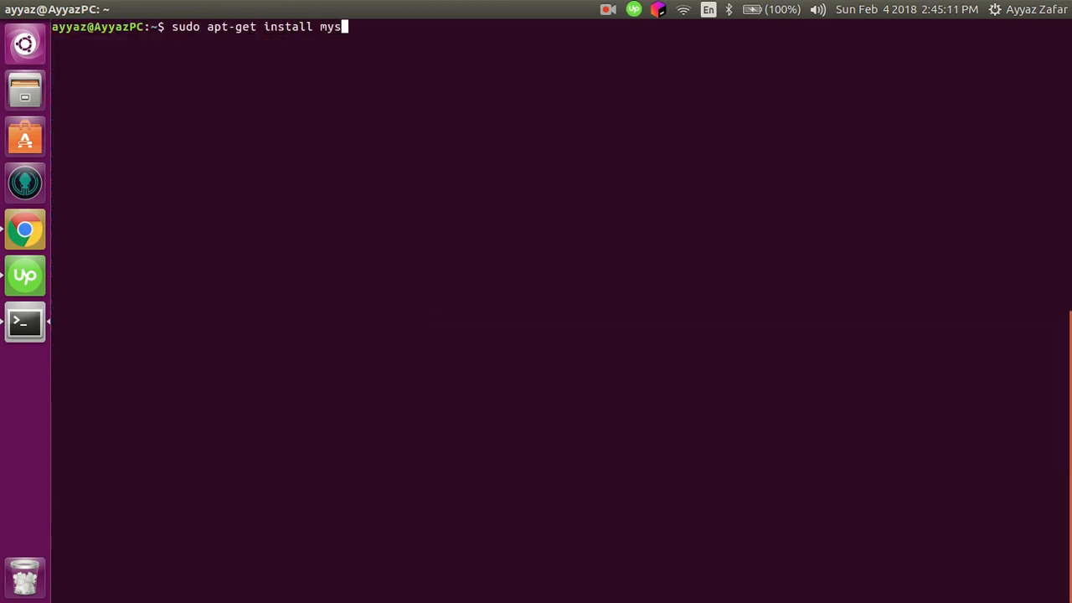
text(ql-server)
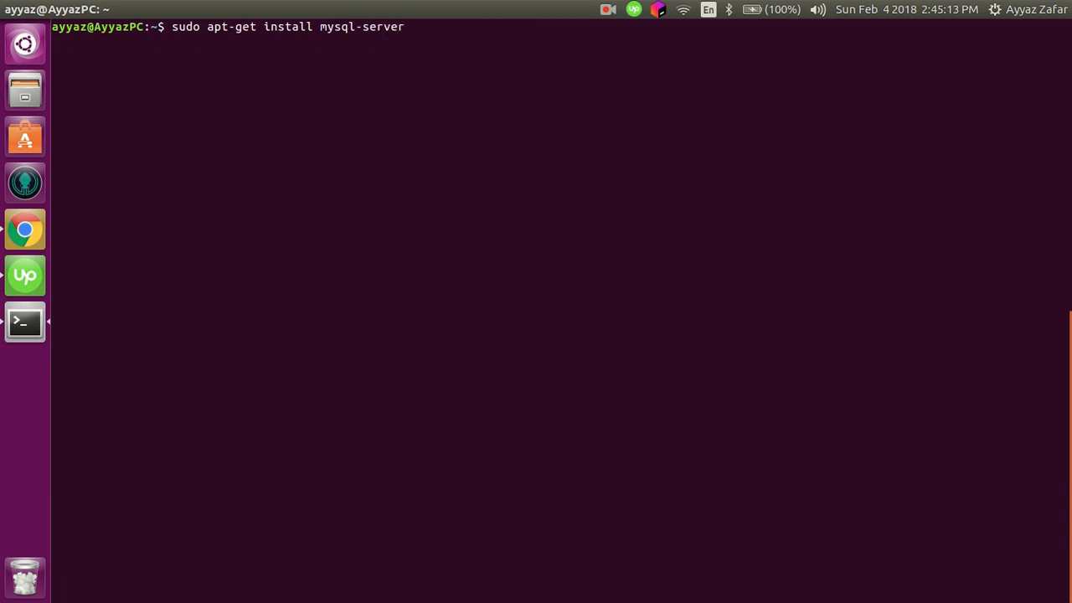
key(Return)
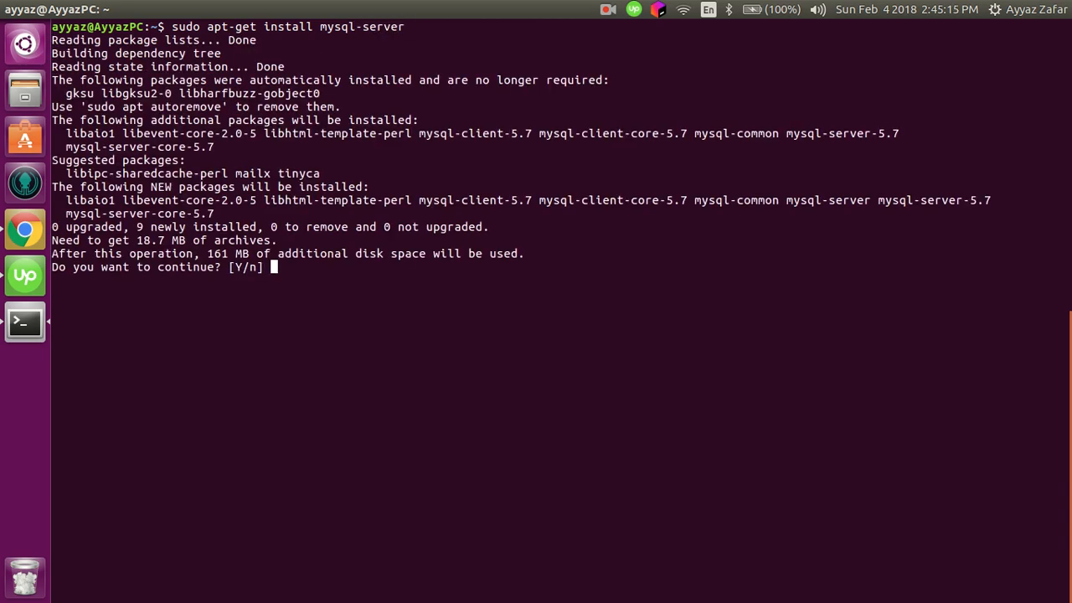
text(Y)
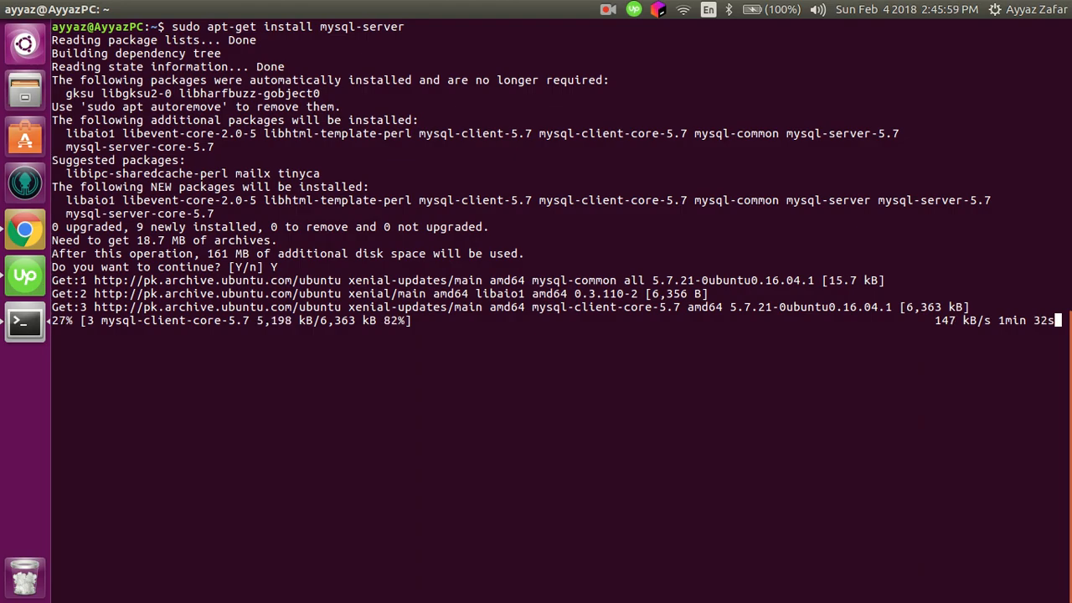
click(610, 10)
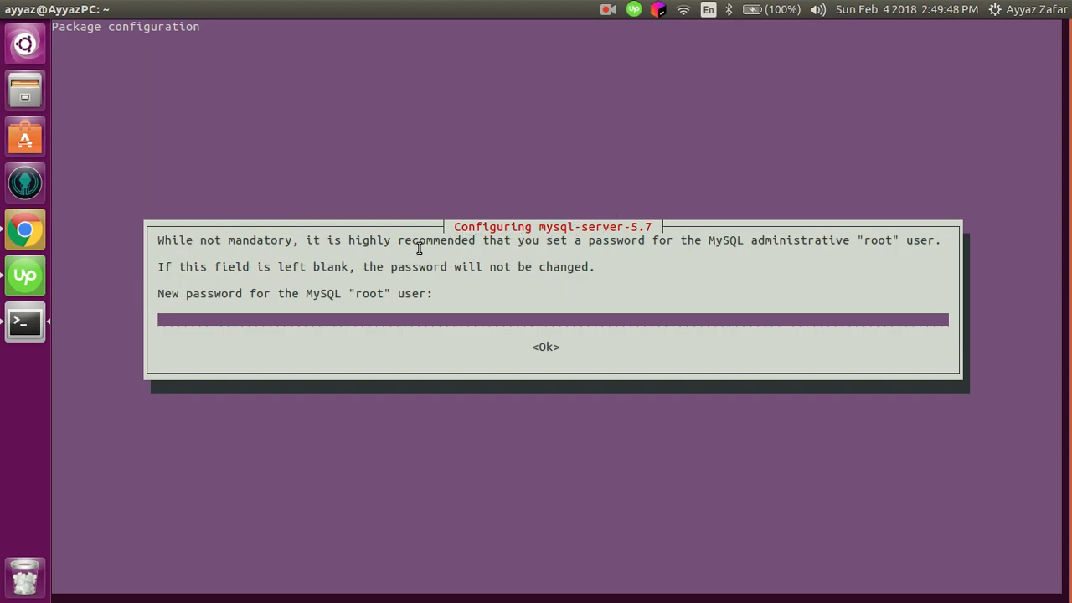
mouse_move(489, 257)
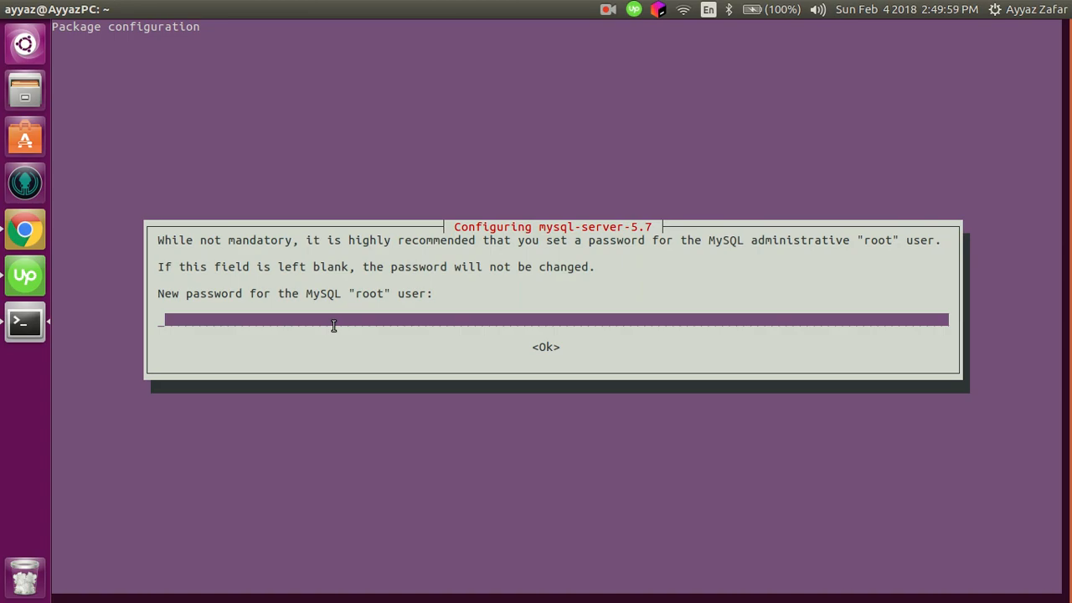
mouse_move(331, 320)
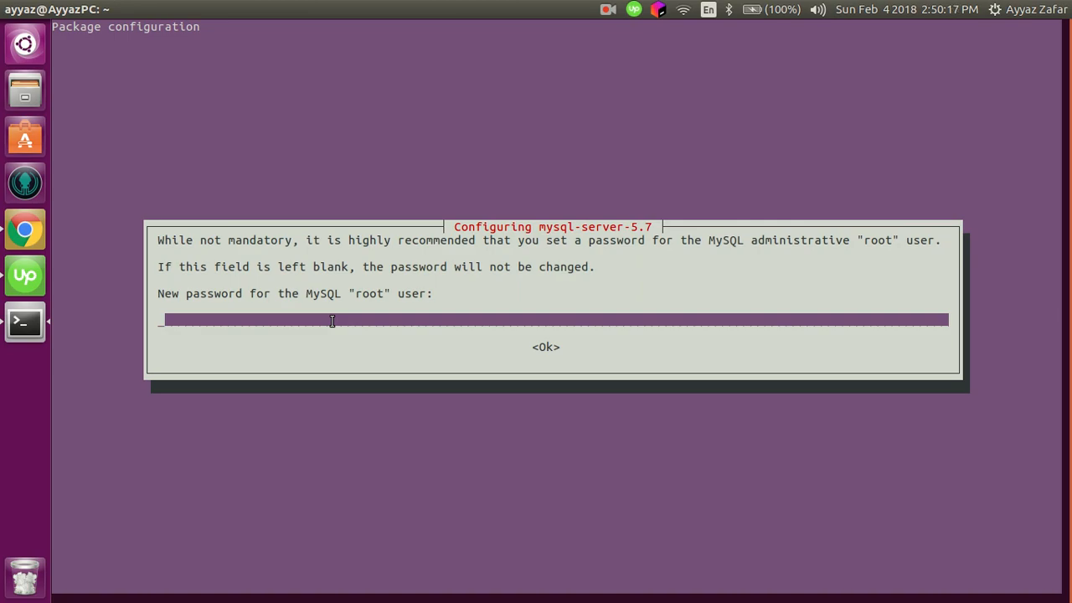
Enter a new MySQL root password in the mysql-server configuration screen.
text(***)
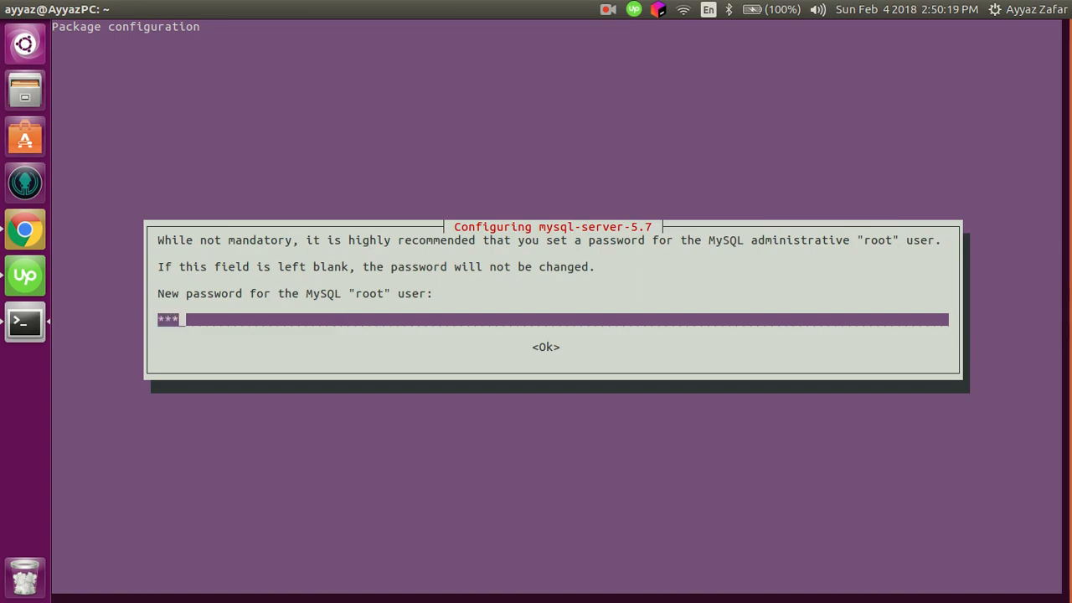
text(****)
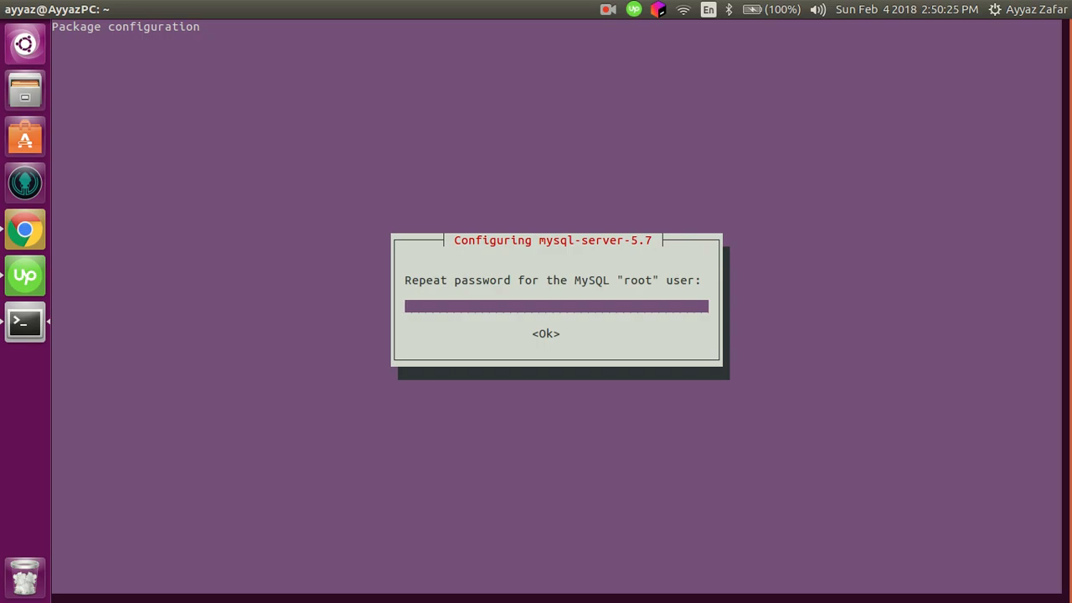
Confirm the repeated root password so the MySQL server install finishes.
click(546, 333)
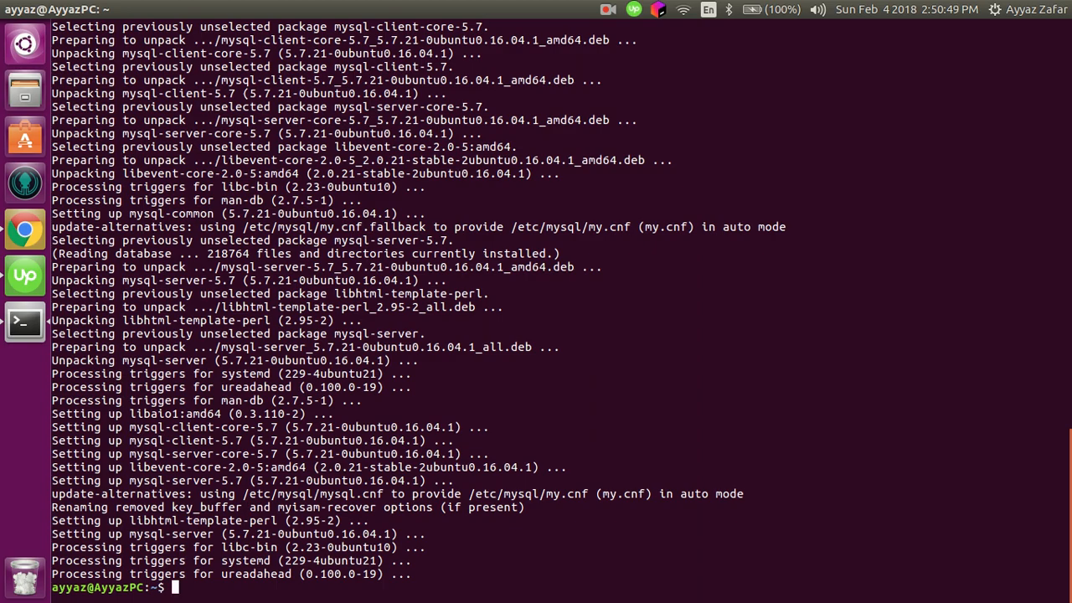
text(m)
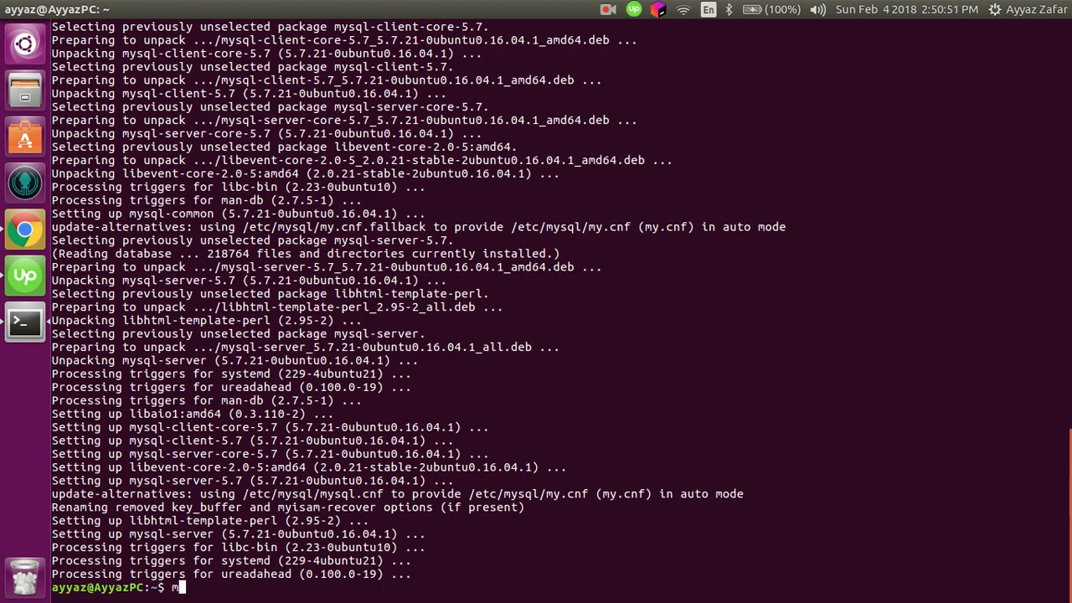
text(ysql_secure)
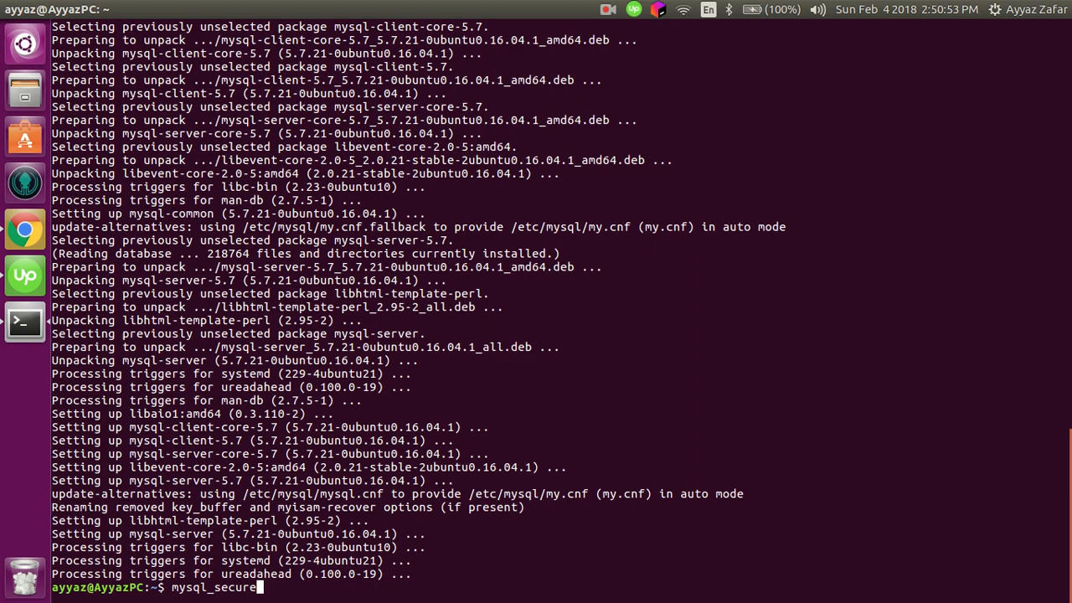
text(_installatio)
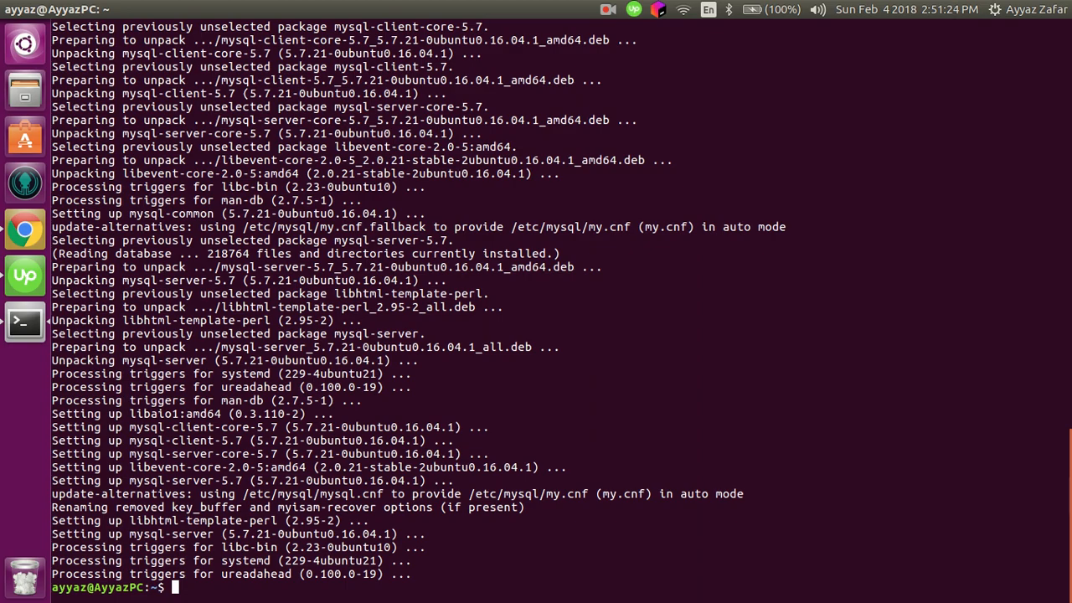
Run sudo apt-get install php libapache2-mod-php php-mcrypt php-mysql and let it complete.
text(sudo a)
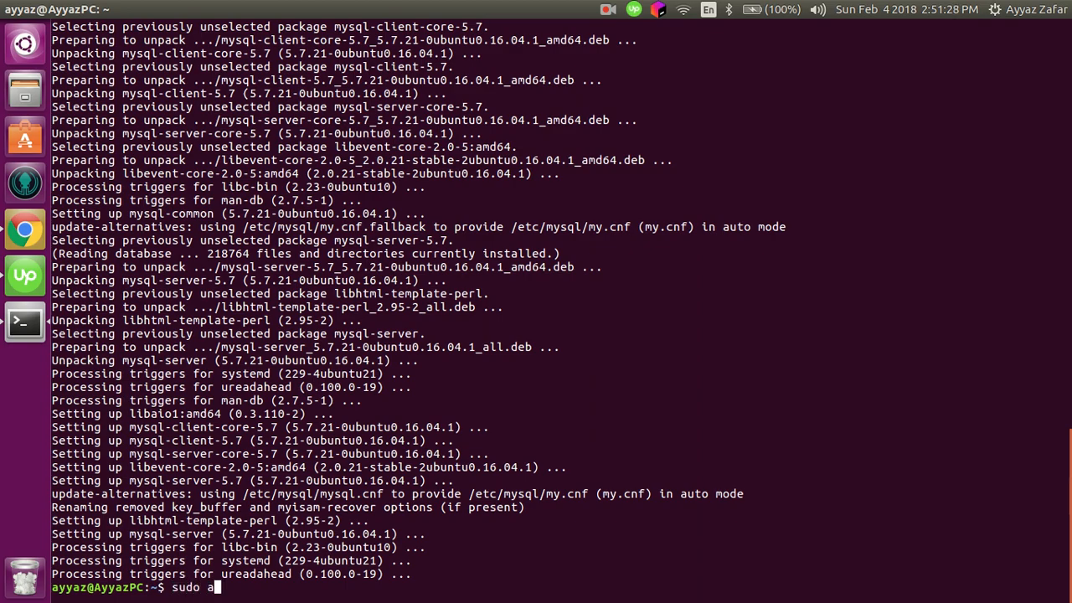
text(pt-get install php li)
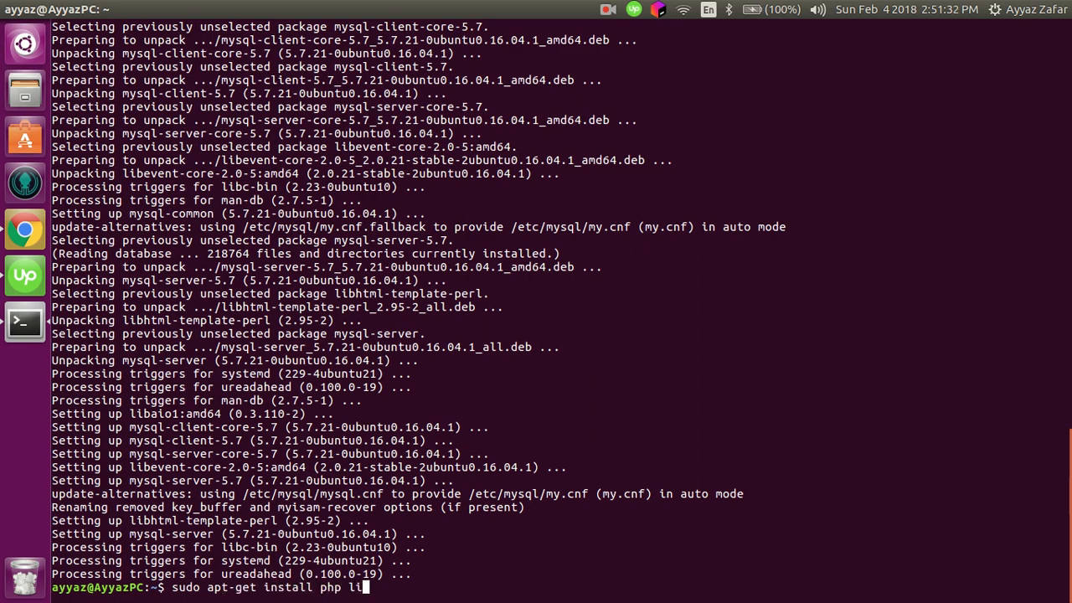
text(ba)
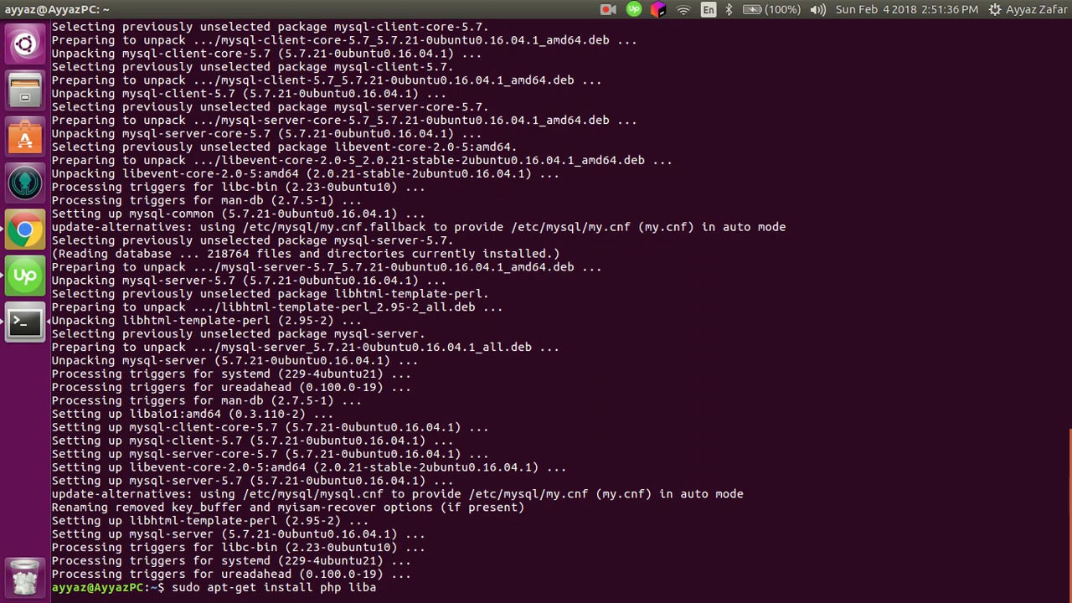
text(pache2-mod)
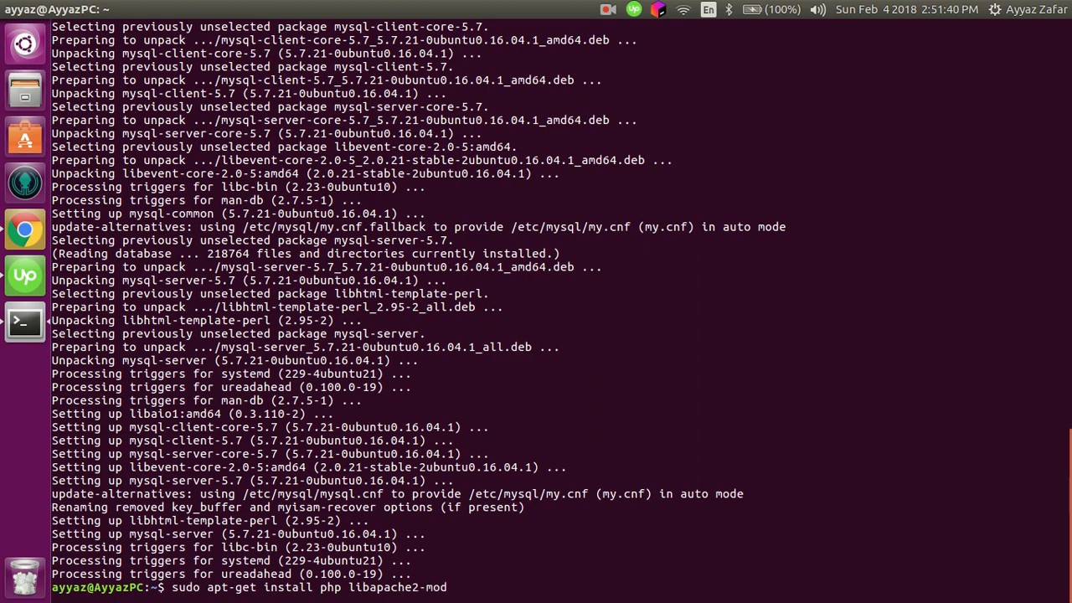
text(-php)
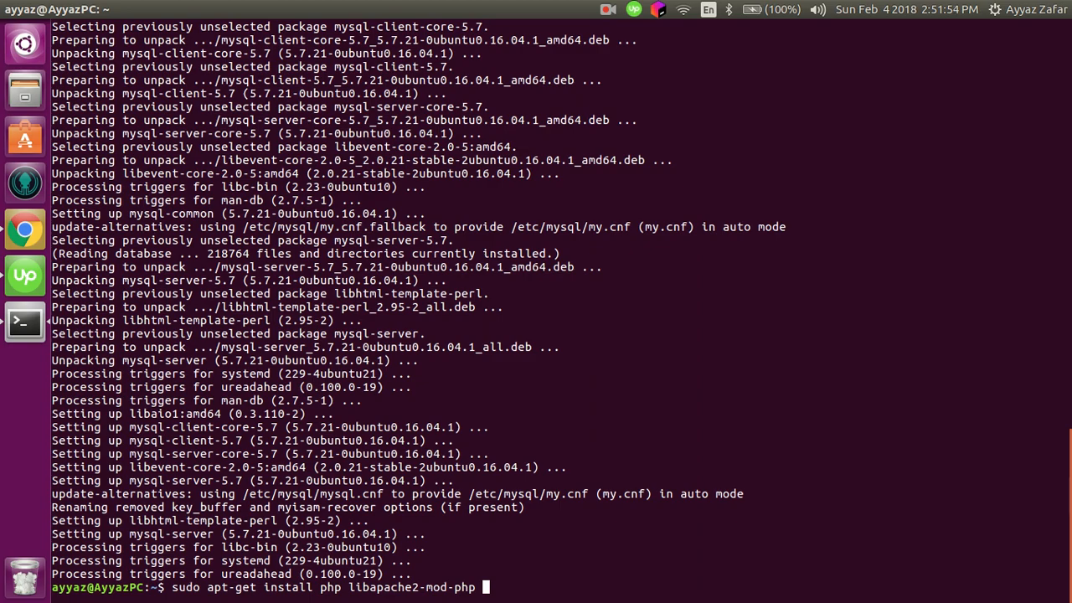
text(php-m)
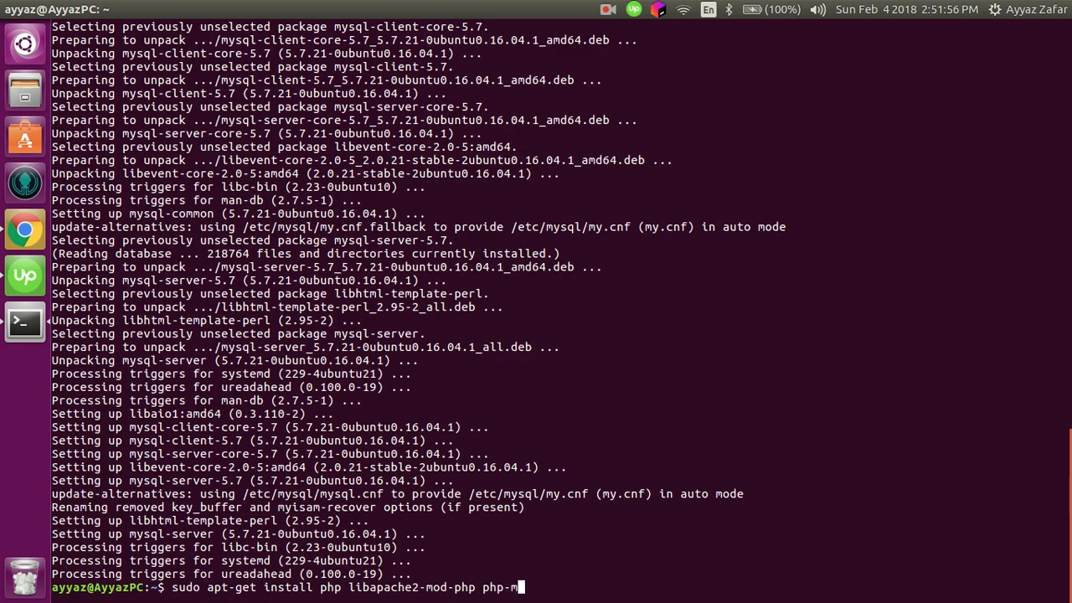
text(crypt)
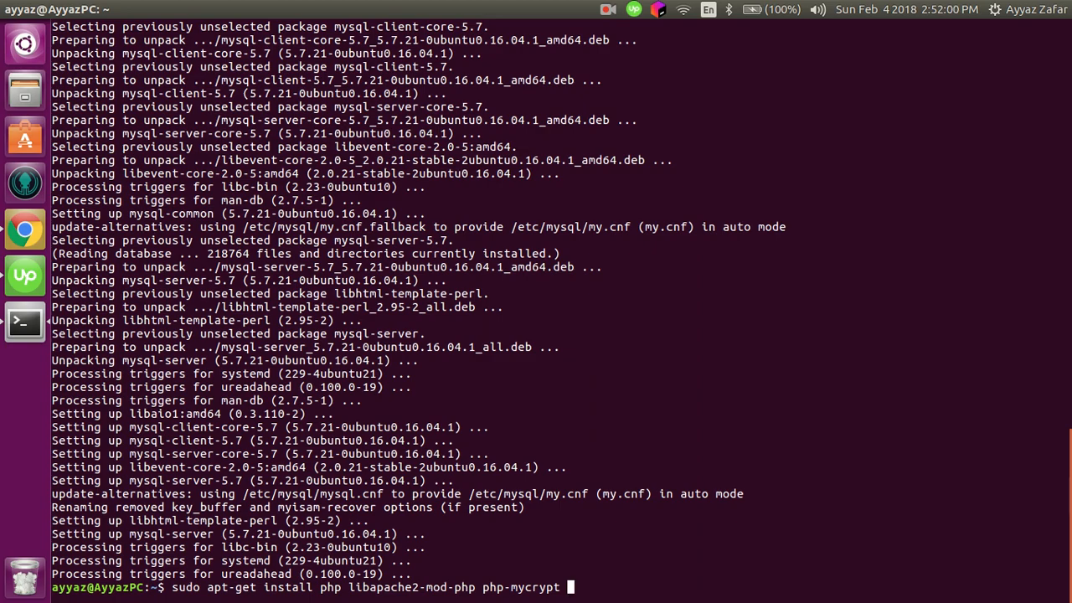
text(php)
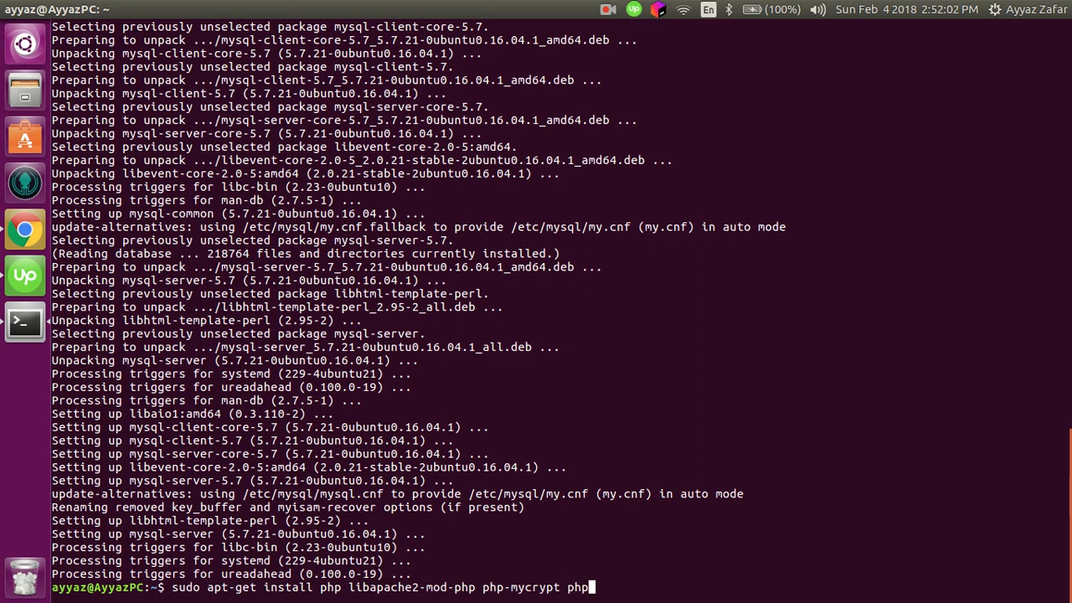
text(-mysql)
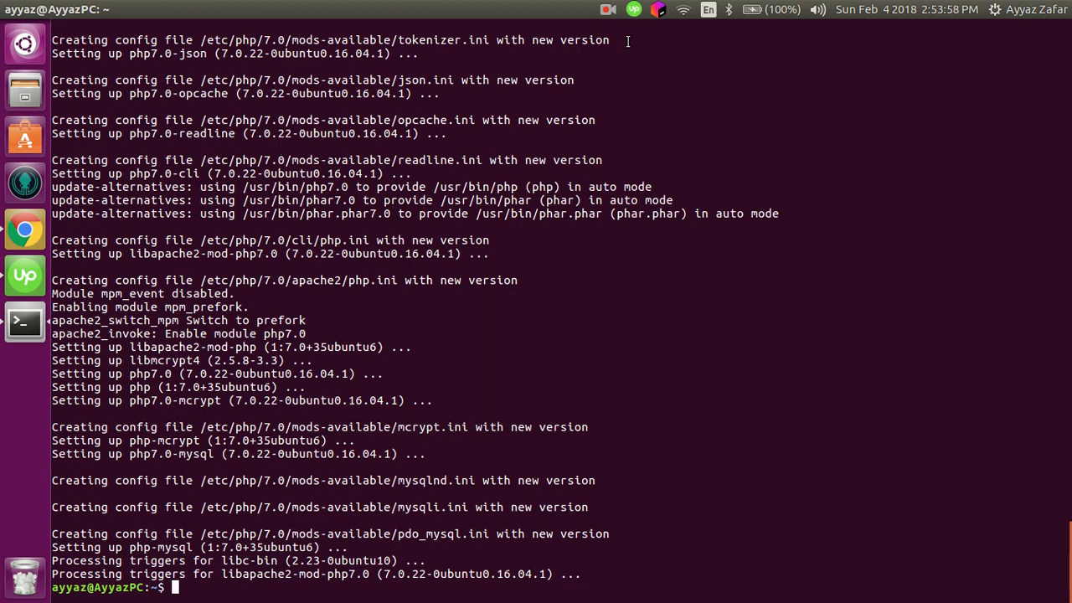
Restart Apache with sudo systemctl restart apache2.
text(sudo)
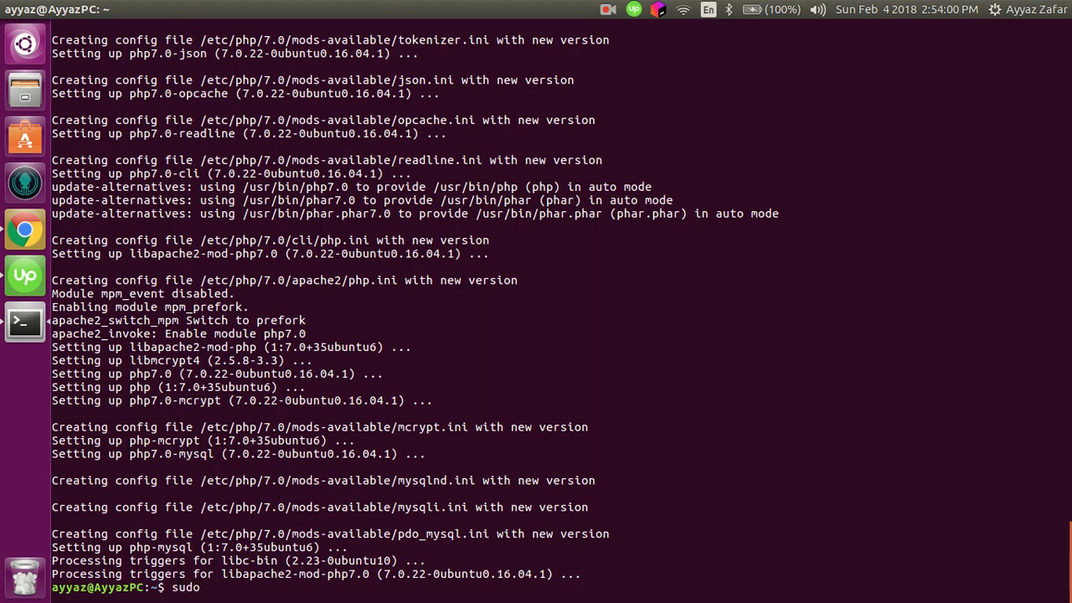
text(systemc)
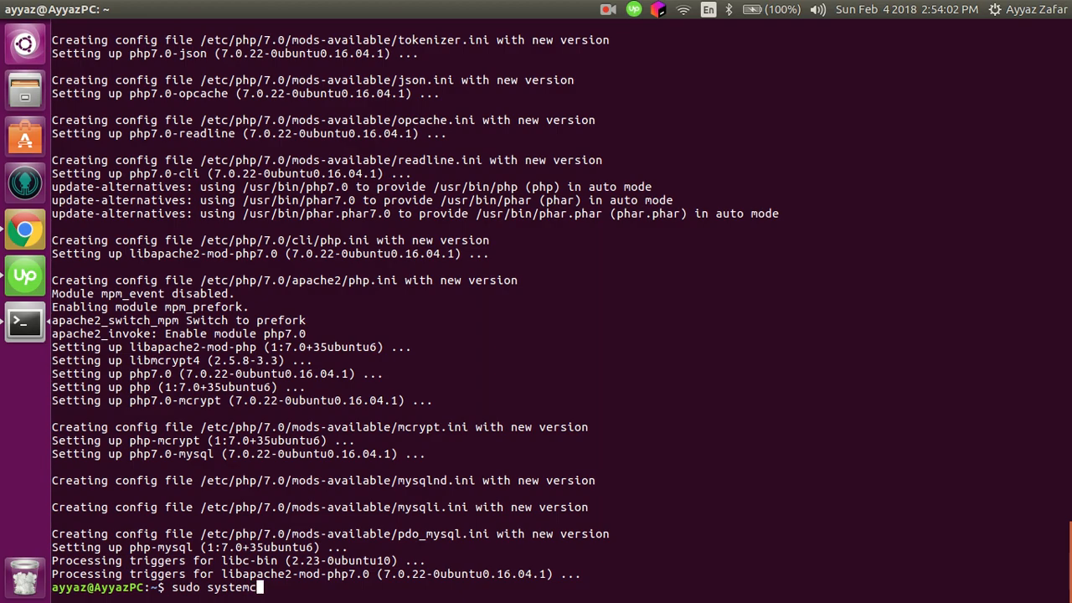
text(tl restart apache2)
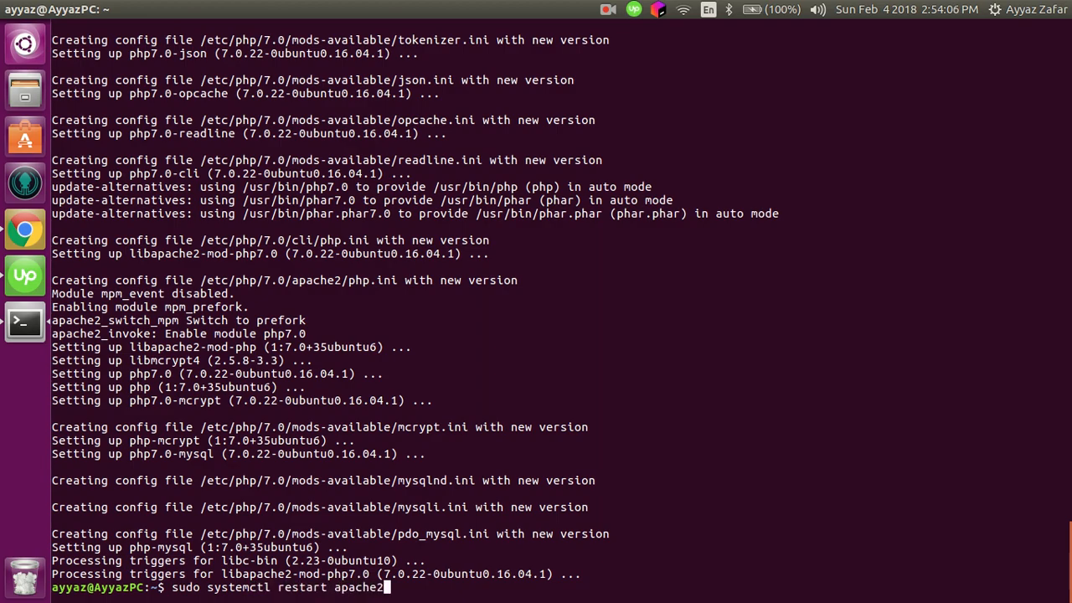
key(Return)
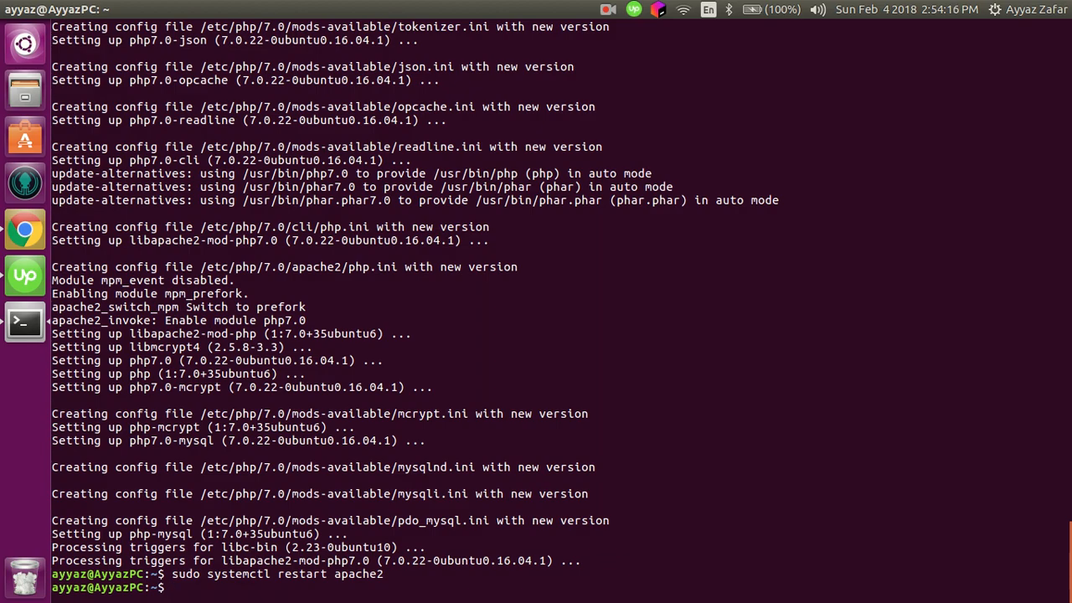
Check sudo systemctl status apache2 shows active (running), then quit the pager.
text(sy)
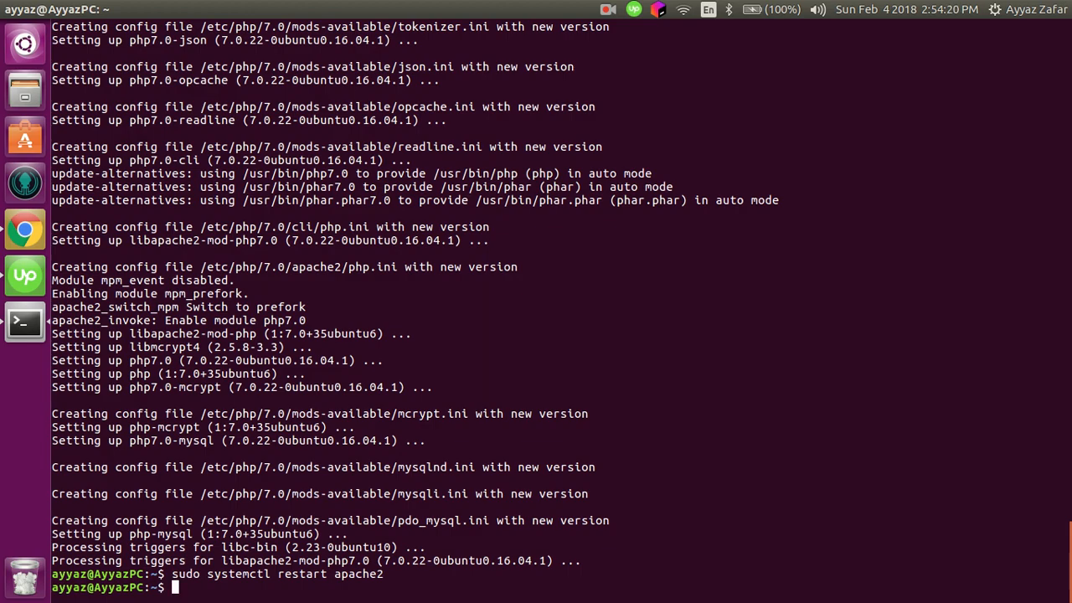
text(sudo systemctl status apache2)
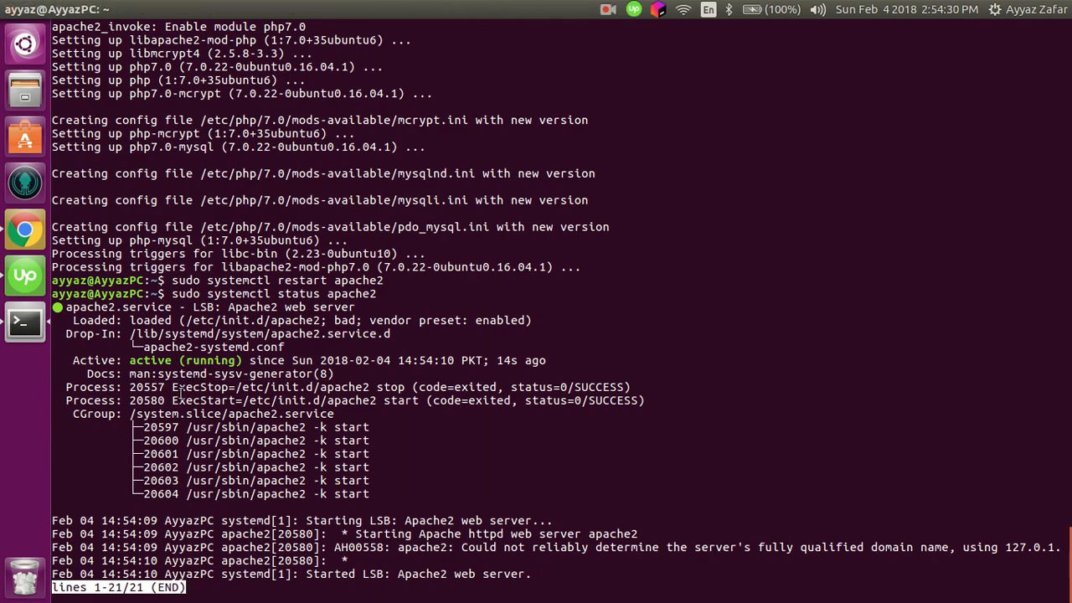
mouse_move(462, 502)
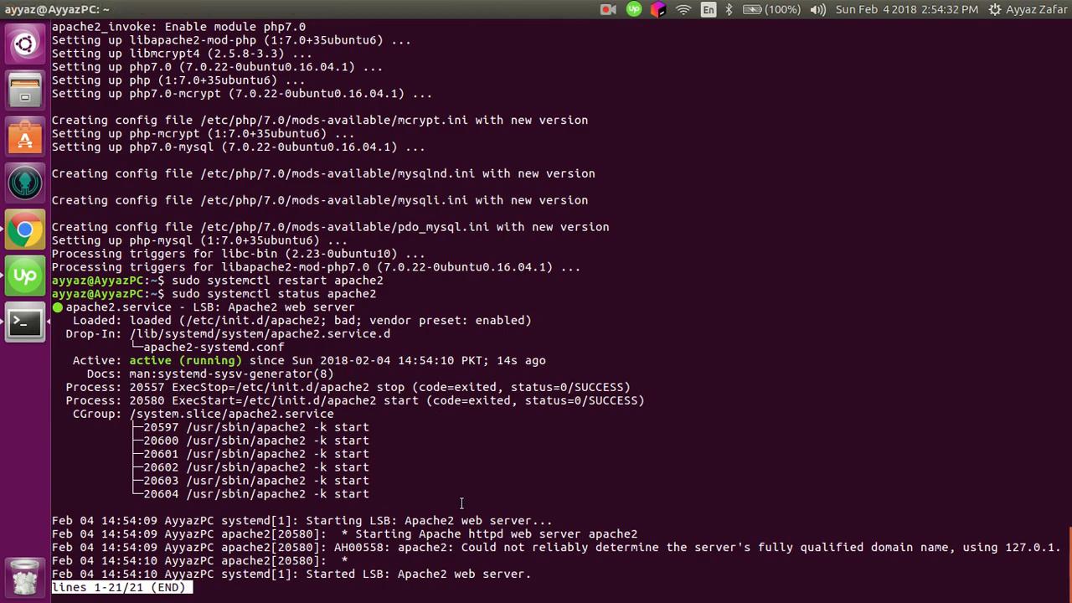
key(q)
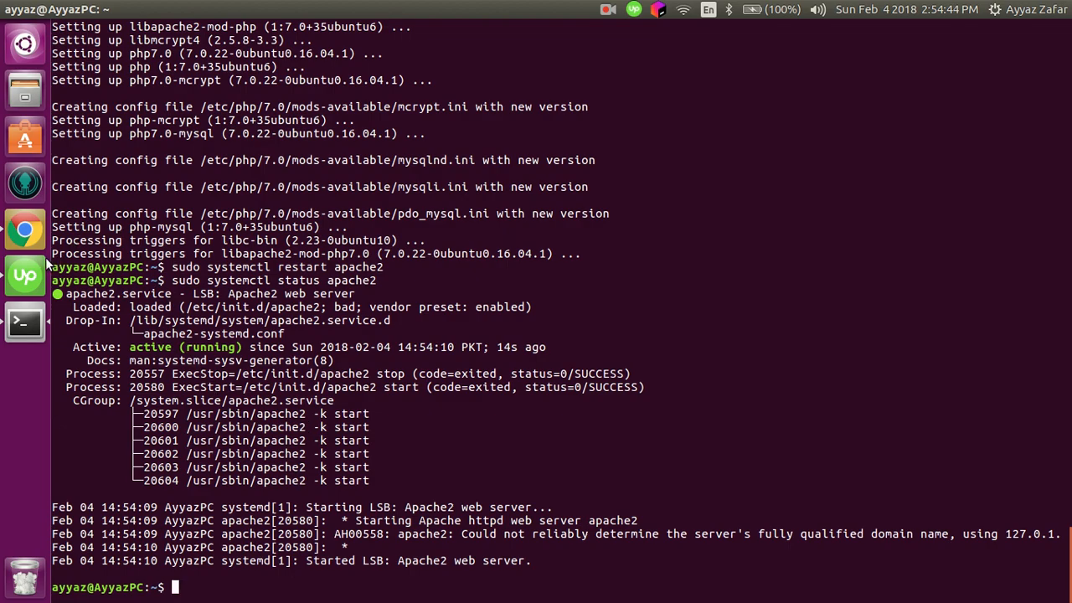
mouse_move(25, 228)
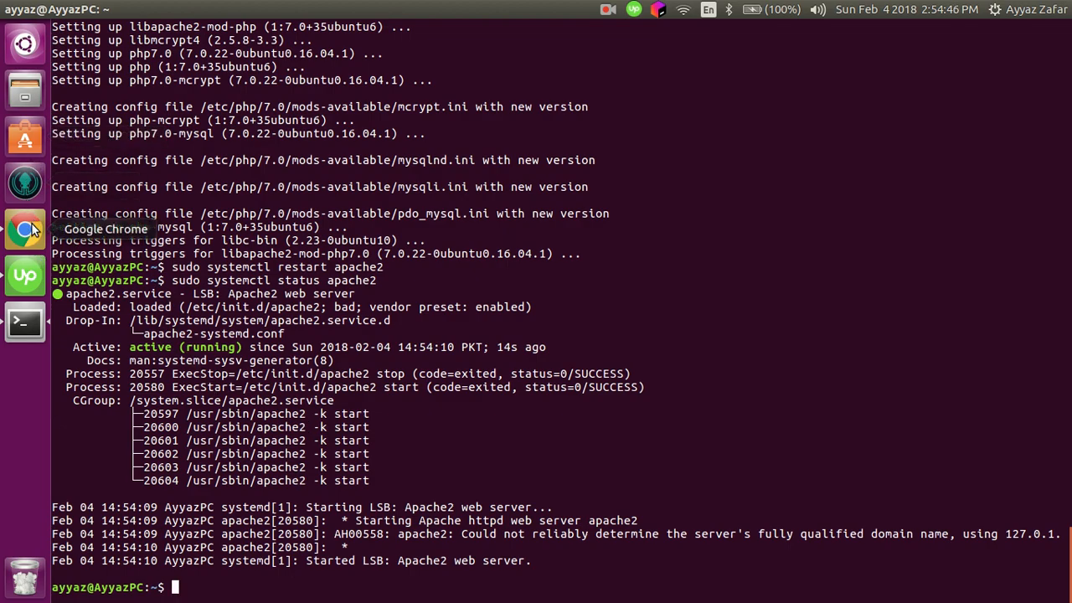
mouse_move(27, 95)
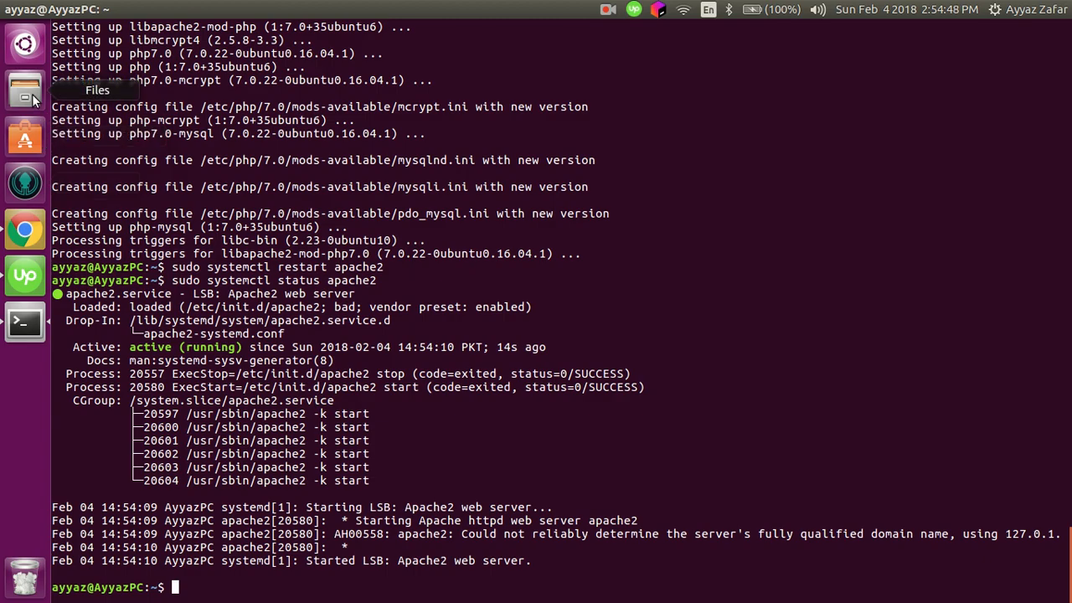
Navigate Files to /var/www/html and inspect the folder's context menu without choosing an action.
click(24, 78)
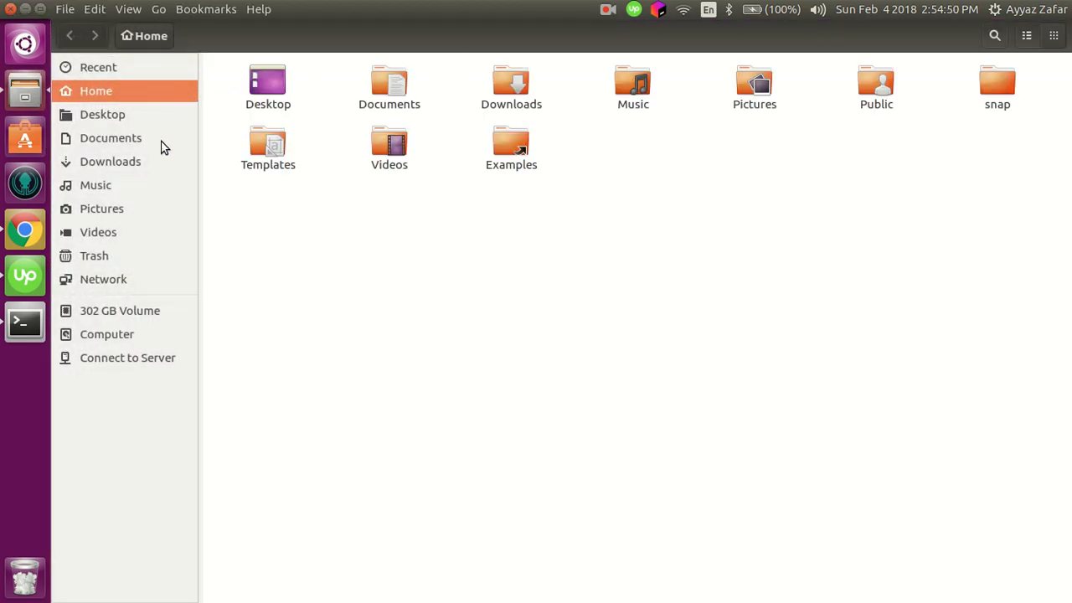
click(107, 333)
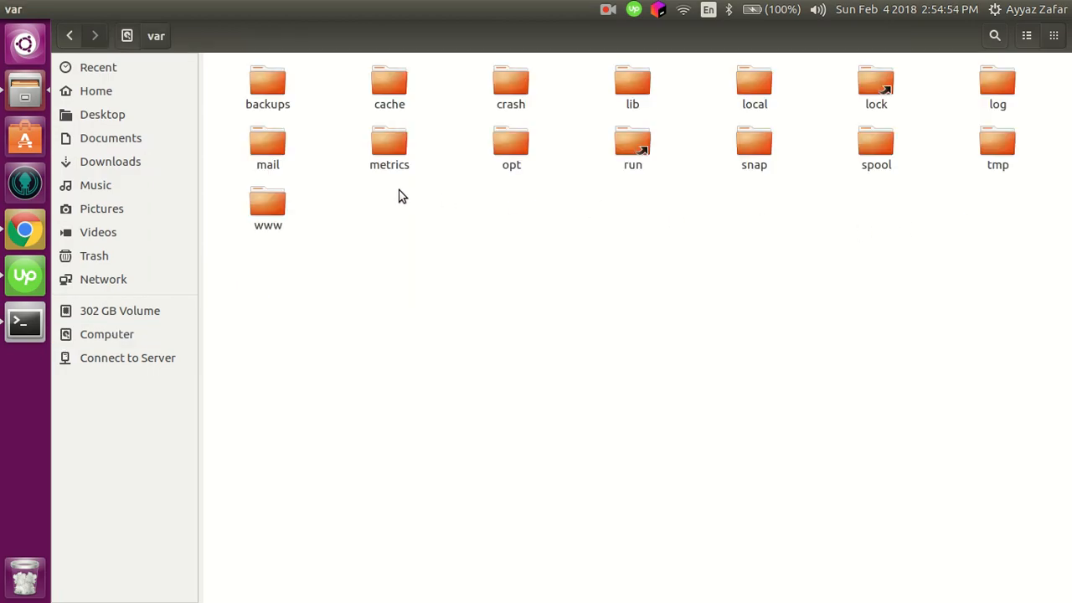
double_click(268, 201)
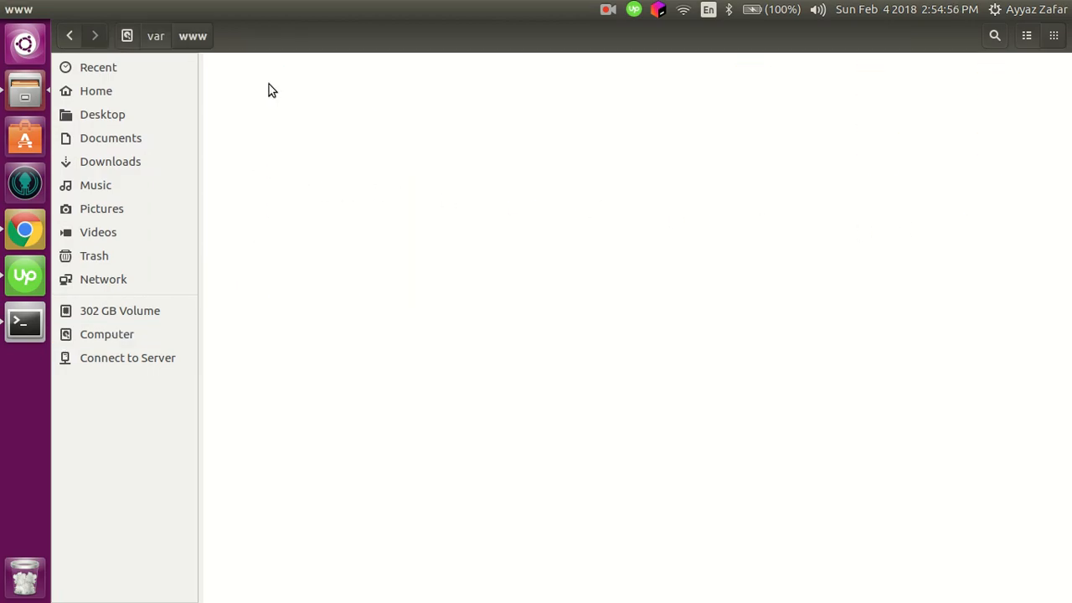
right_click(552, 209)
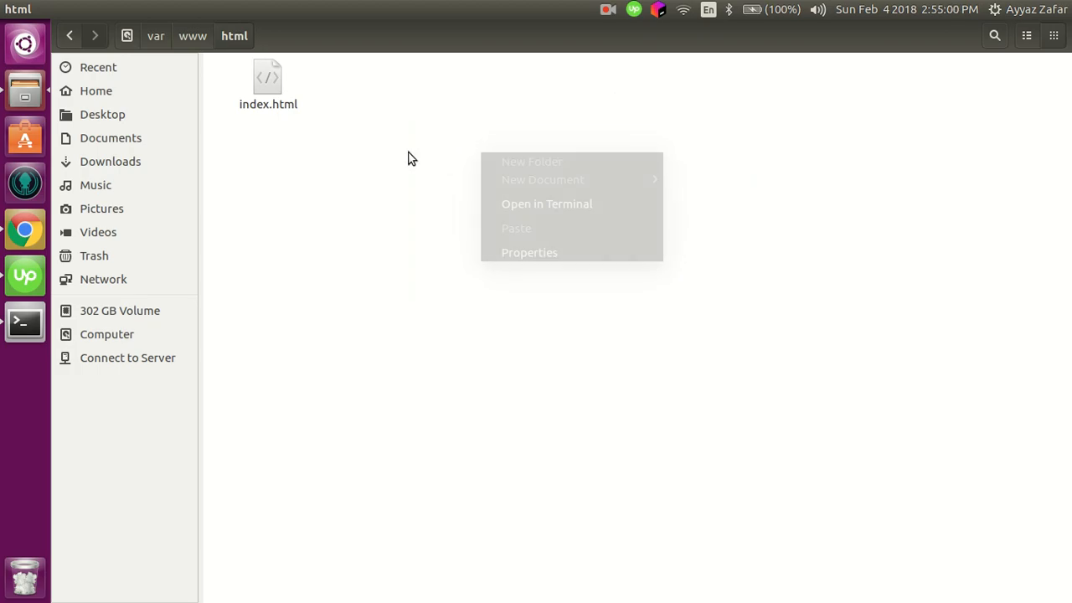
click(378, 172)
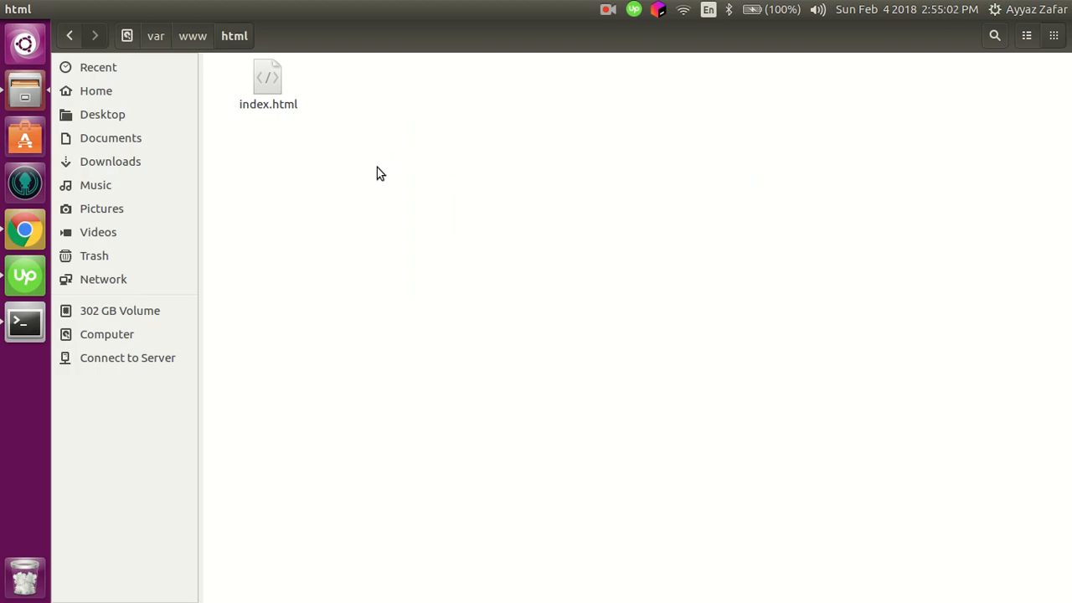
mouse_move(519, 260)
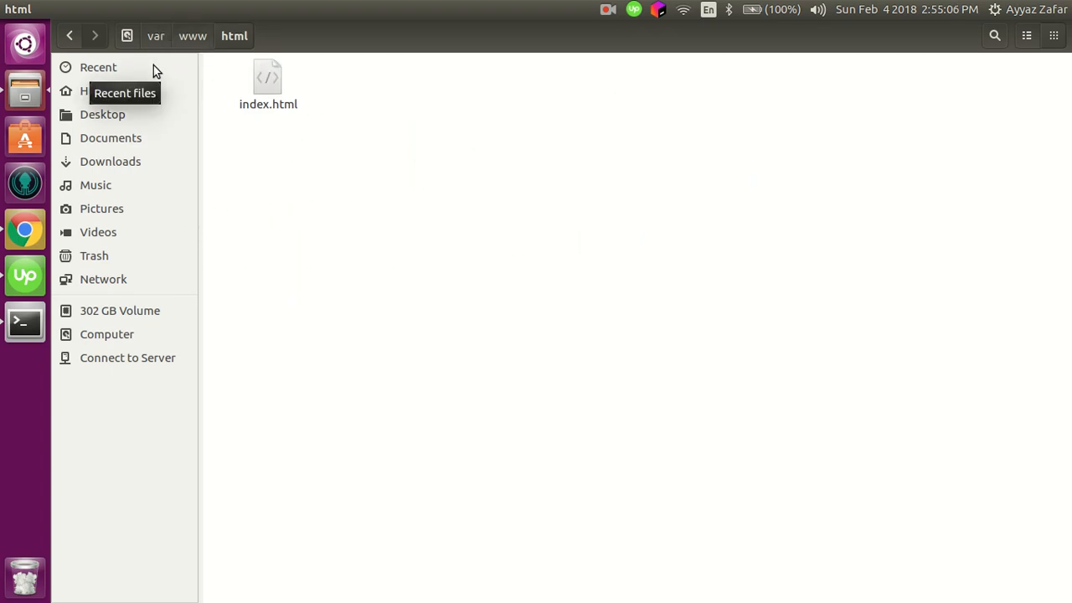
right_click(332, 224)
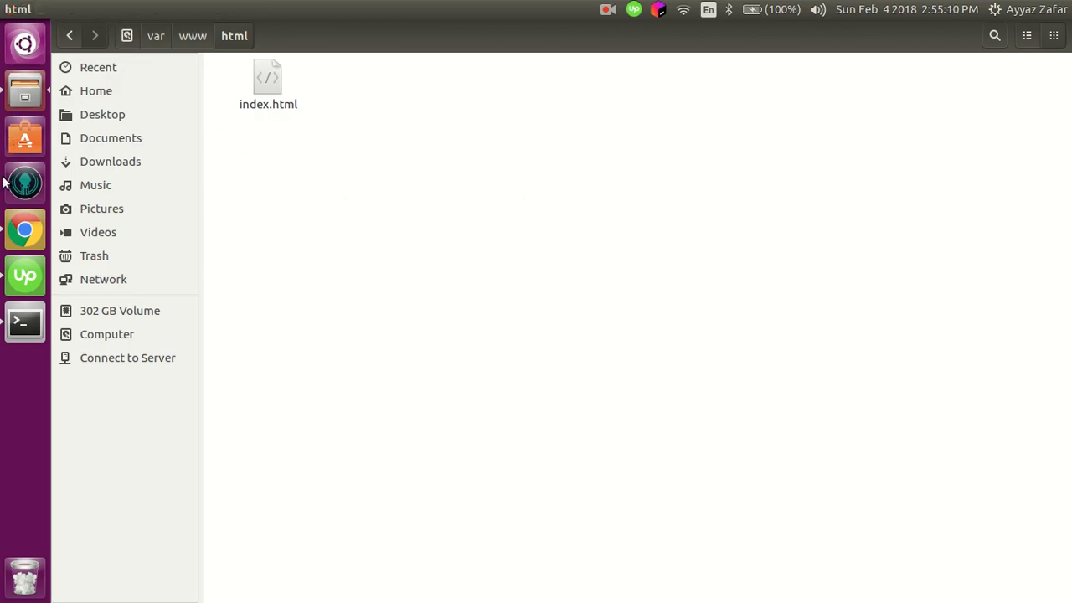
mouse_move(25, 322)
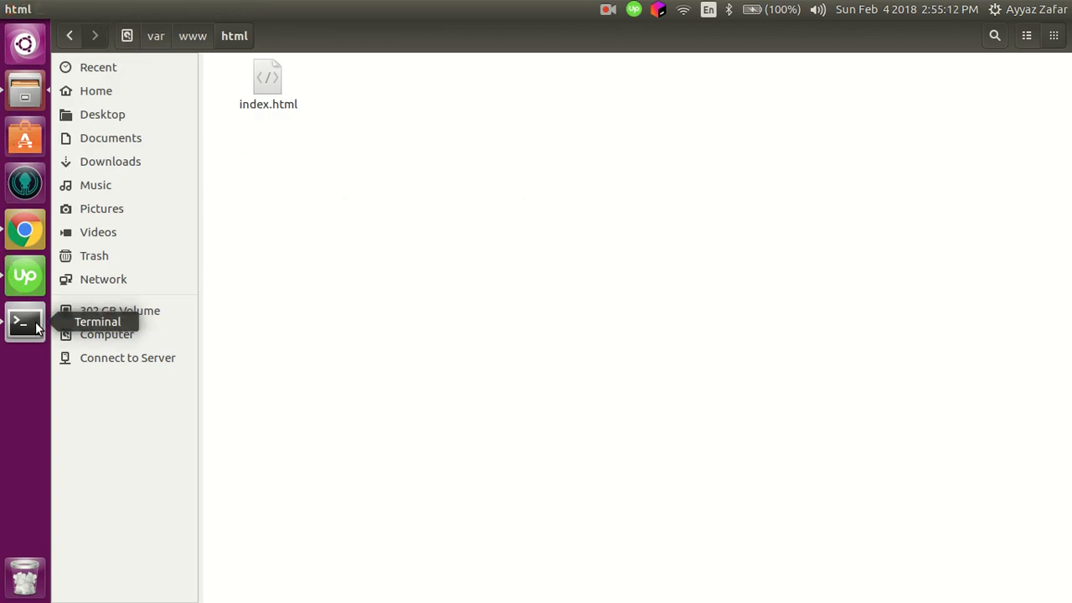
mouse_move(731, 225)
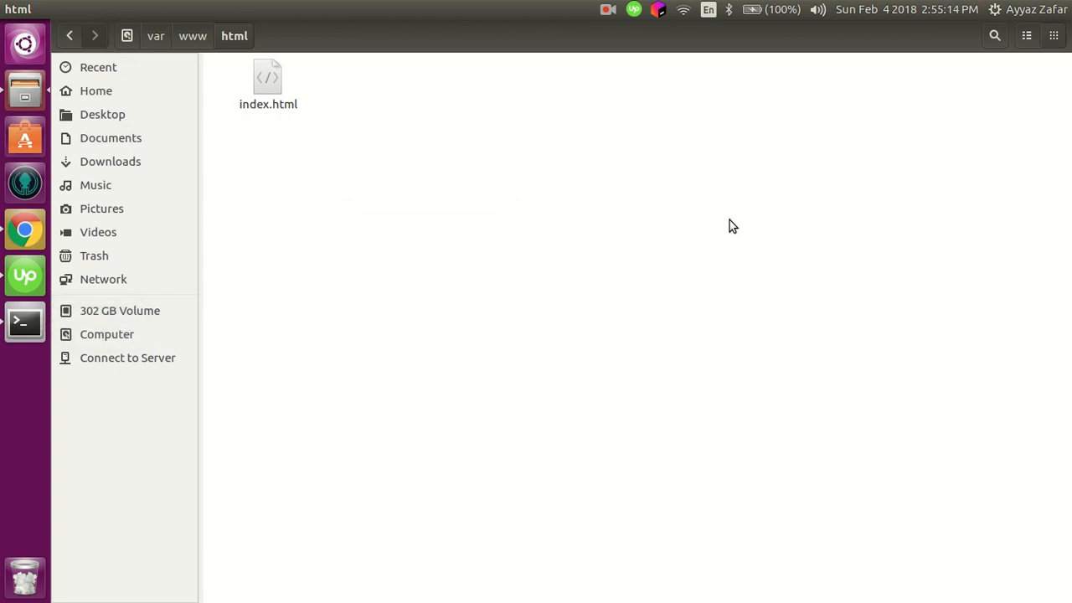
mouse_move(25, 322)
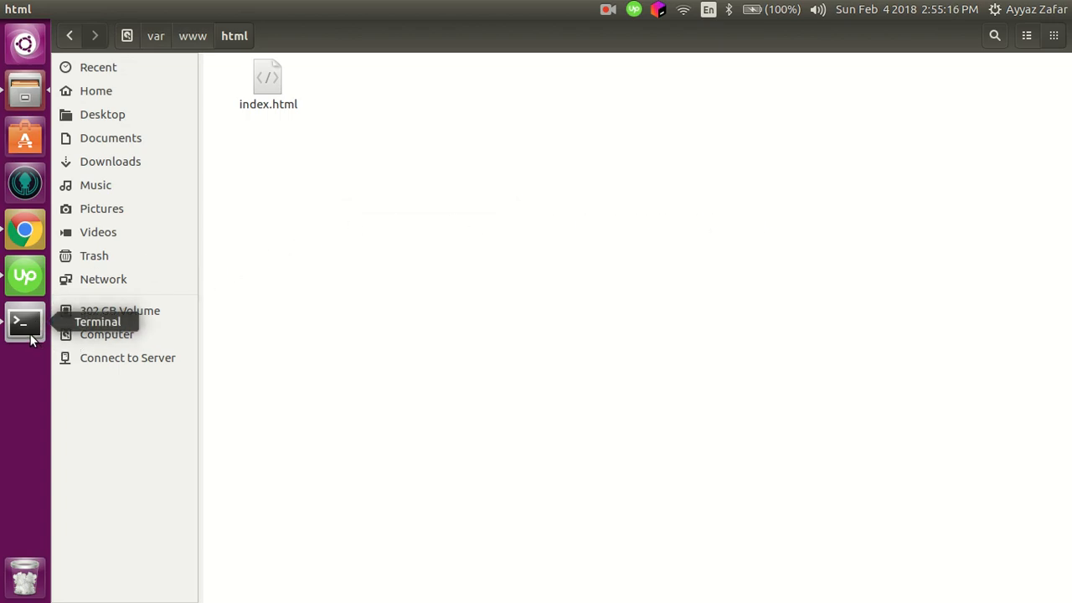
mouse_move(352, 220)
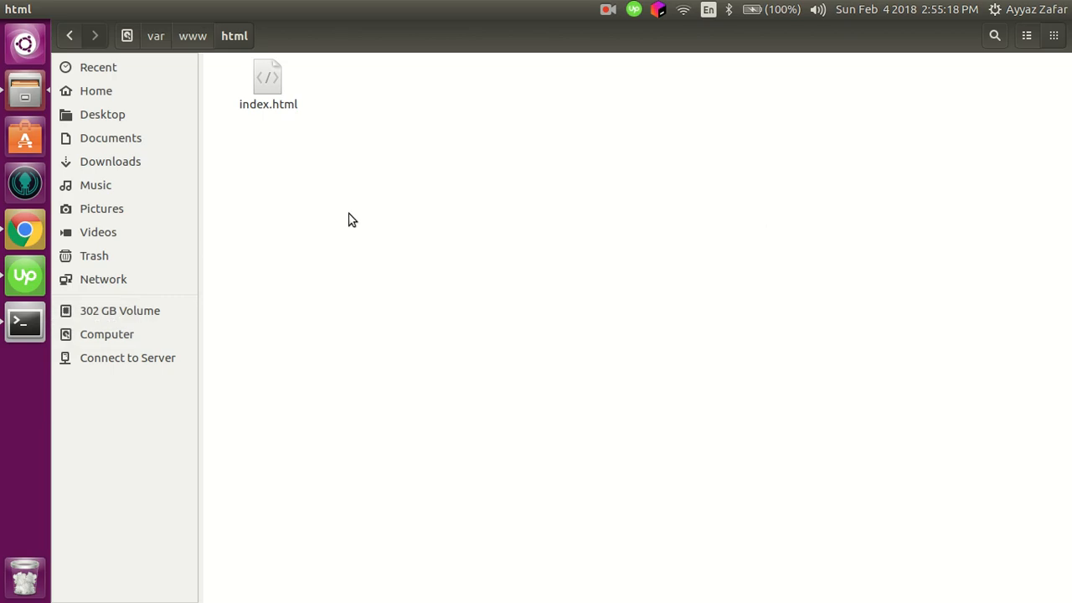
mouse_move(568, 247)
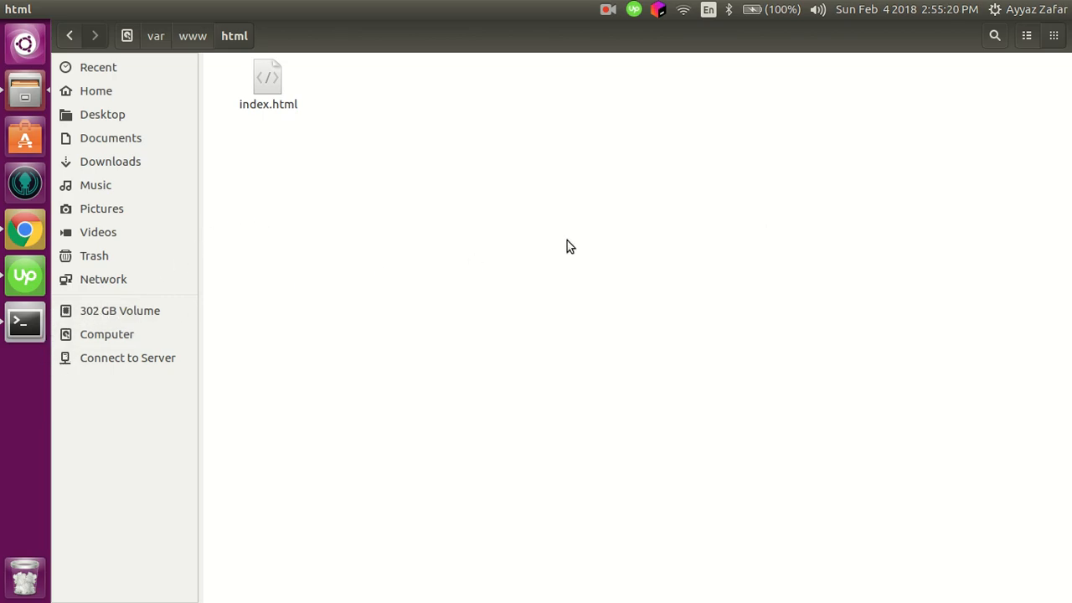
mouse_move(336, 253)
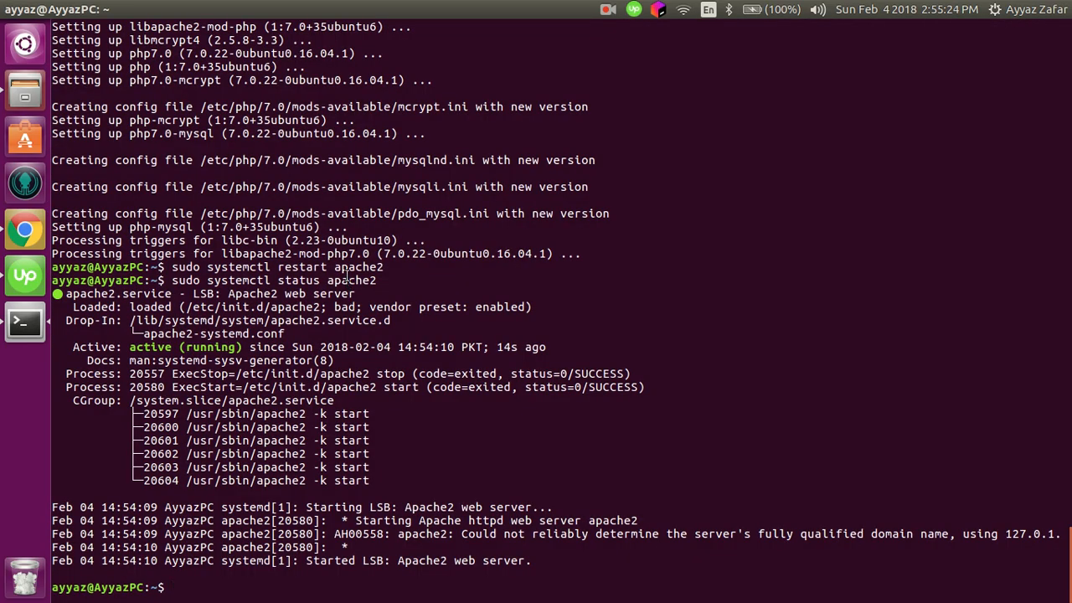
Change into /var/www/html and start editing index.php in nano.
text(cd /var)
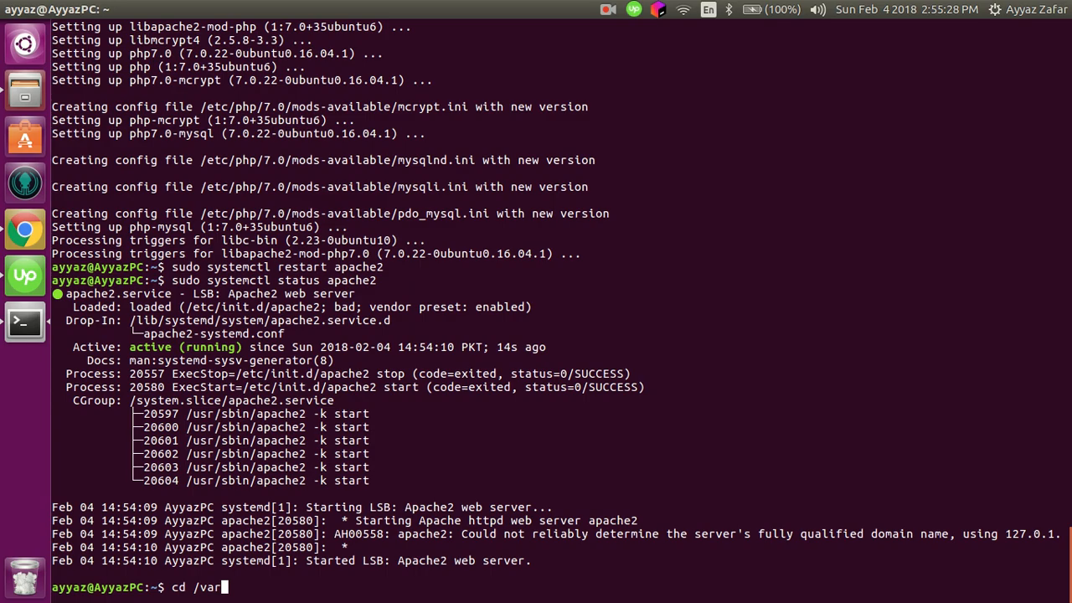
key(Return)
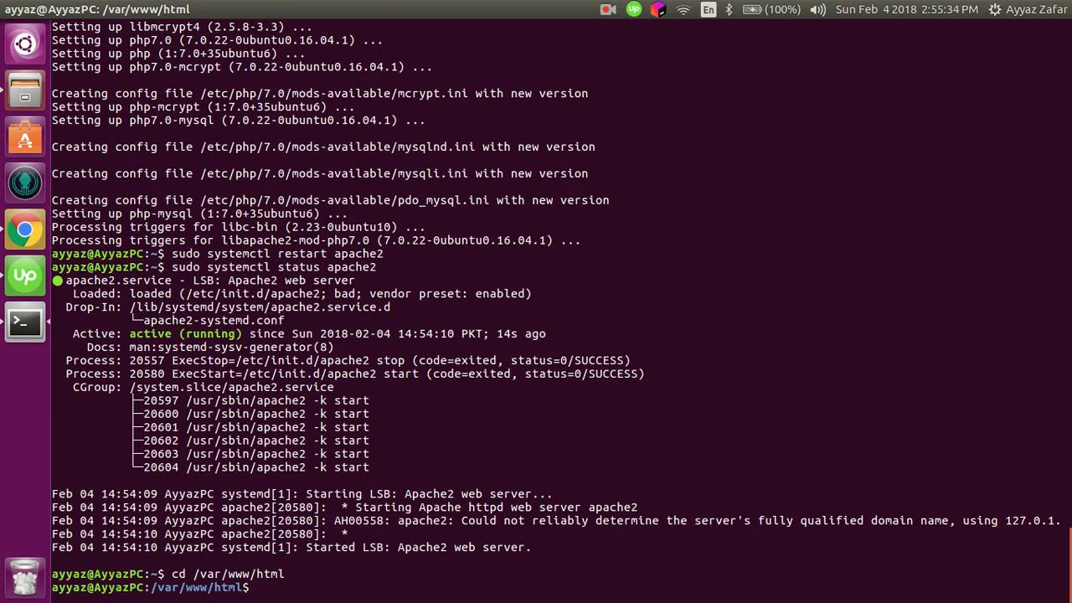
text(nano index)
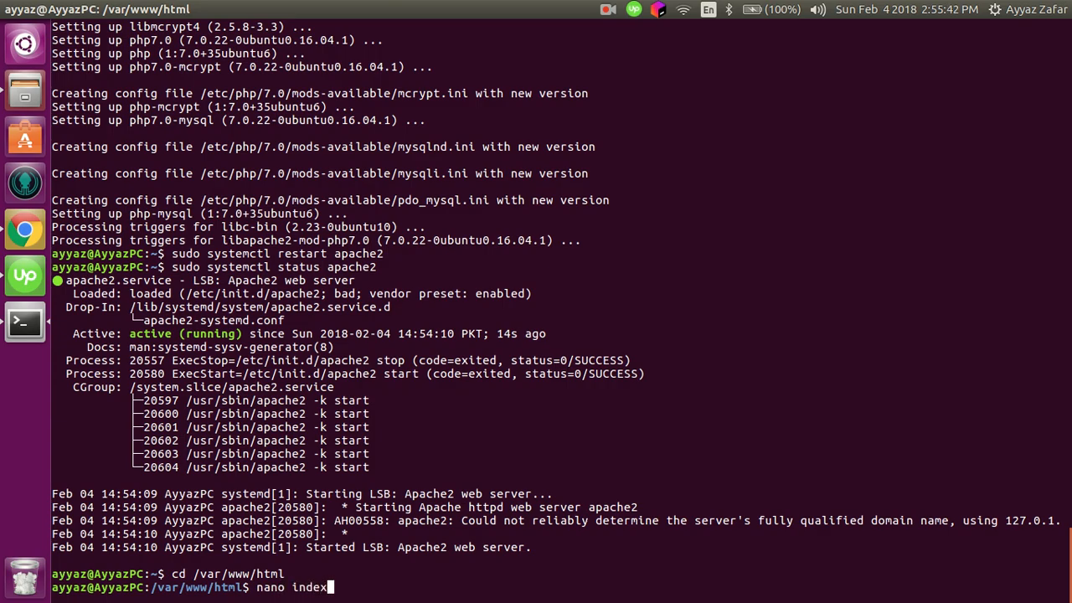
text(.php)
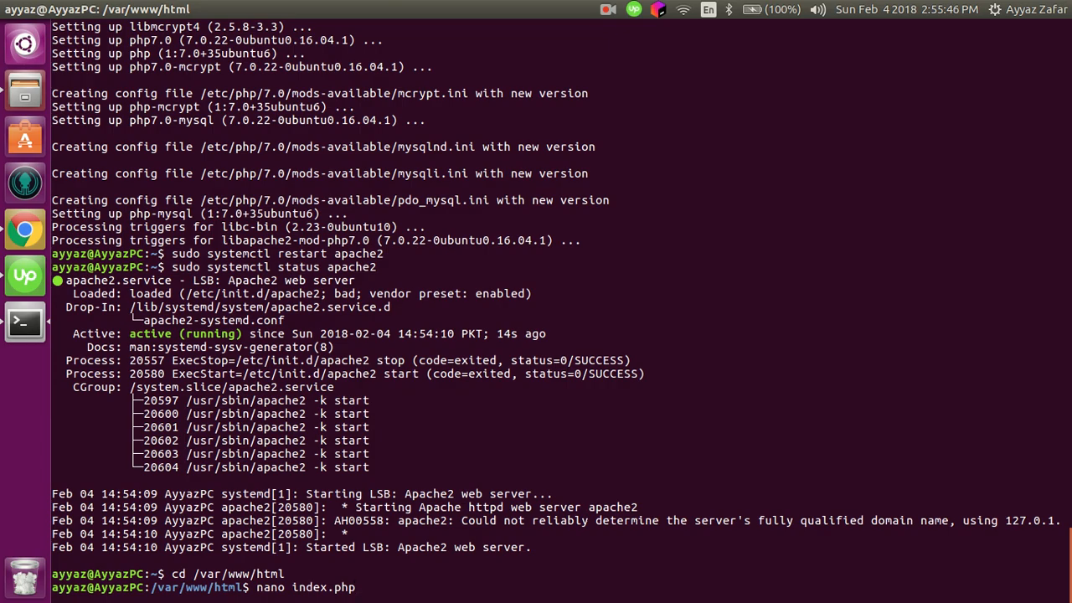
key(Enter)
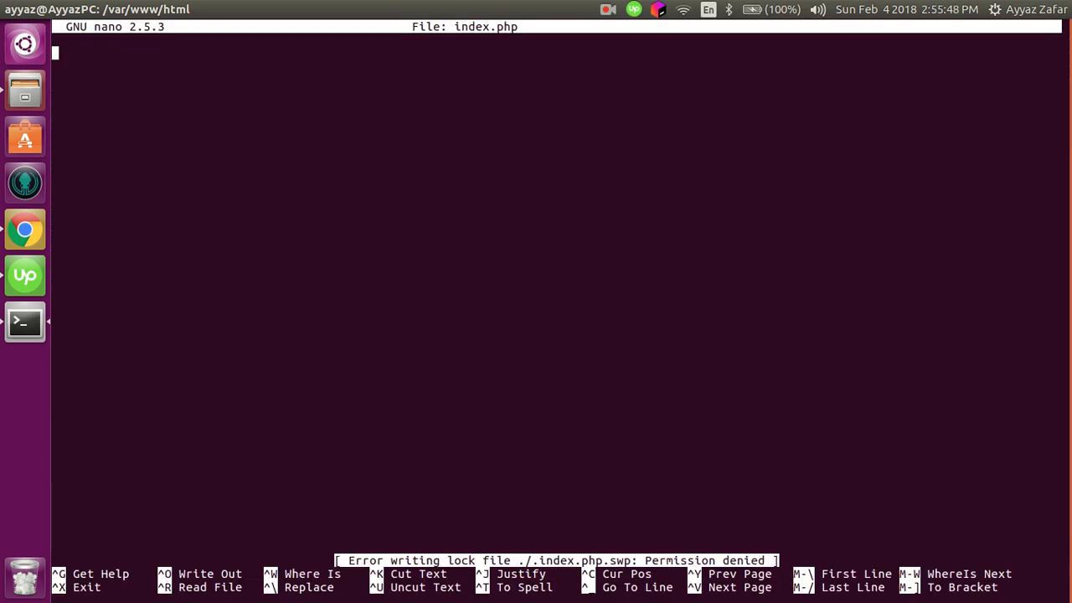
Write <?php echo phpinfo();, hit permission denied on save, and exit nano discarding it.
text(<?php)
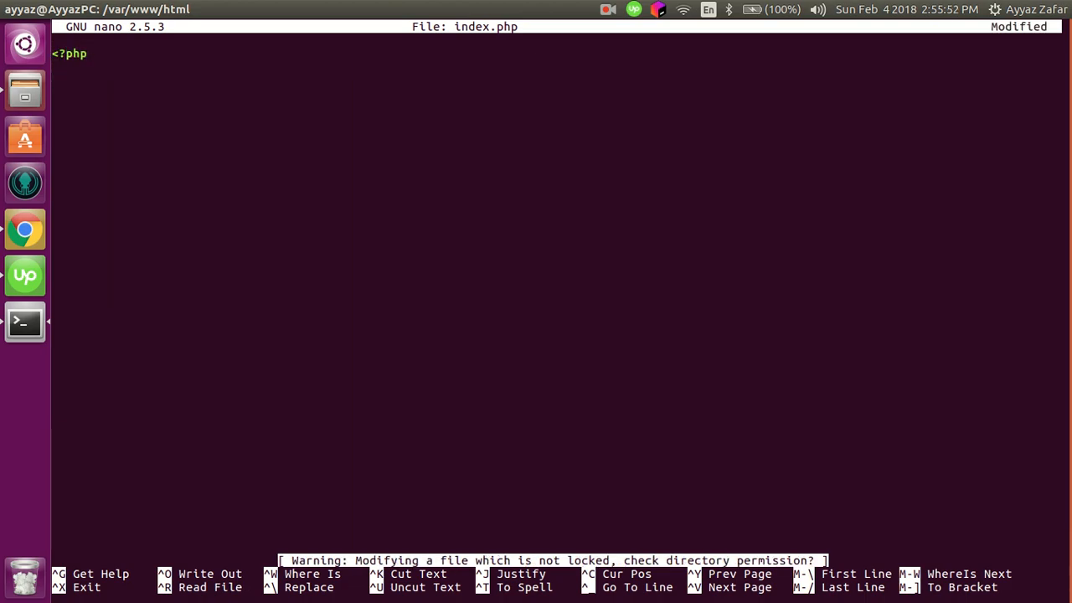
text(echo)
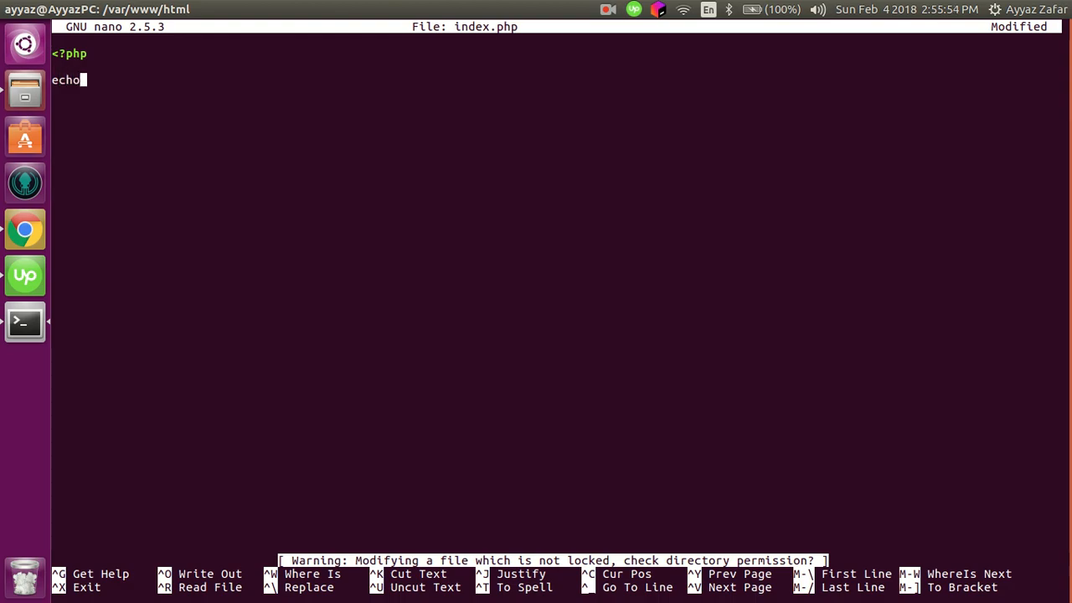
text(<?p)
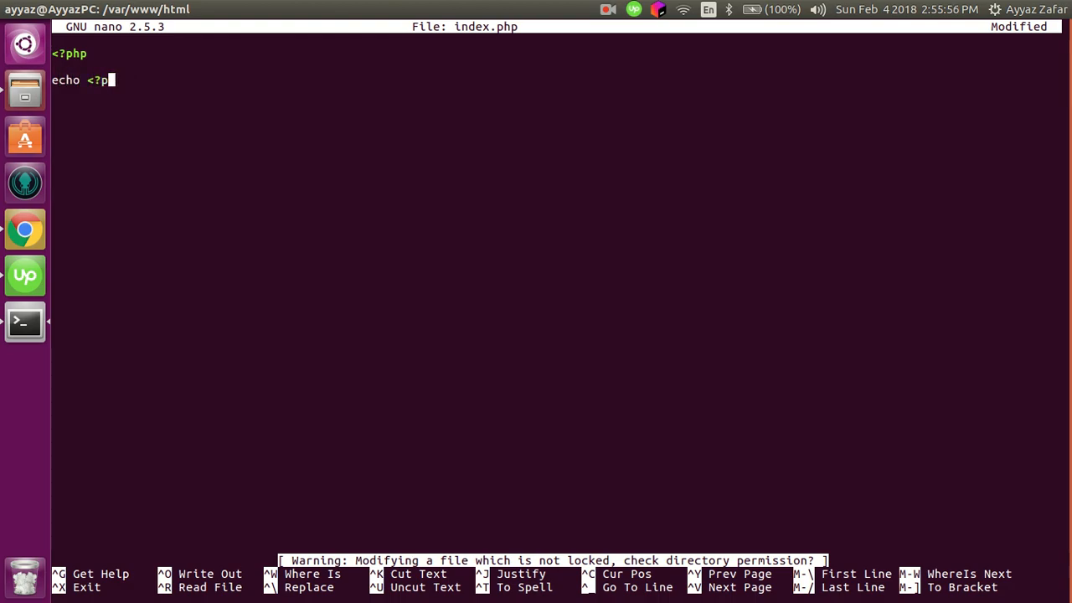
text(hpinfo();)
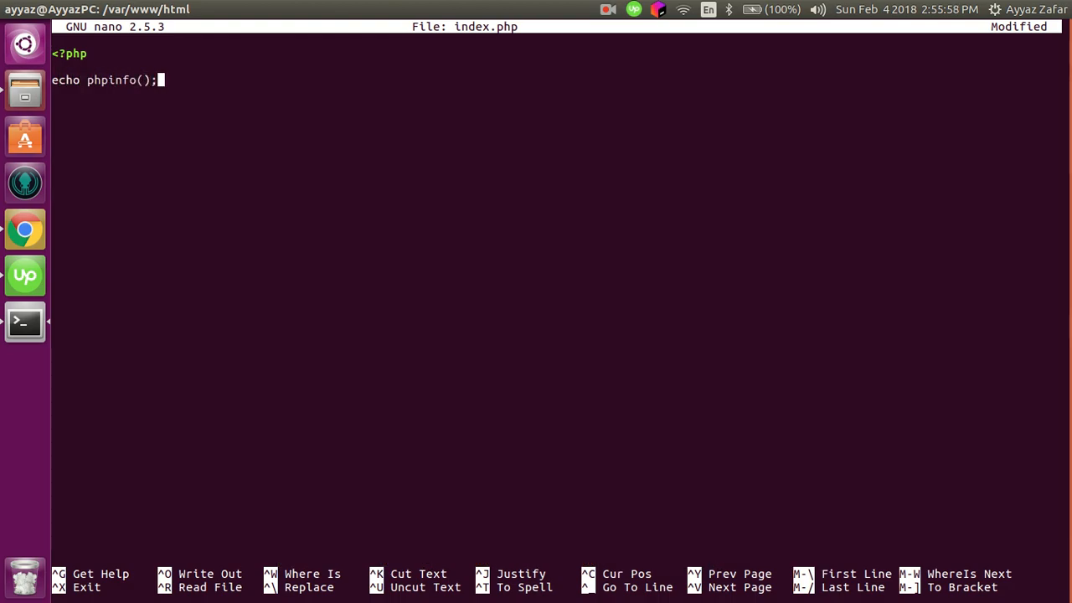
key(Ctrl+O)
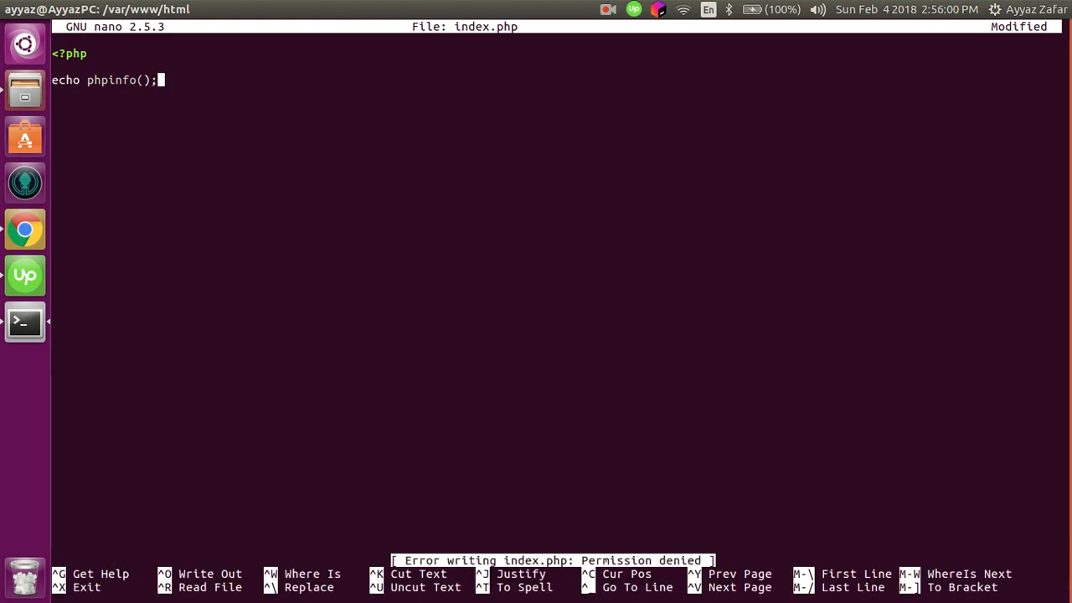
key(ctrl+x)
text(n)
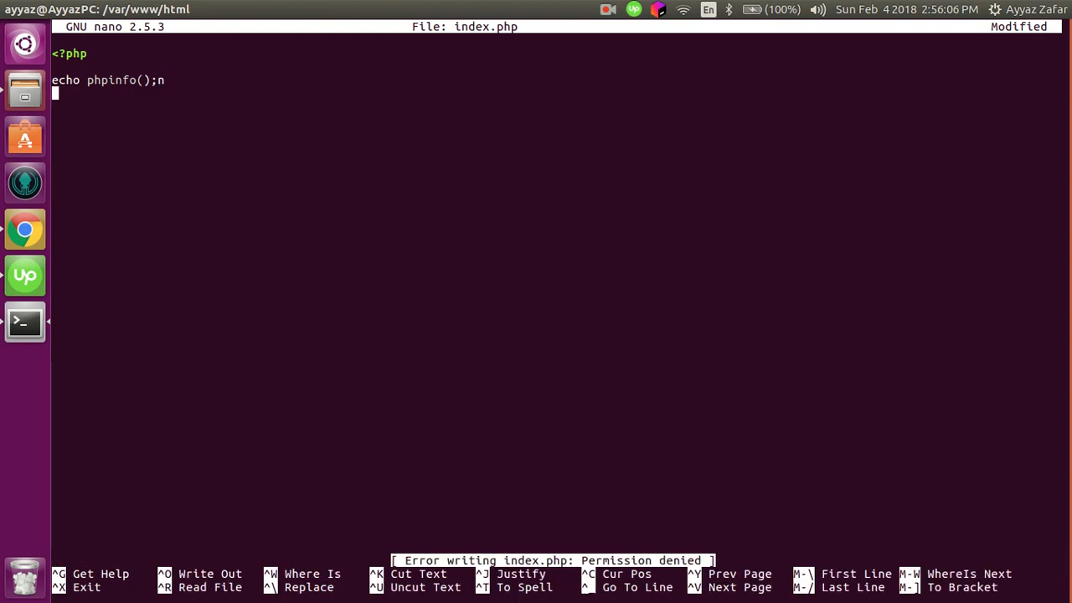
key(ctrl+x)
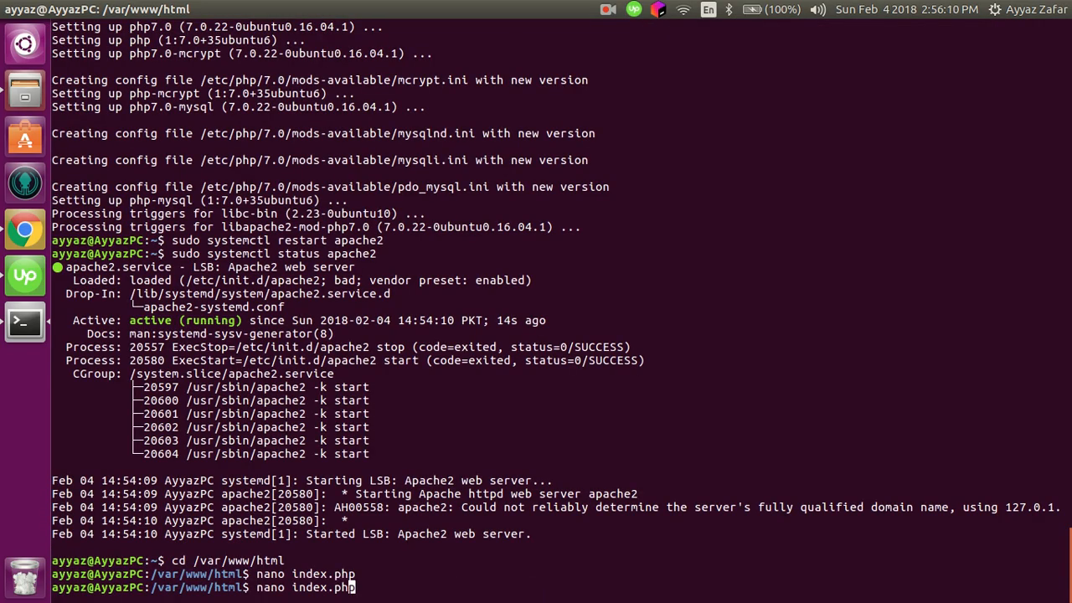
Edit index.php with sudo nano and write <?php echo phpinfo(); into it.
text(sudo)
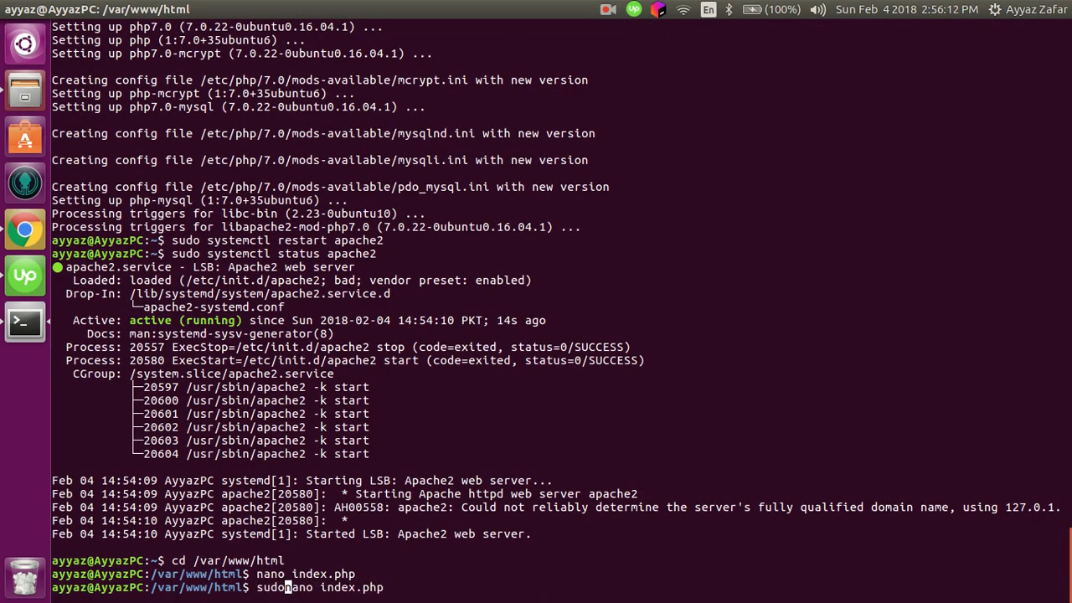
key(Return)
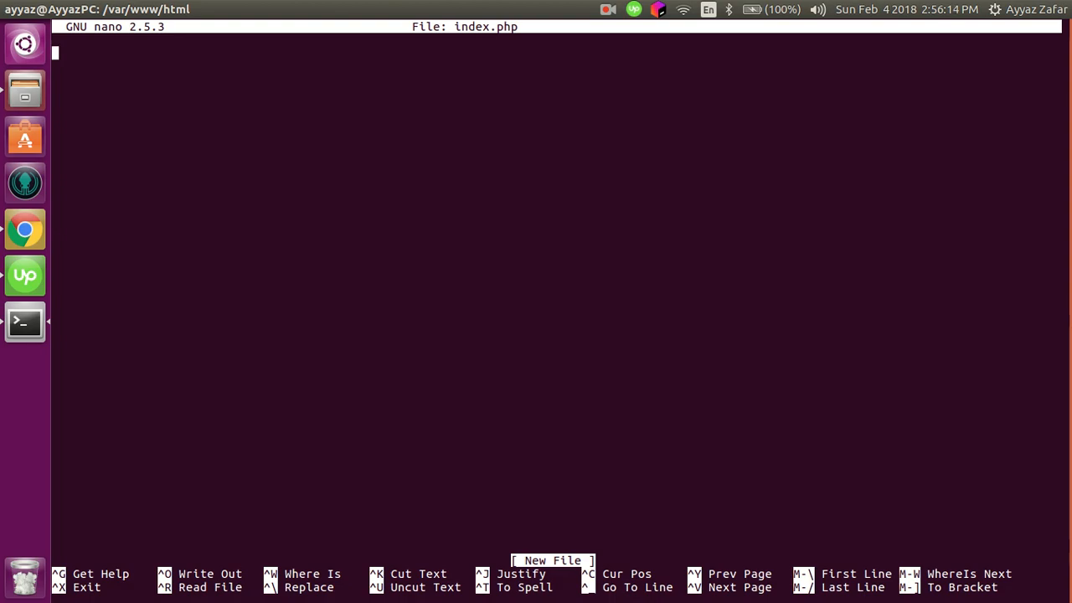
text(<?php)
click(556, 67)
text(echo ph)
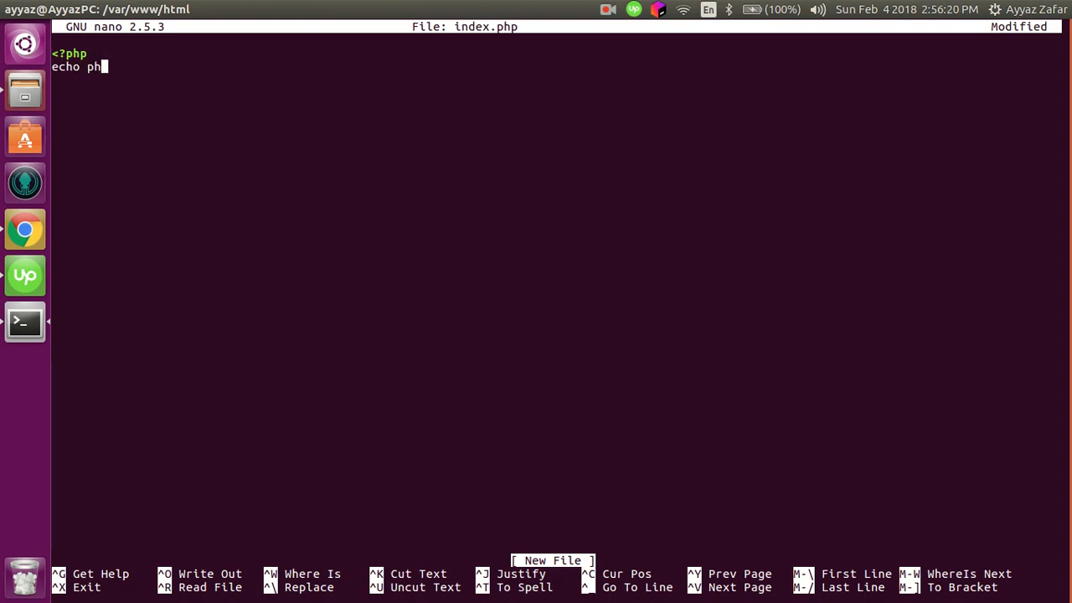
text(pinfo()
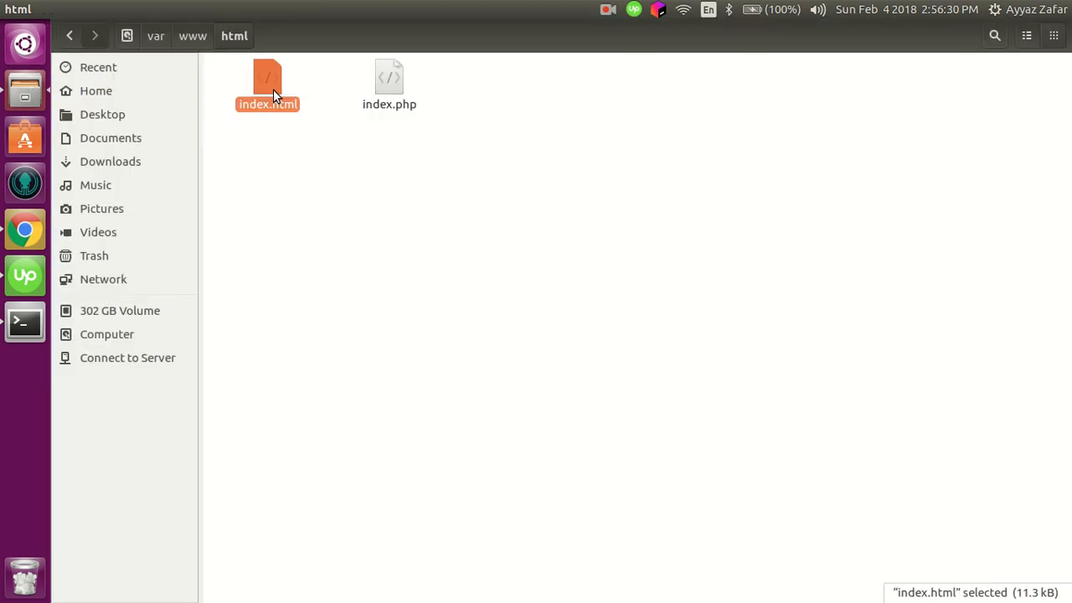
Remove the default index.html from the web root with sudo rm index.html.
right_click(268, 83)
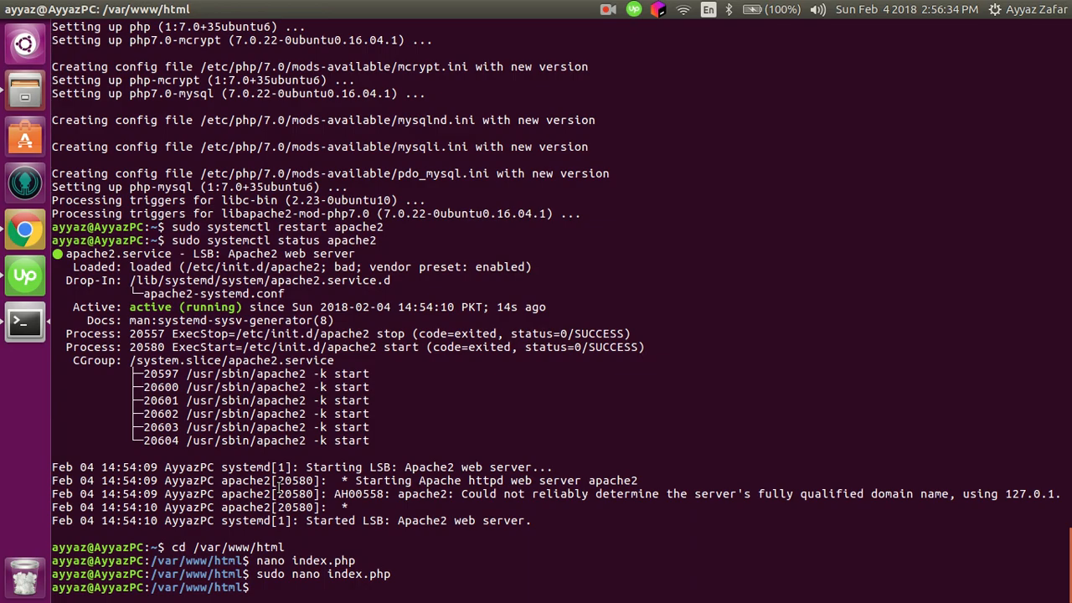
text(rm)
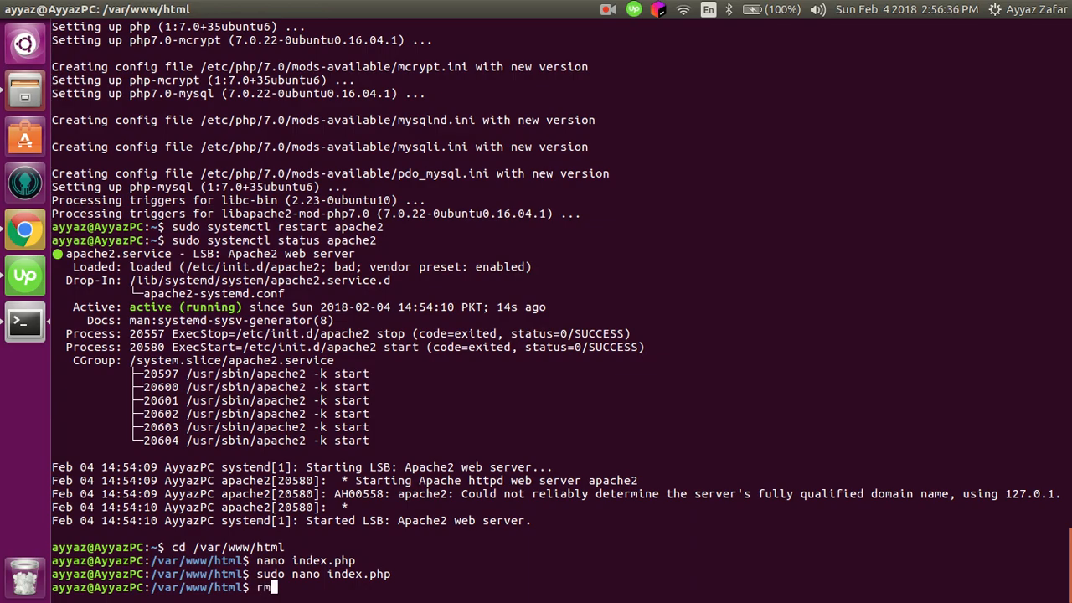
text(index.htm)
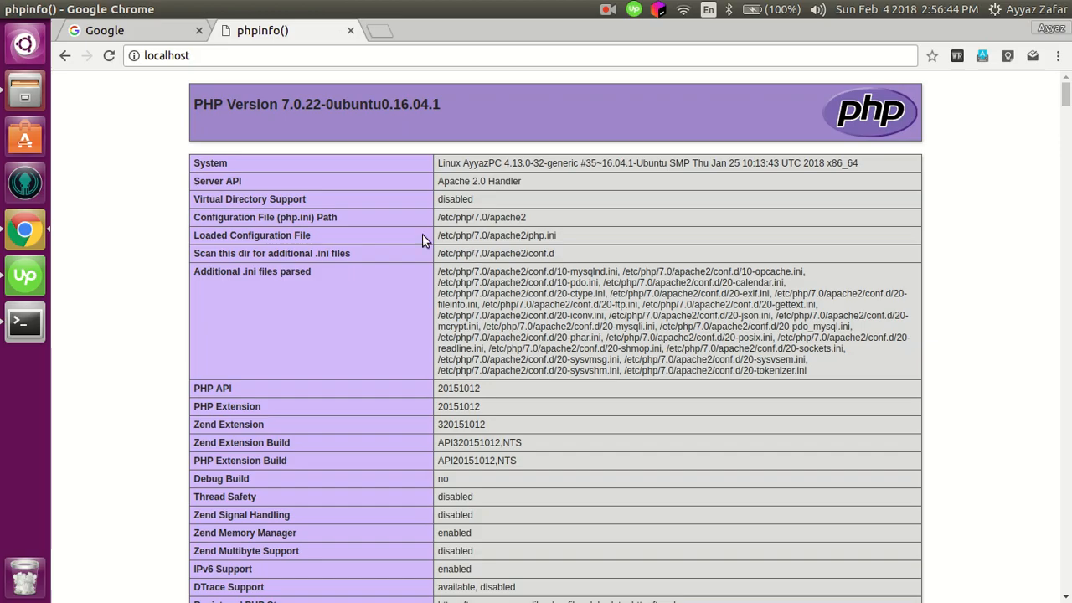
Scroll through the phpinfo() page's Configuration and Core sections and return to the top.
scroll(down, 3)
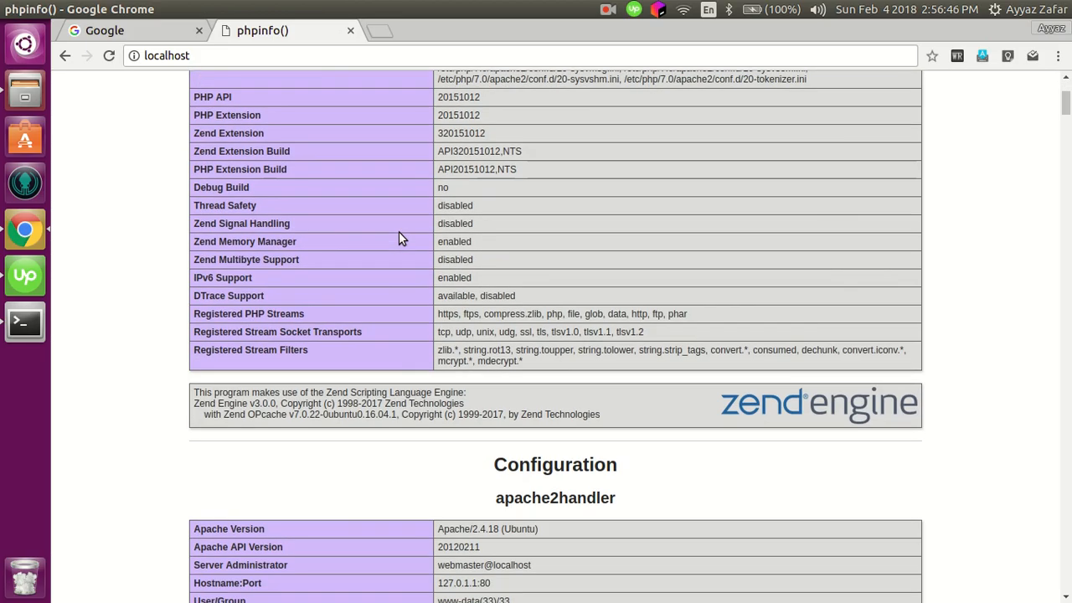
scroll(down, 3)
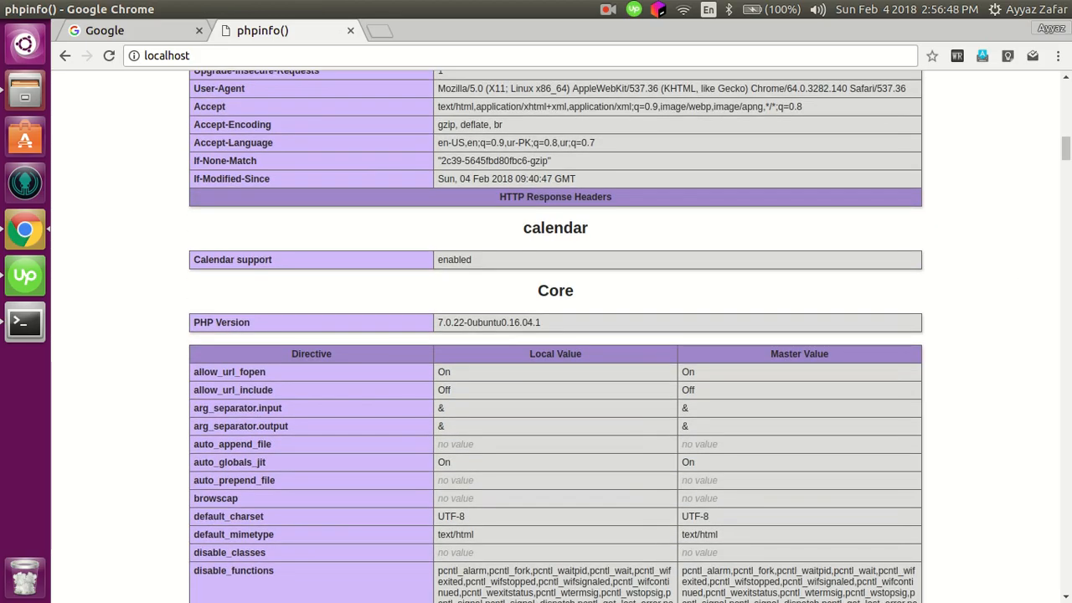
scroll(down, 3)
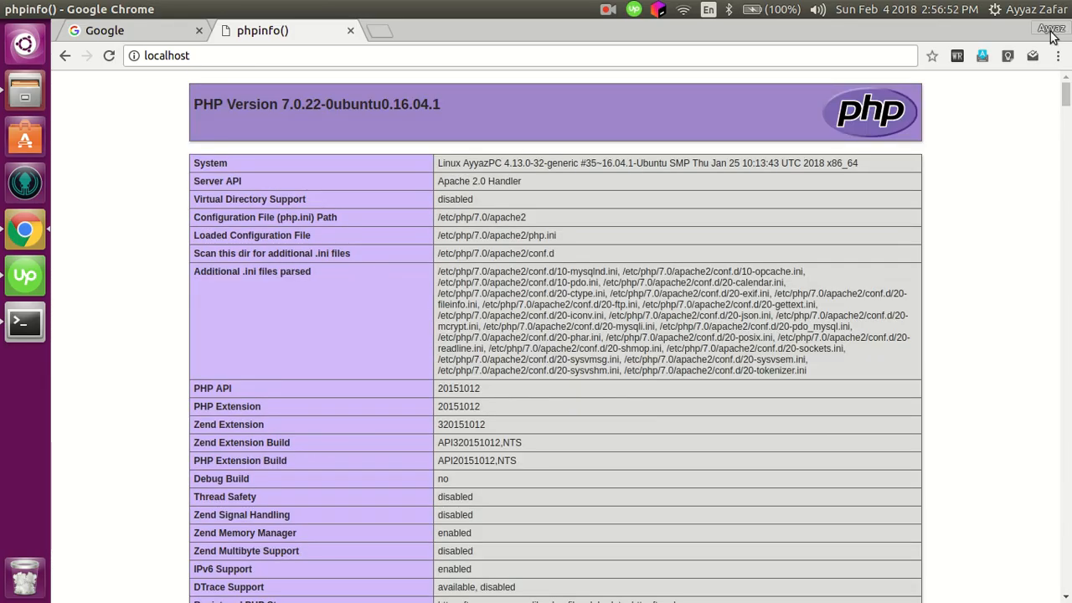
mouse_move(500, 72)
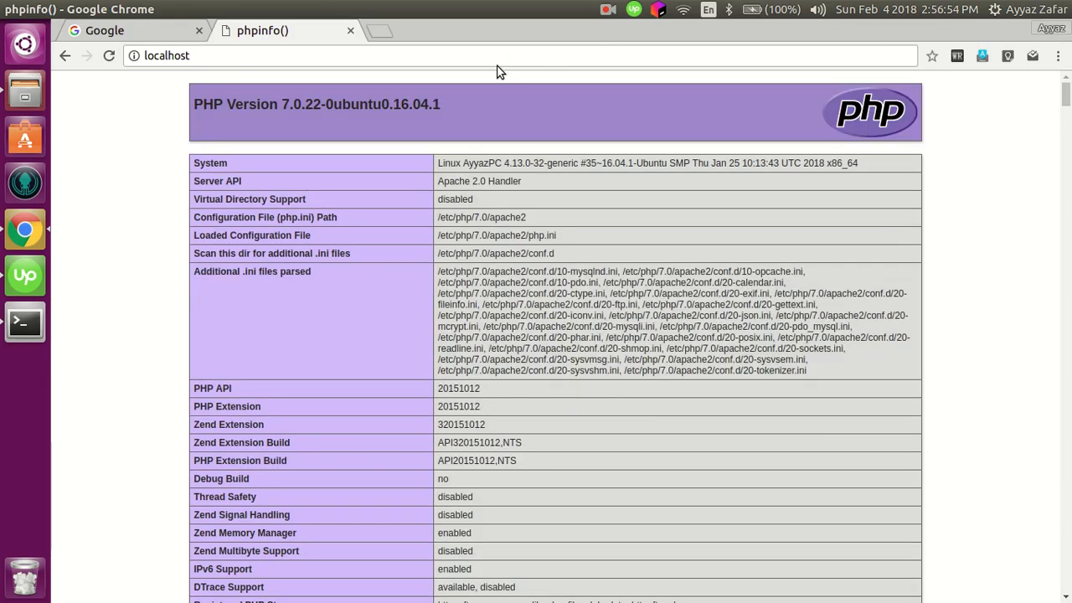
click(597, 10)
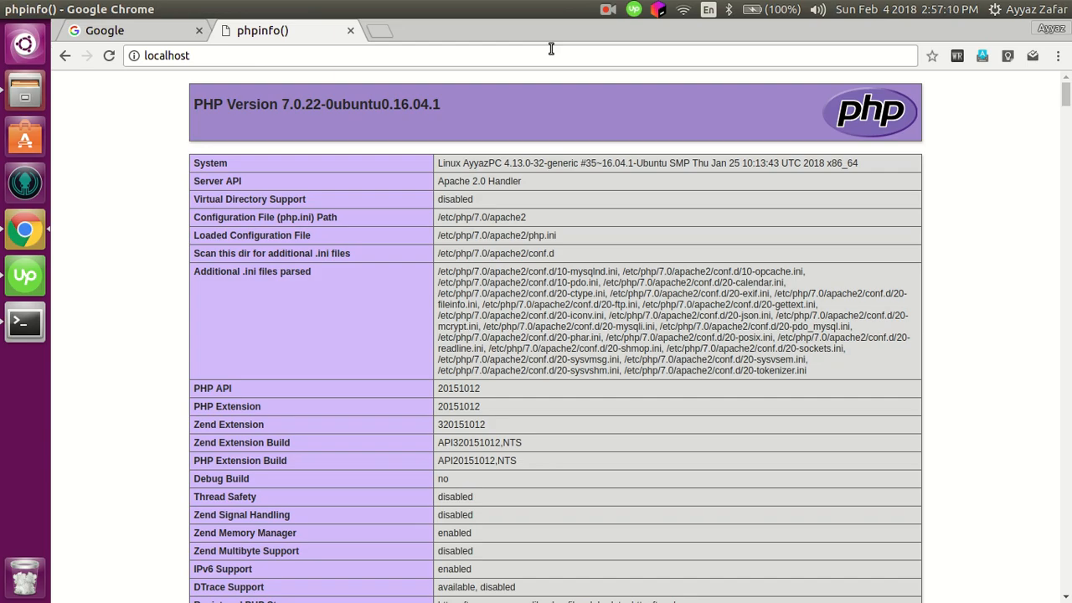
click(602, 10)
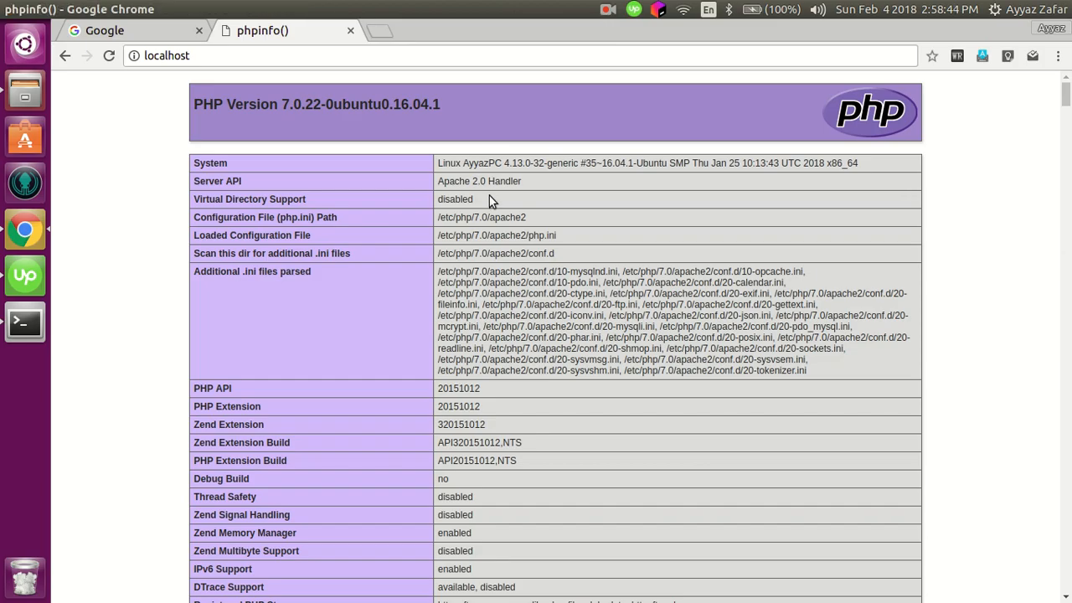
mouse_move(543, 279)
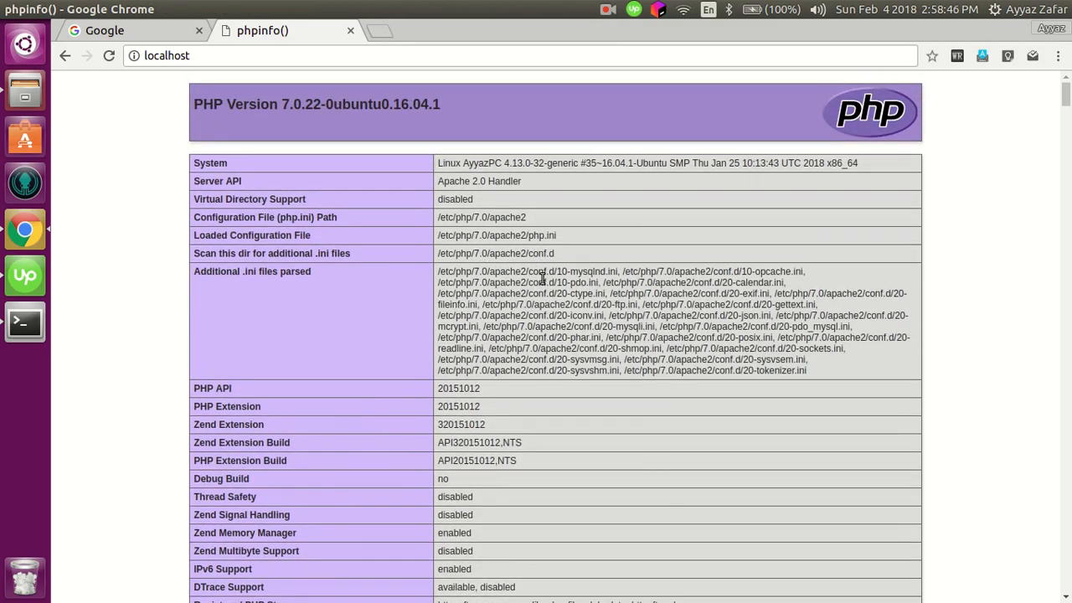